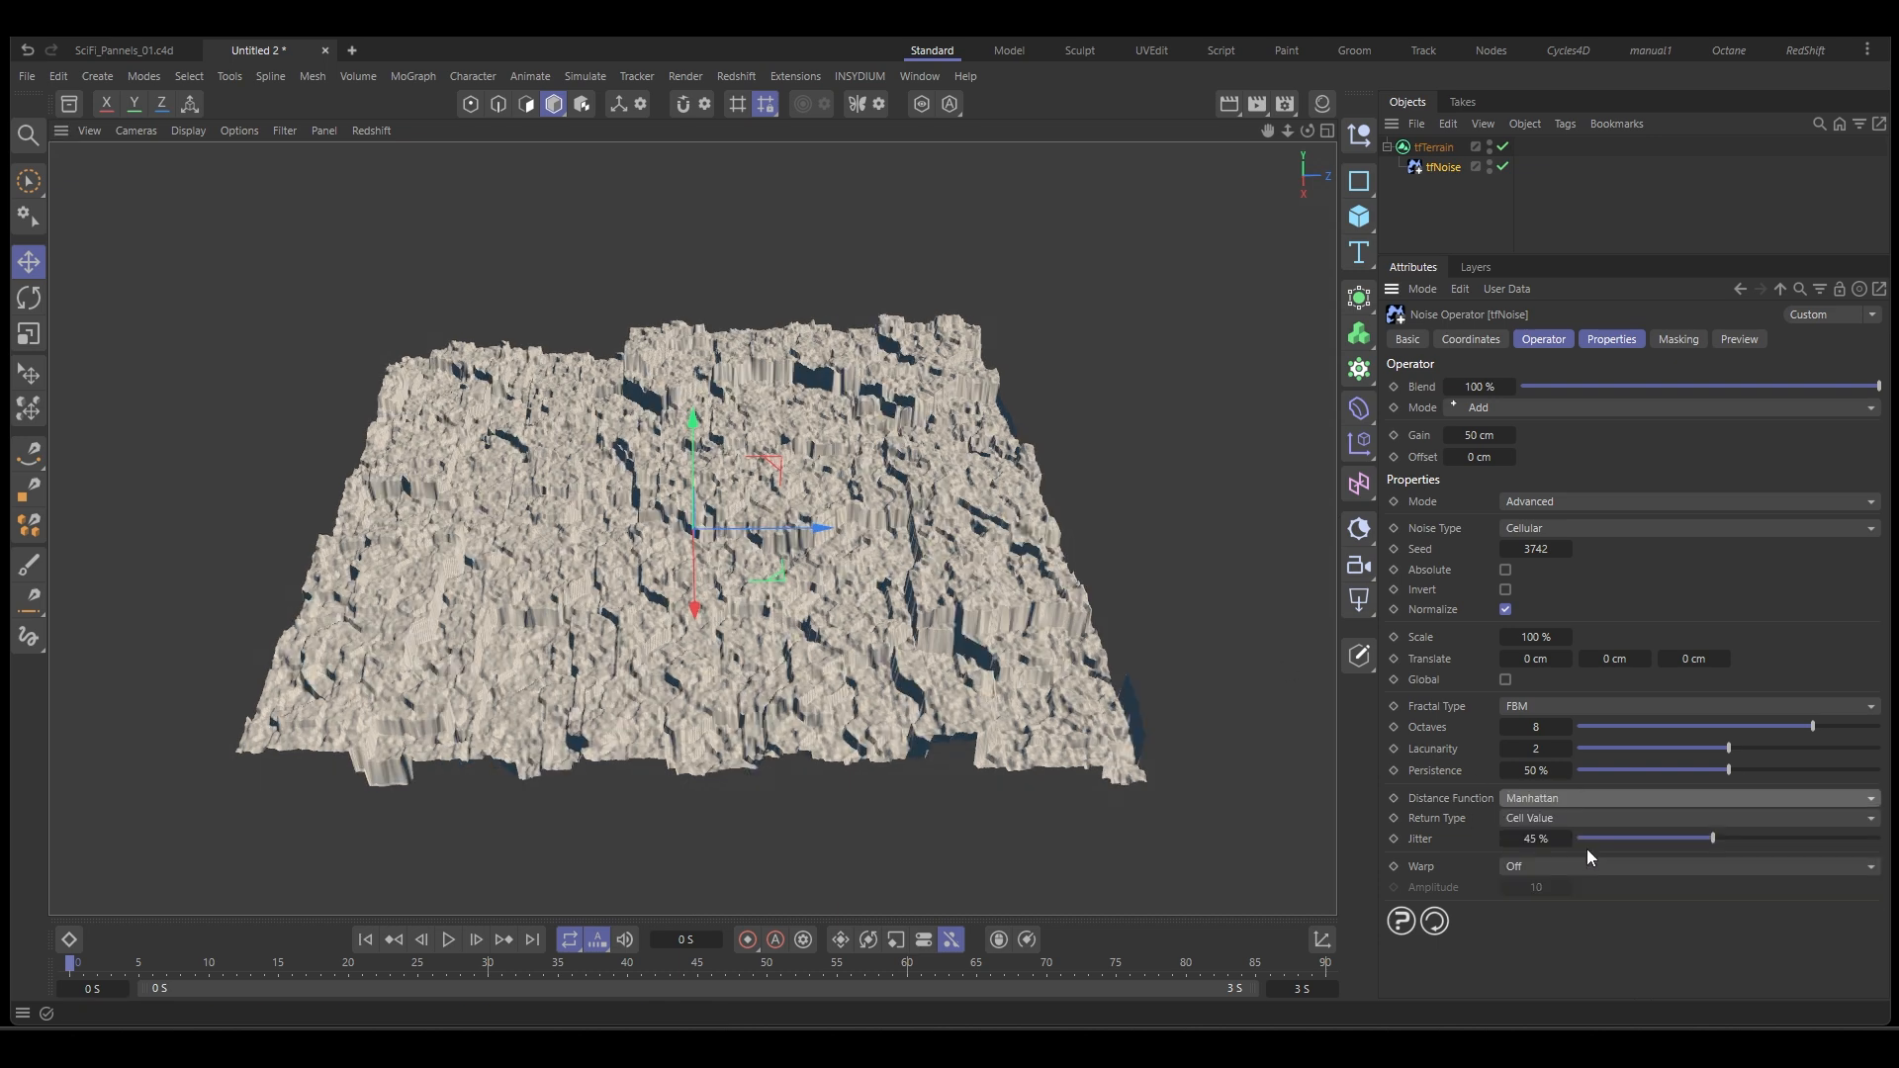
Lower the cellular noise octaves, set scale to 250%, remove jitter and adjust persistence.
left_click_drag(1813, 725, 1609, 725)
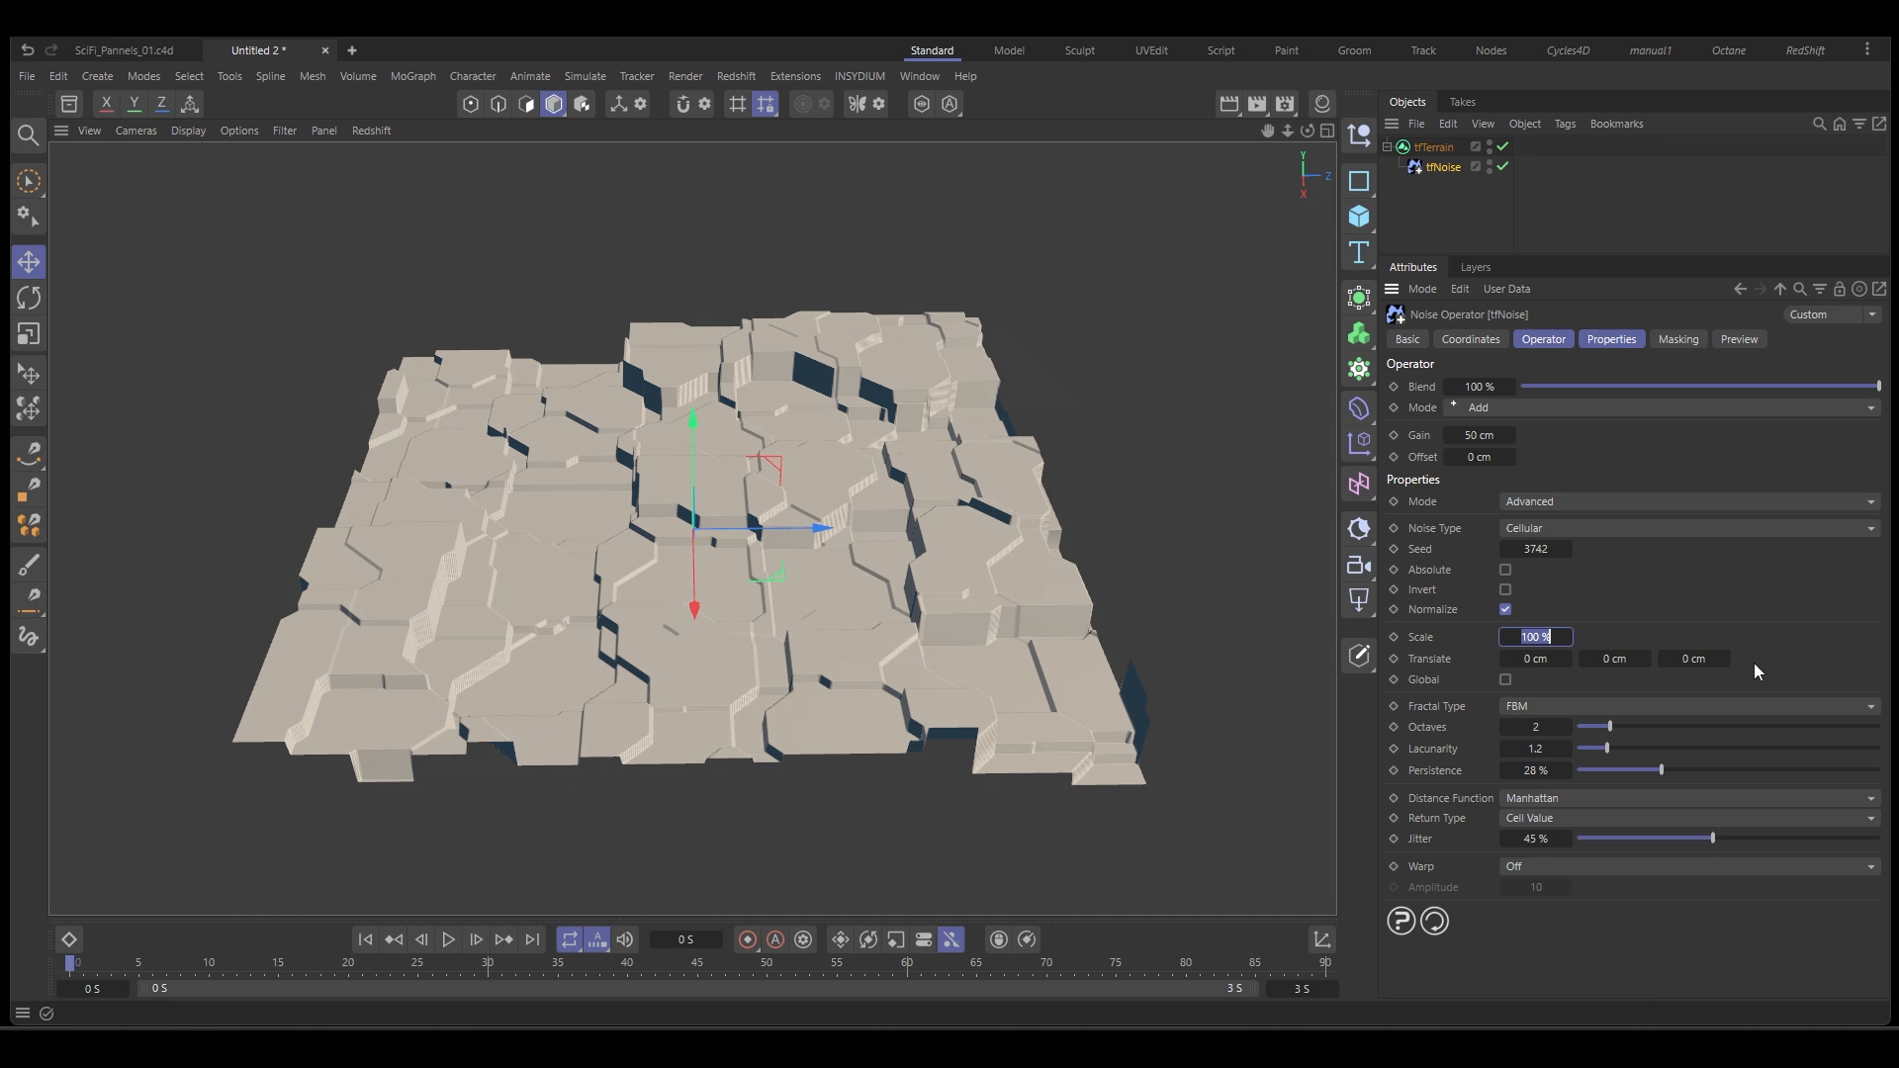
type("250%")
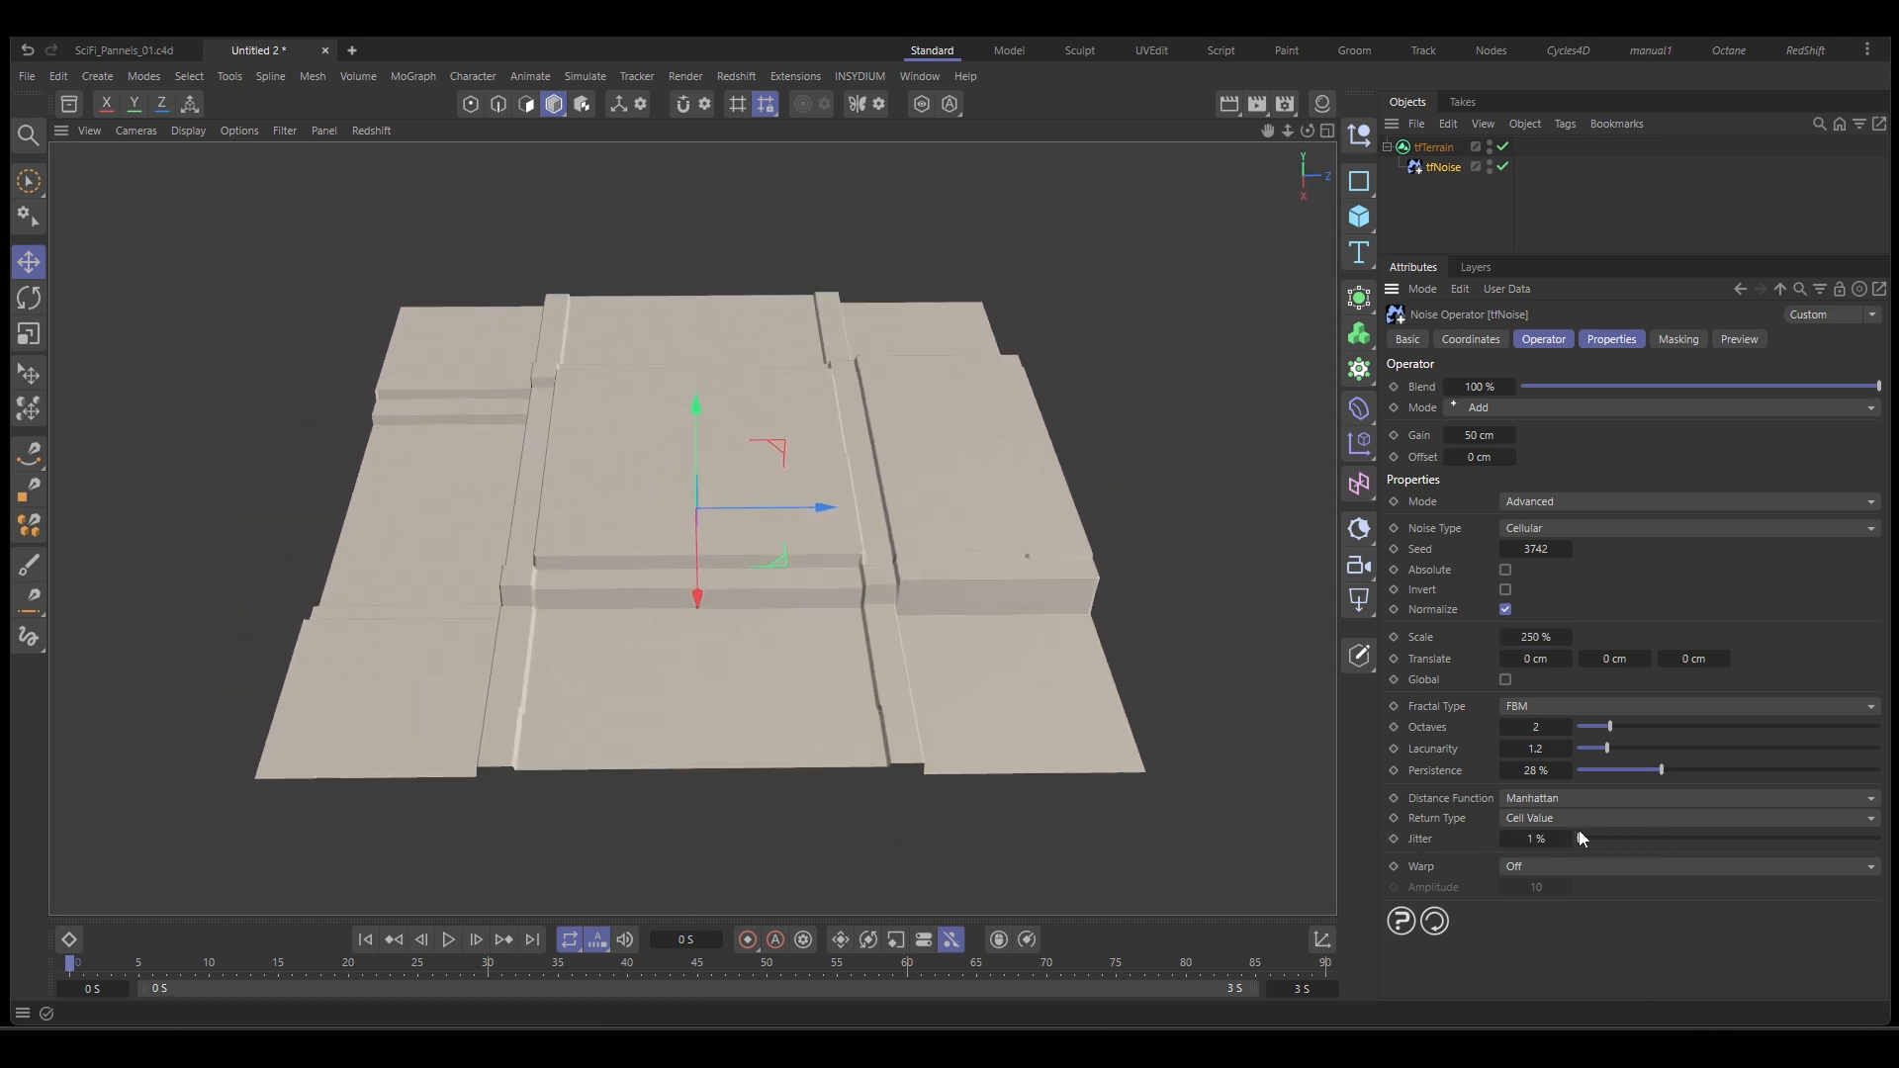
left_click_drag(1657, 770, 1695, 770)
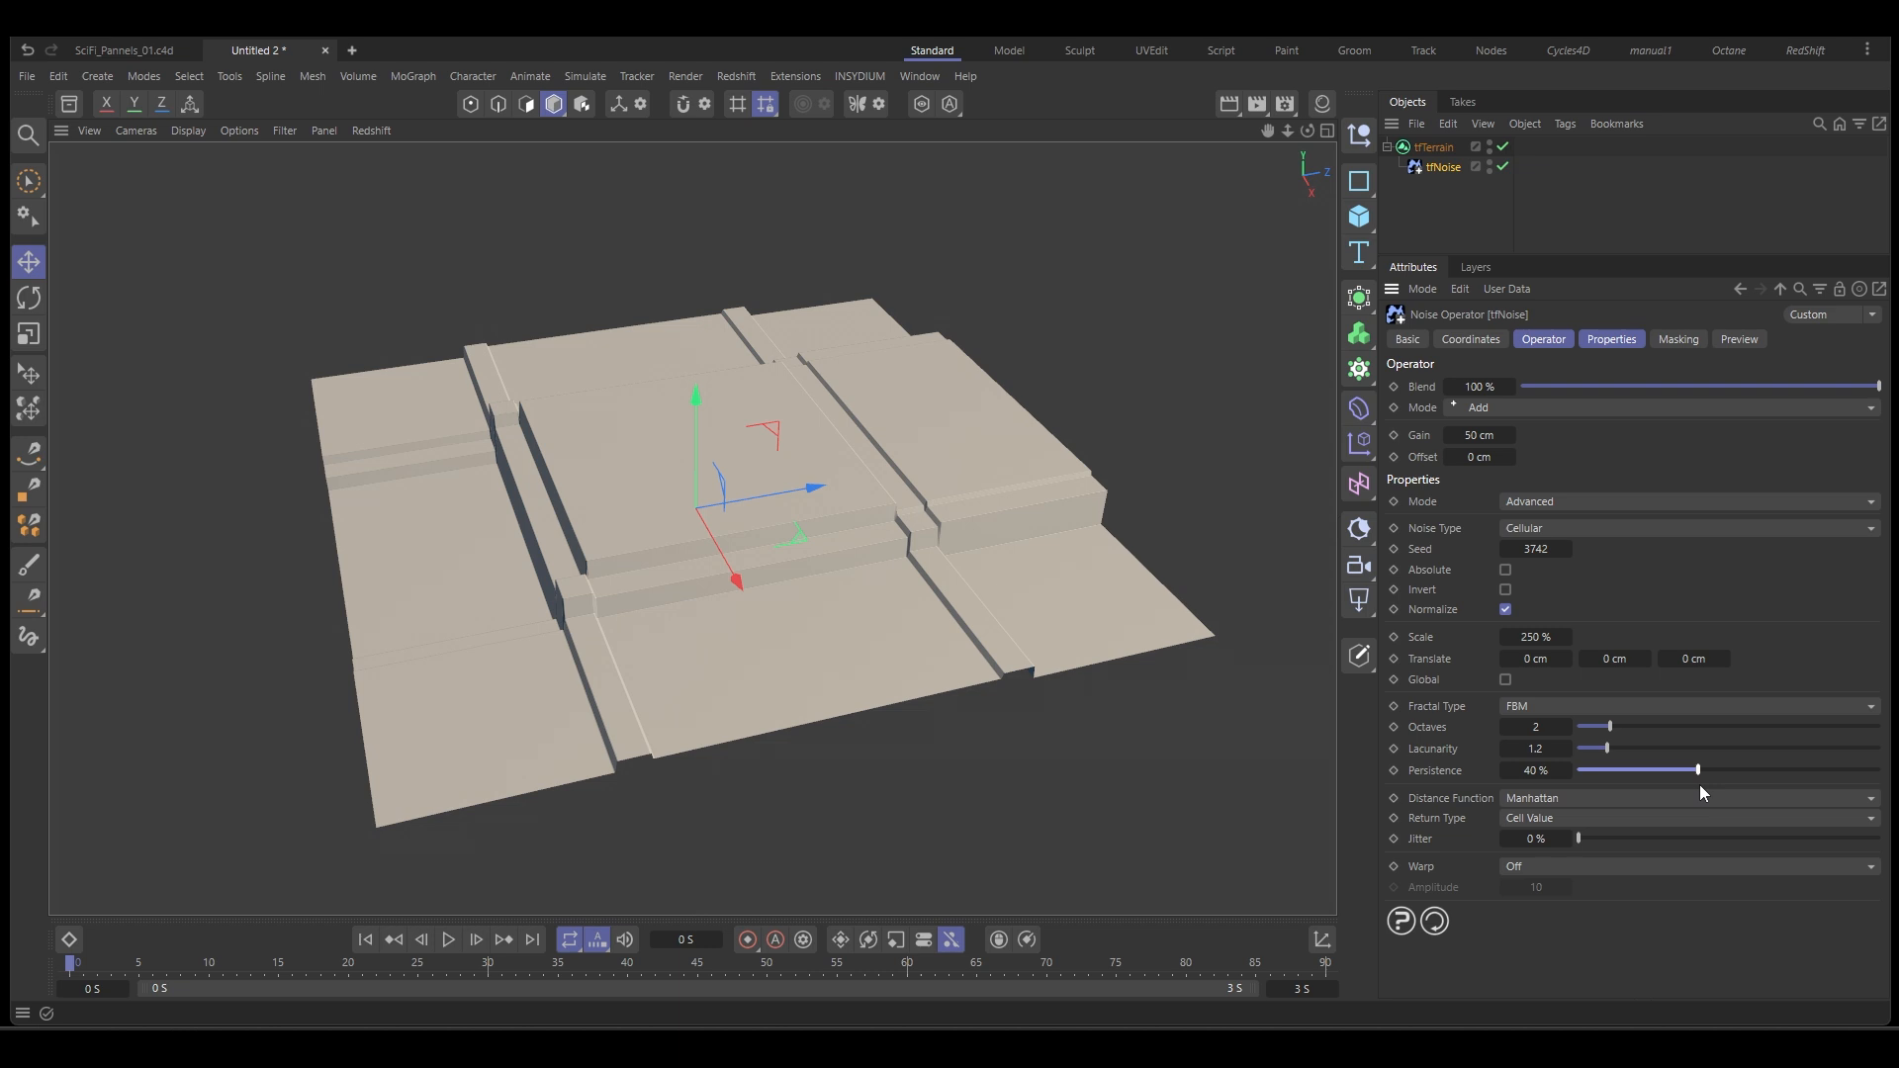
left_click_drag(1608, 748, 1663, 748)
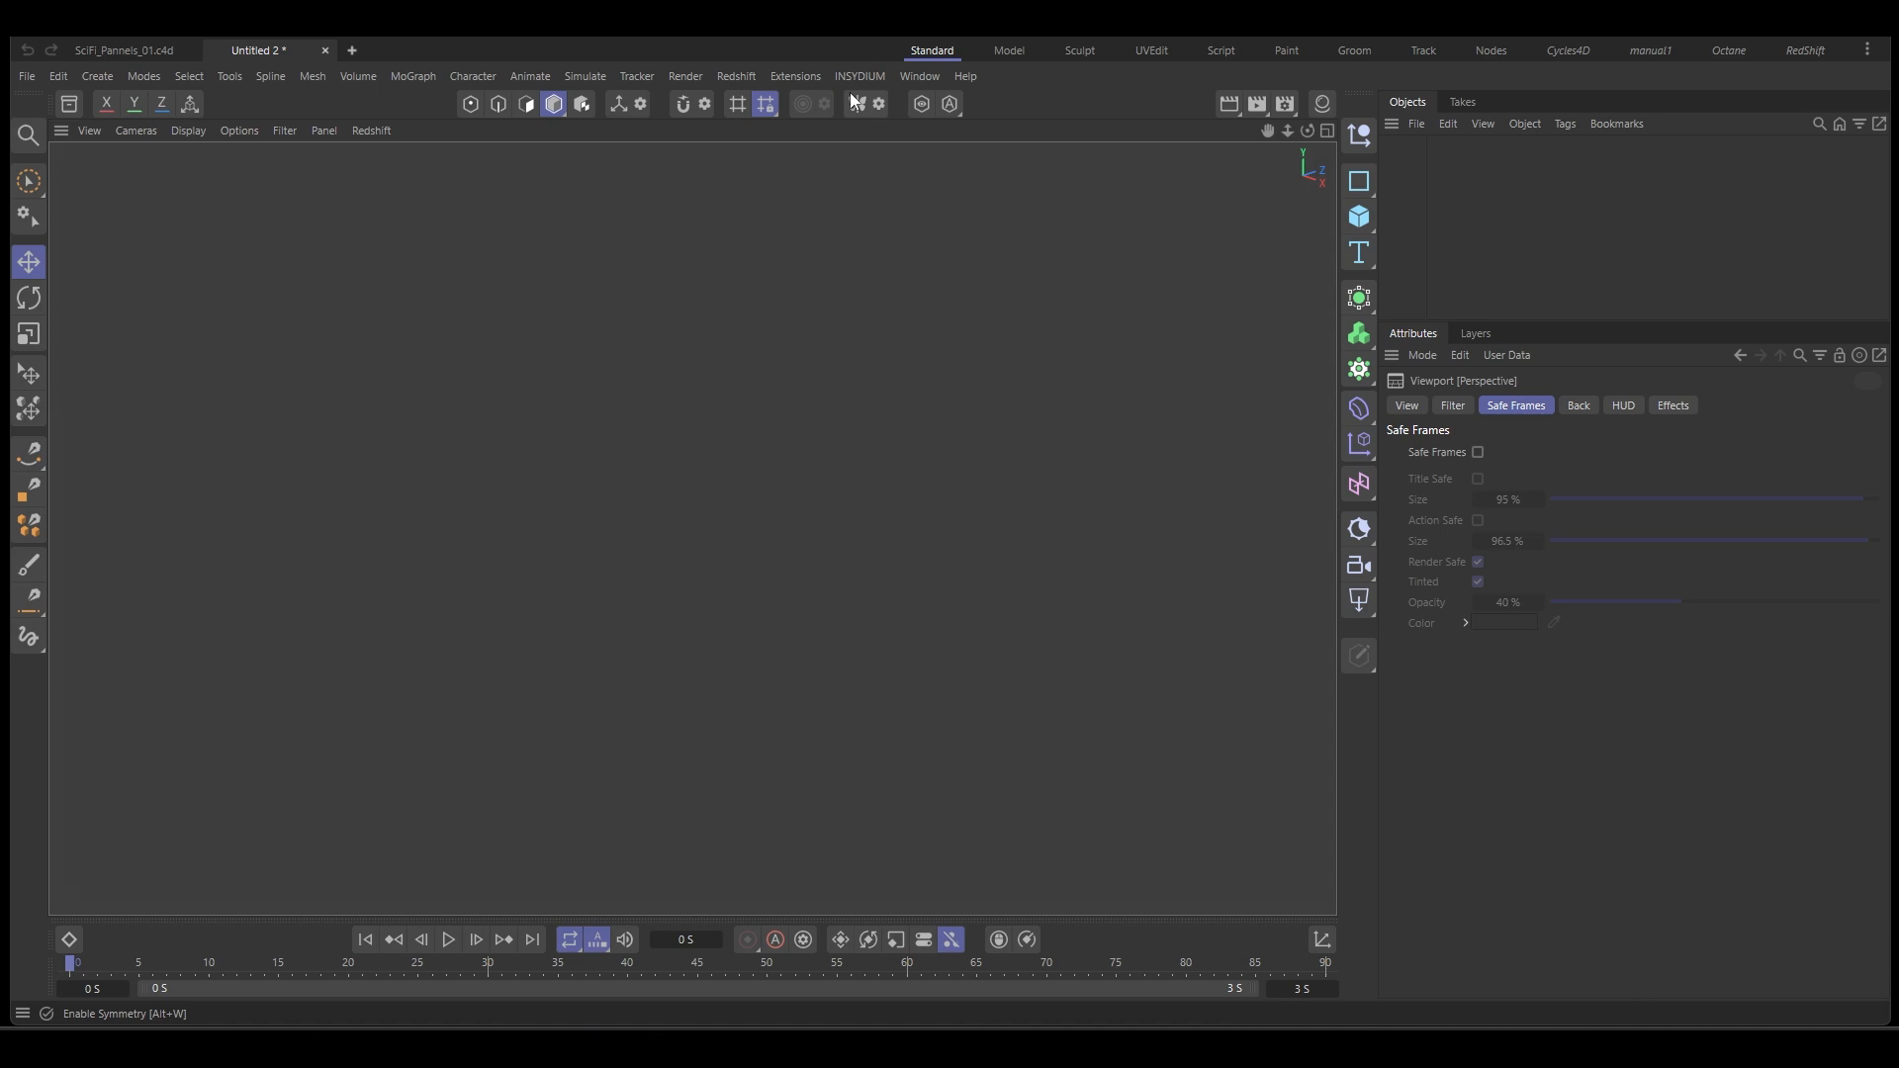
Create a tfTerrain object from the INSYDIUM TerraformFX menu.
left_click(859, 76)
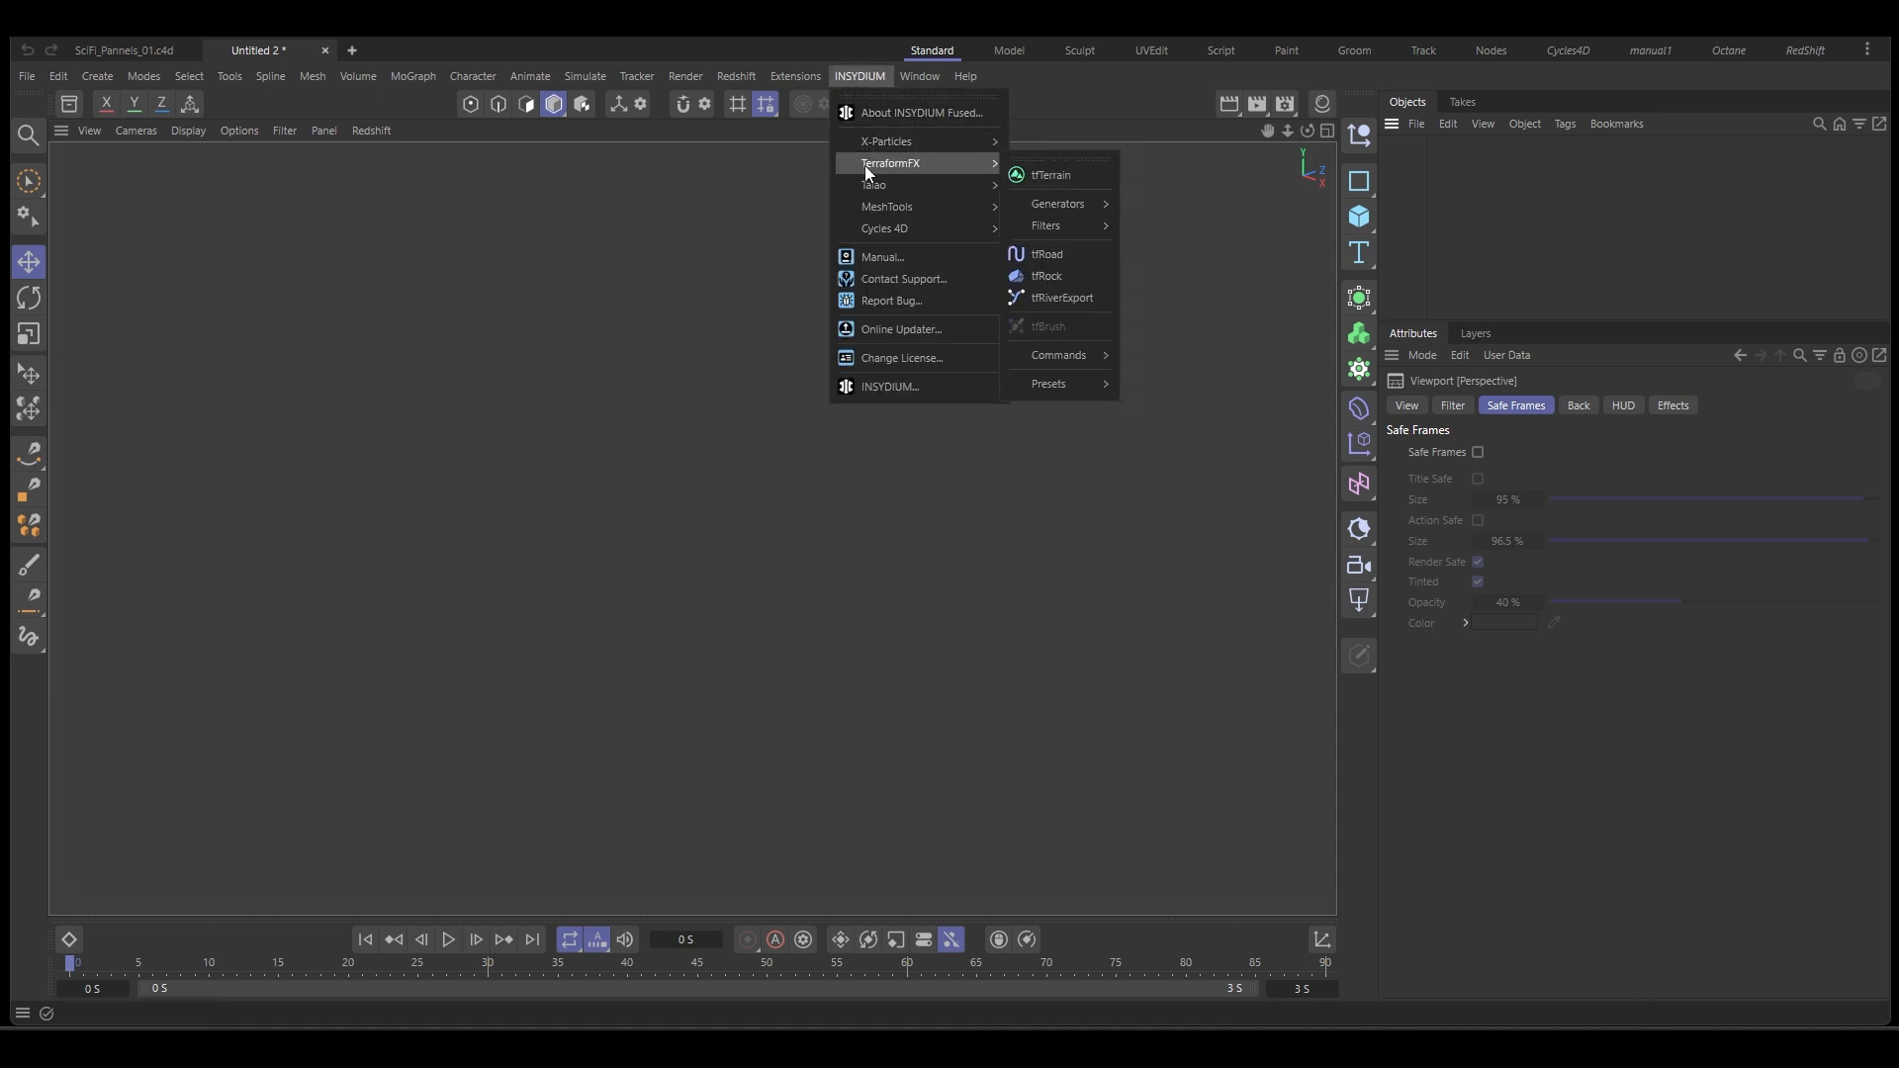
left_click(1051, 174)
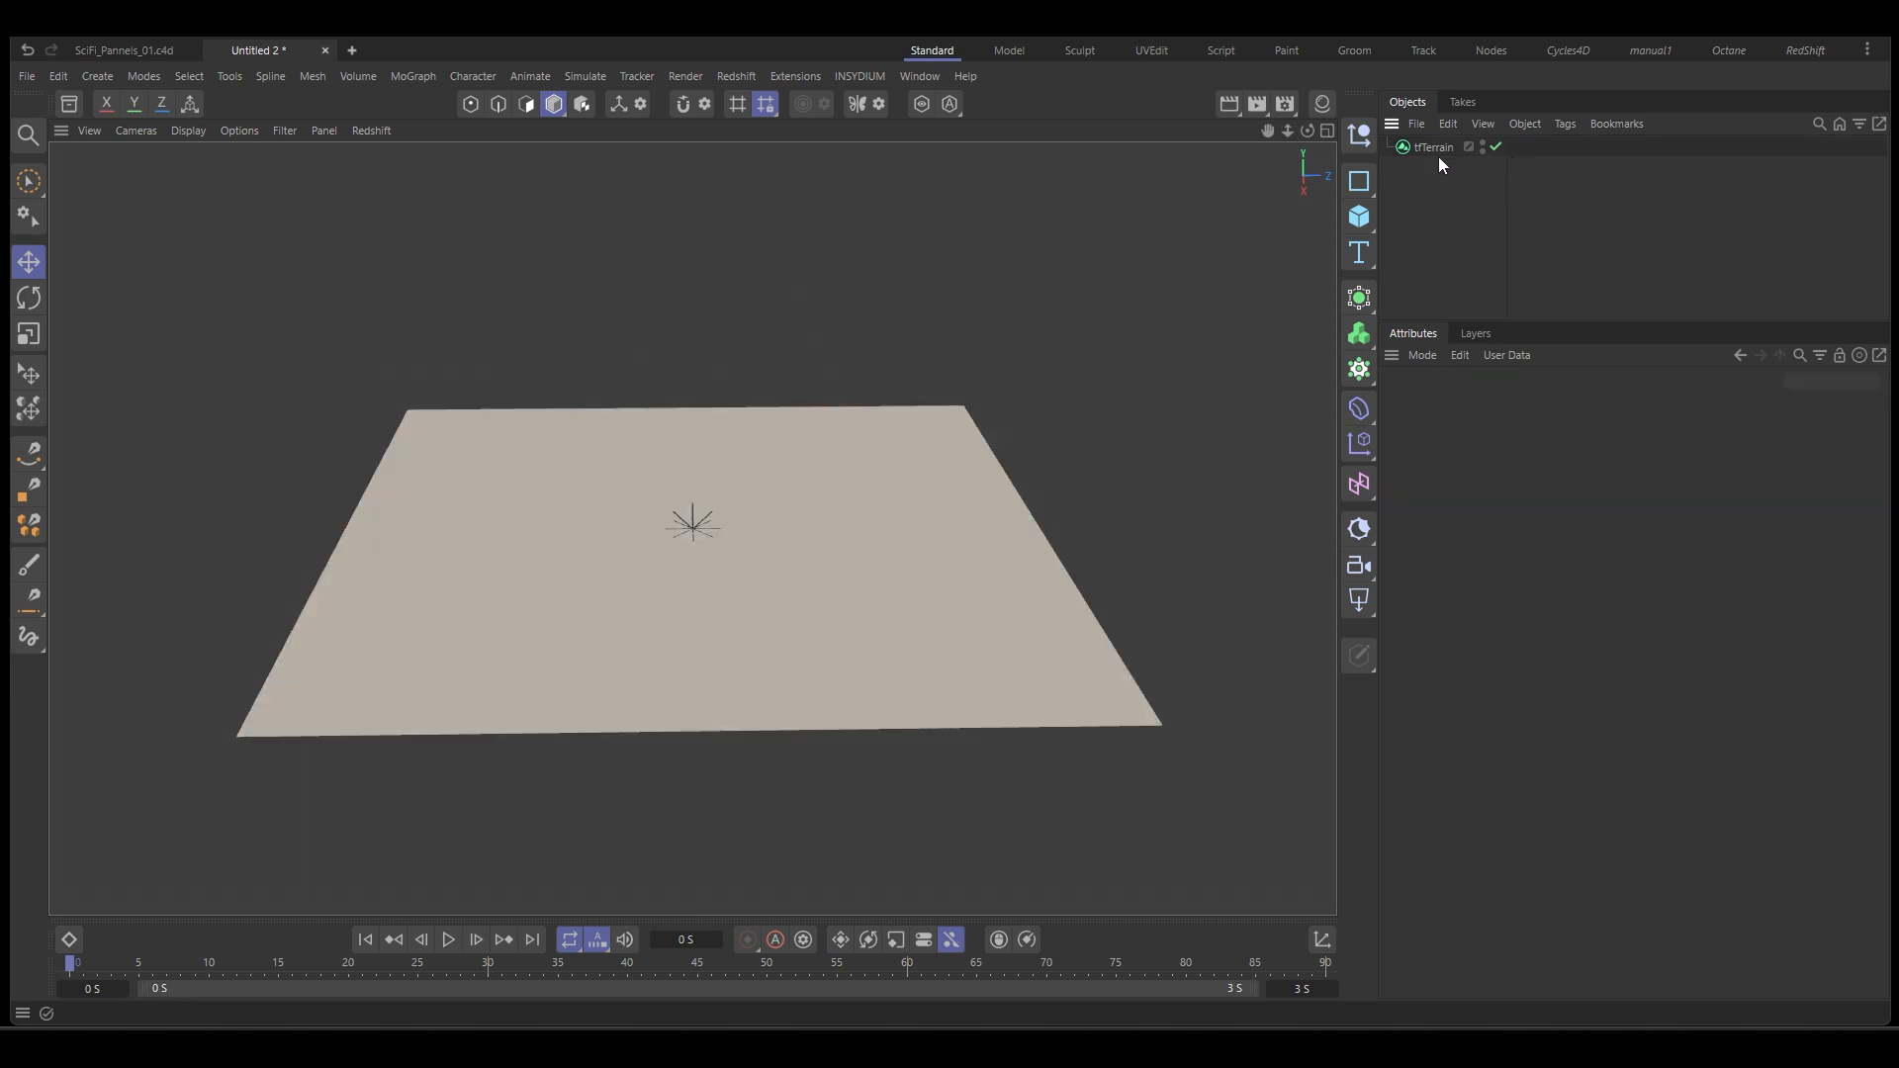
Add a tfNoise operator to tfTerrain, keeping the noise mode on Advanced.
left_click(1433, 146)
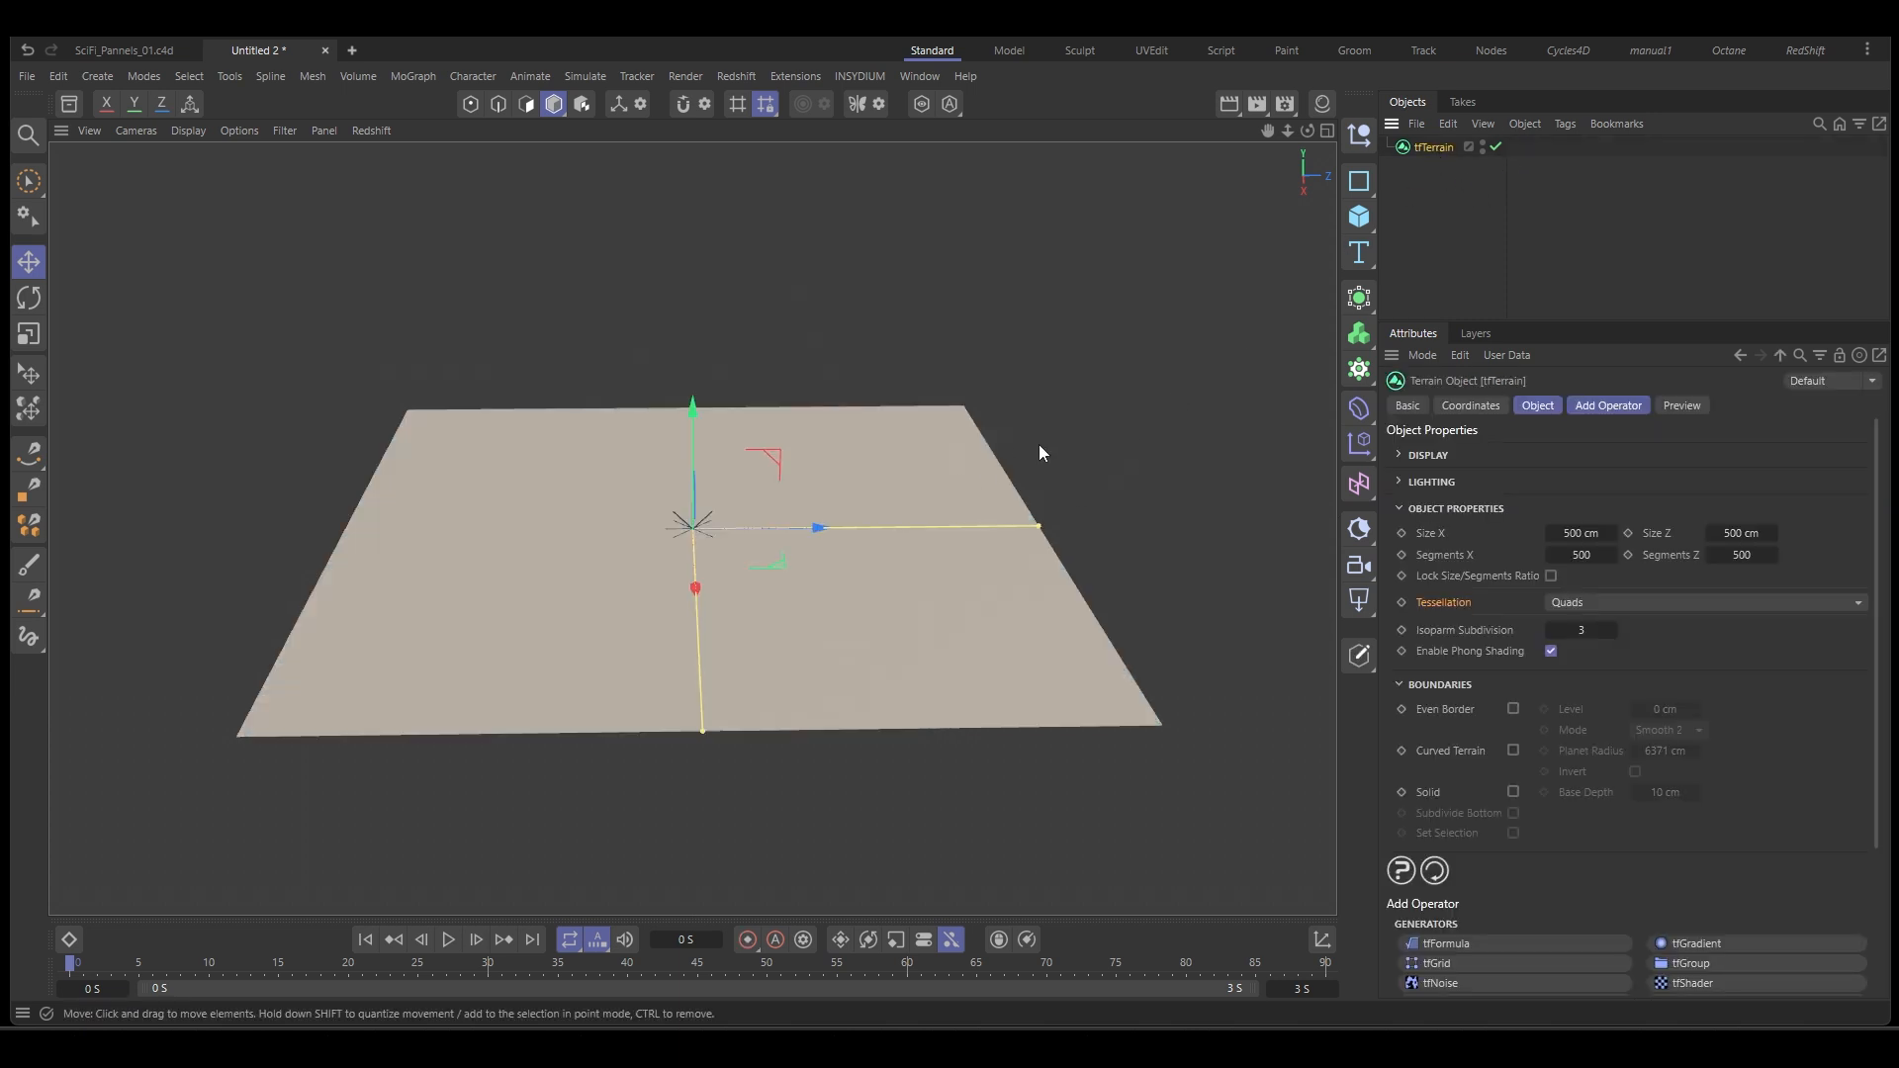
left_click(1608, 404)
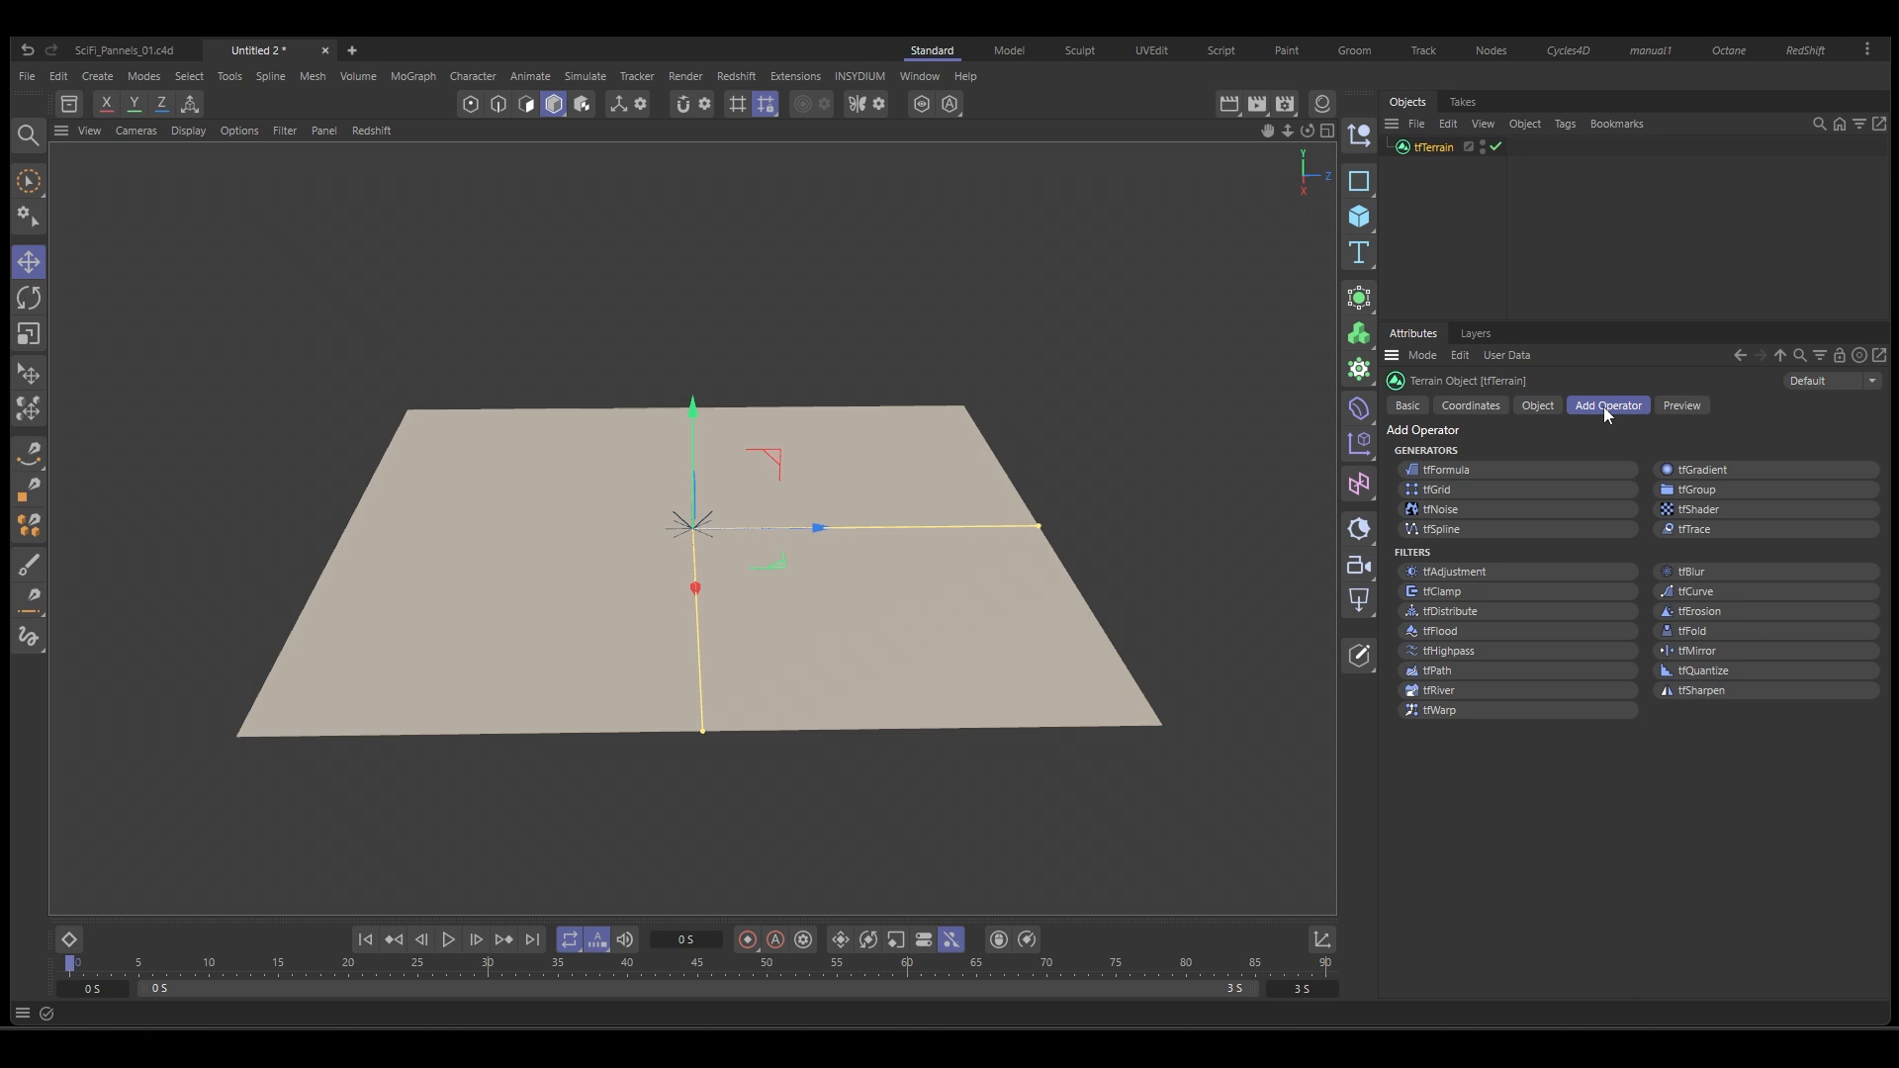
left_click(1440, 508)
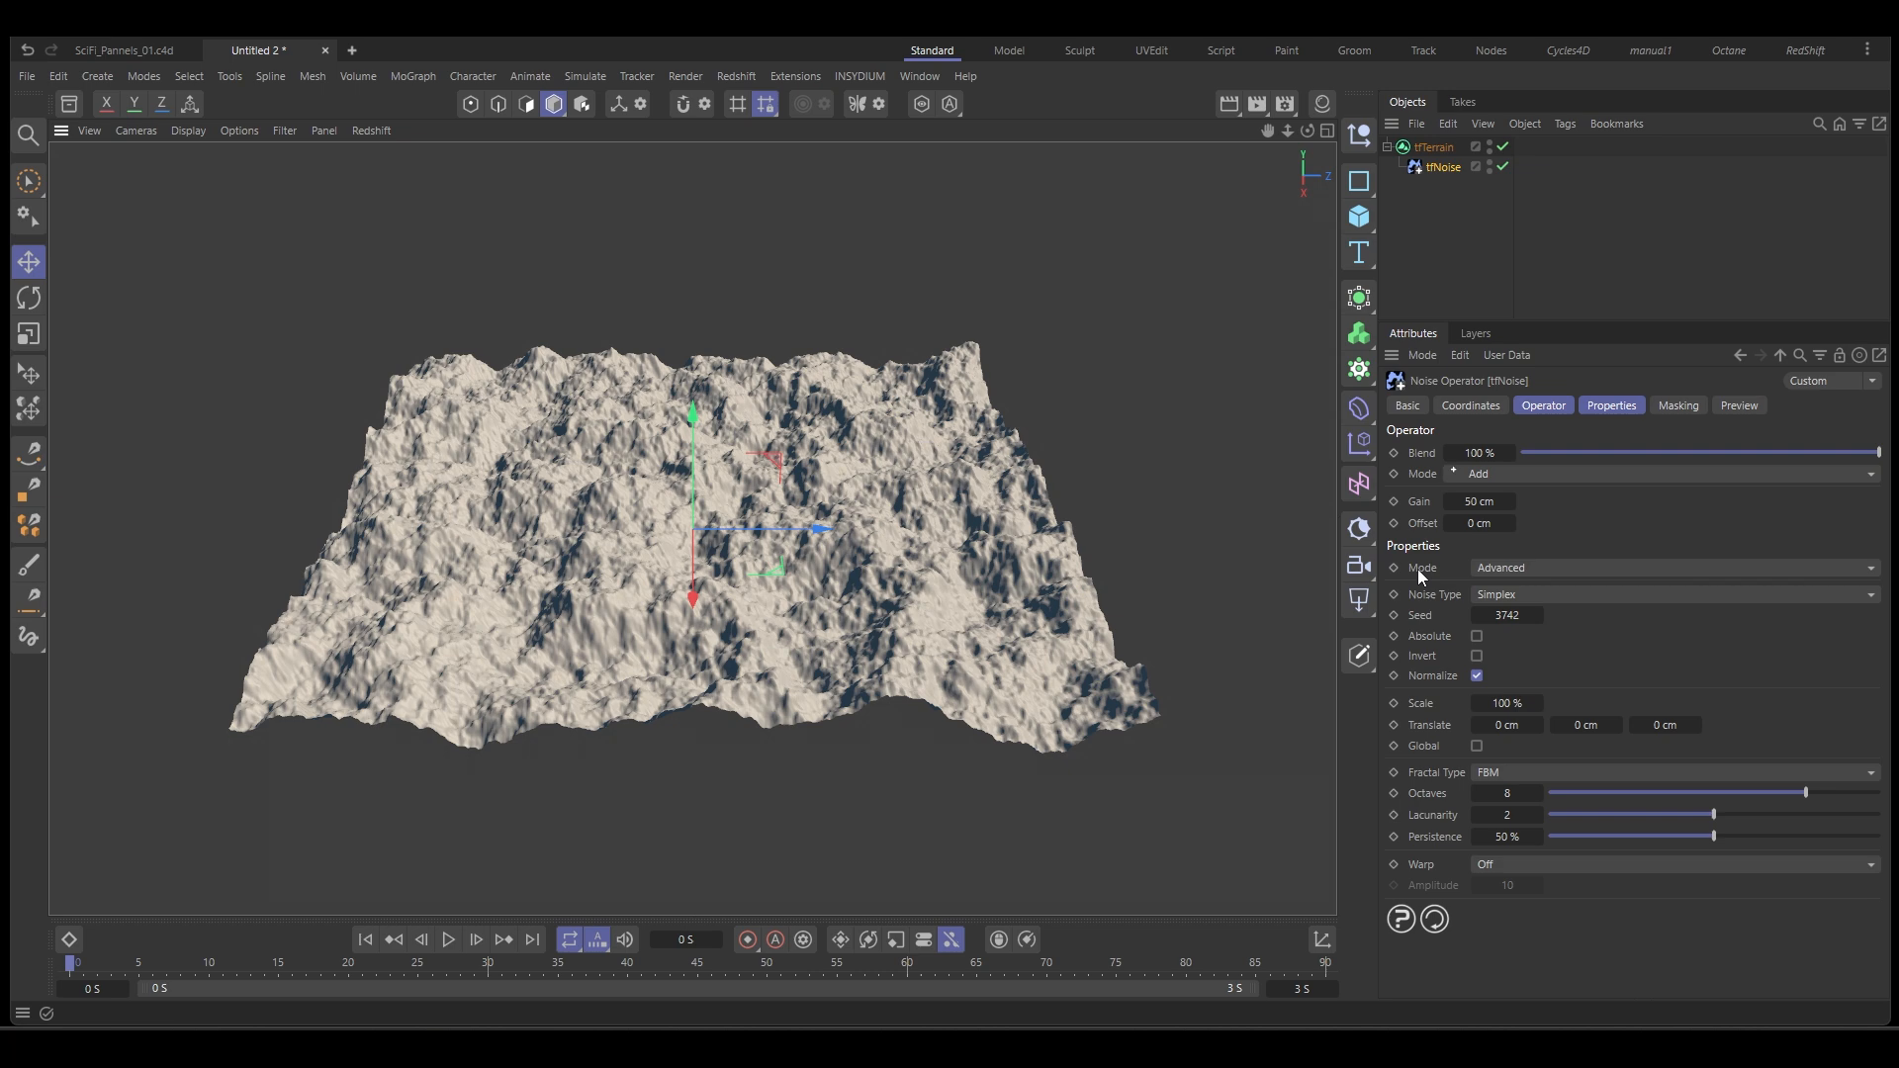
mouse_move(1529, 579)
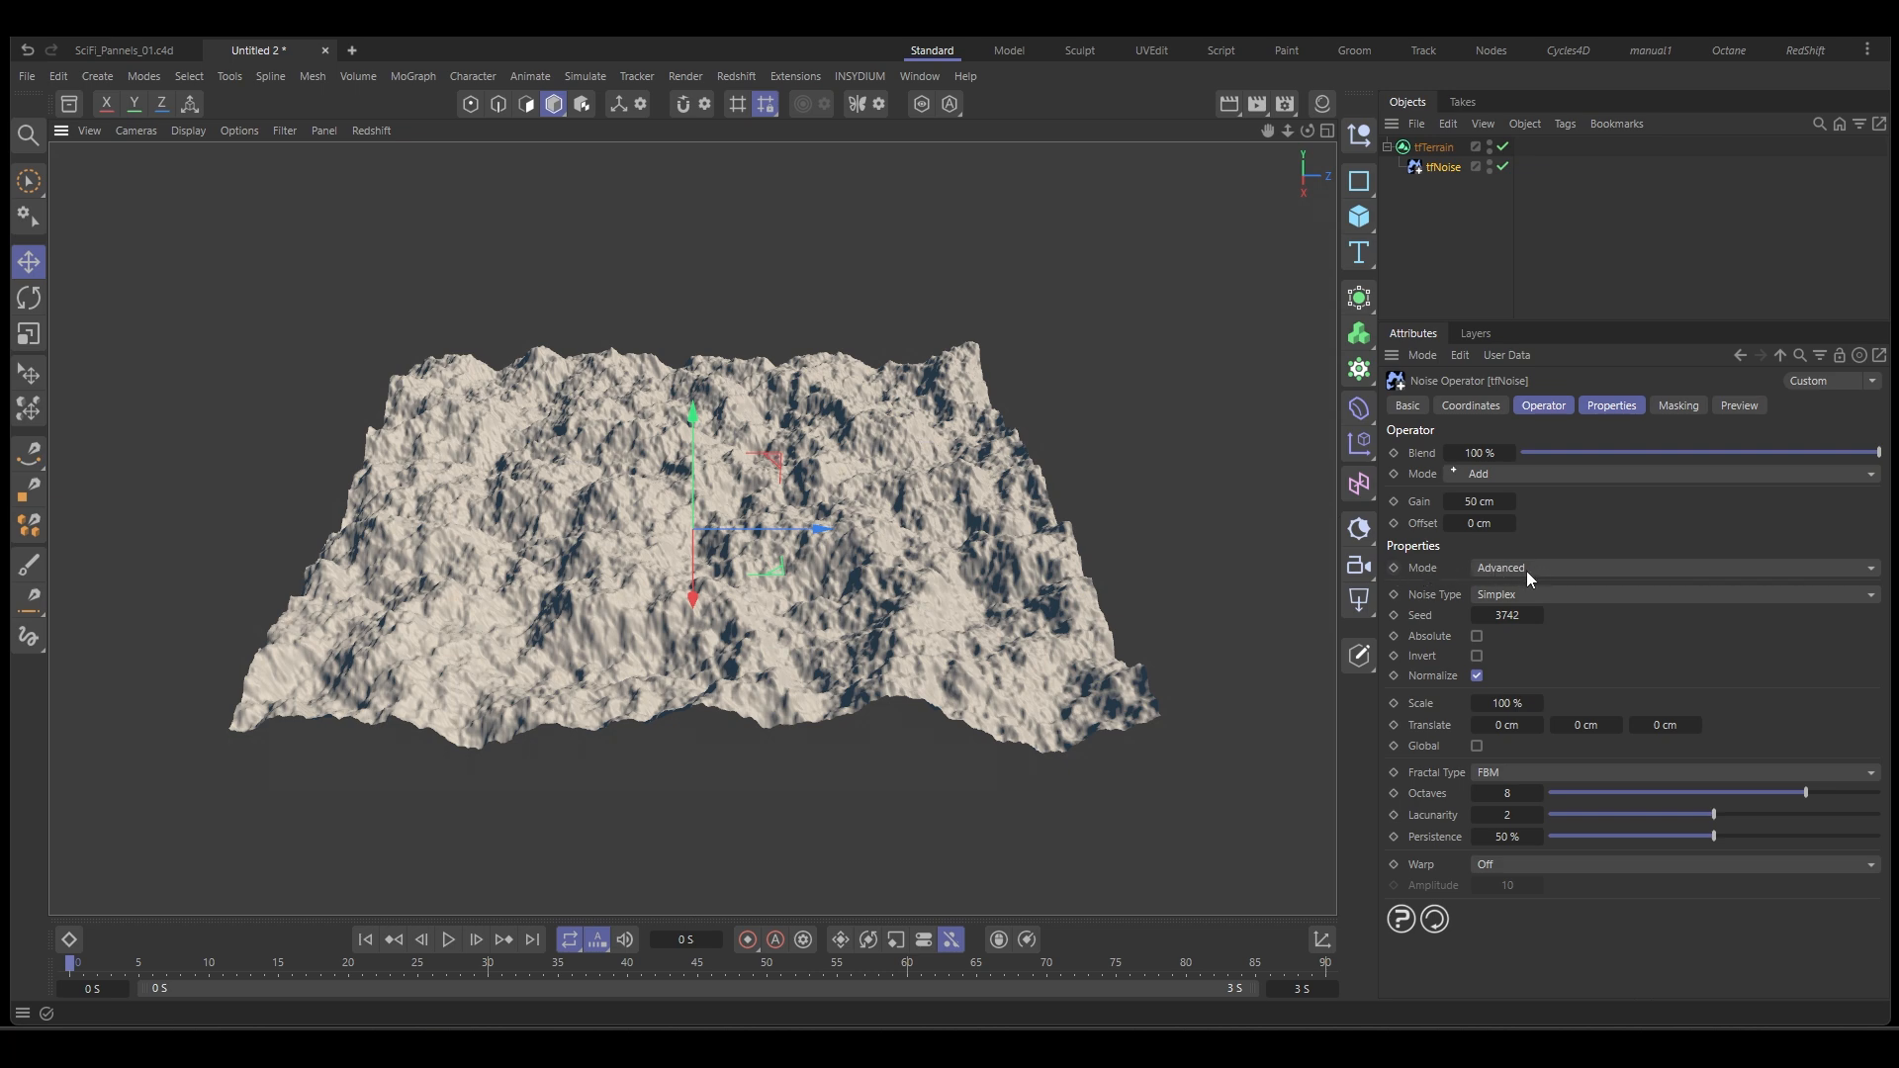
left_click(1677, 567)
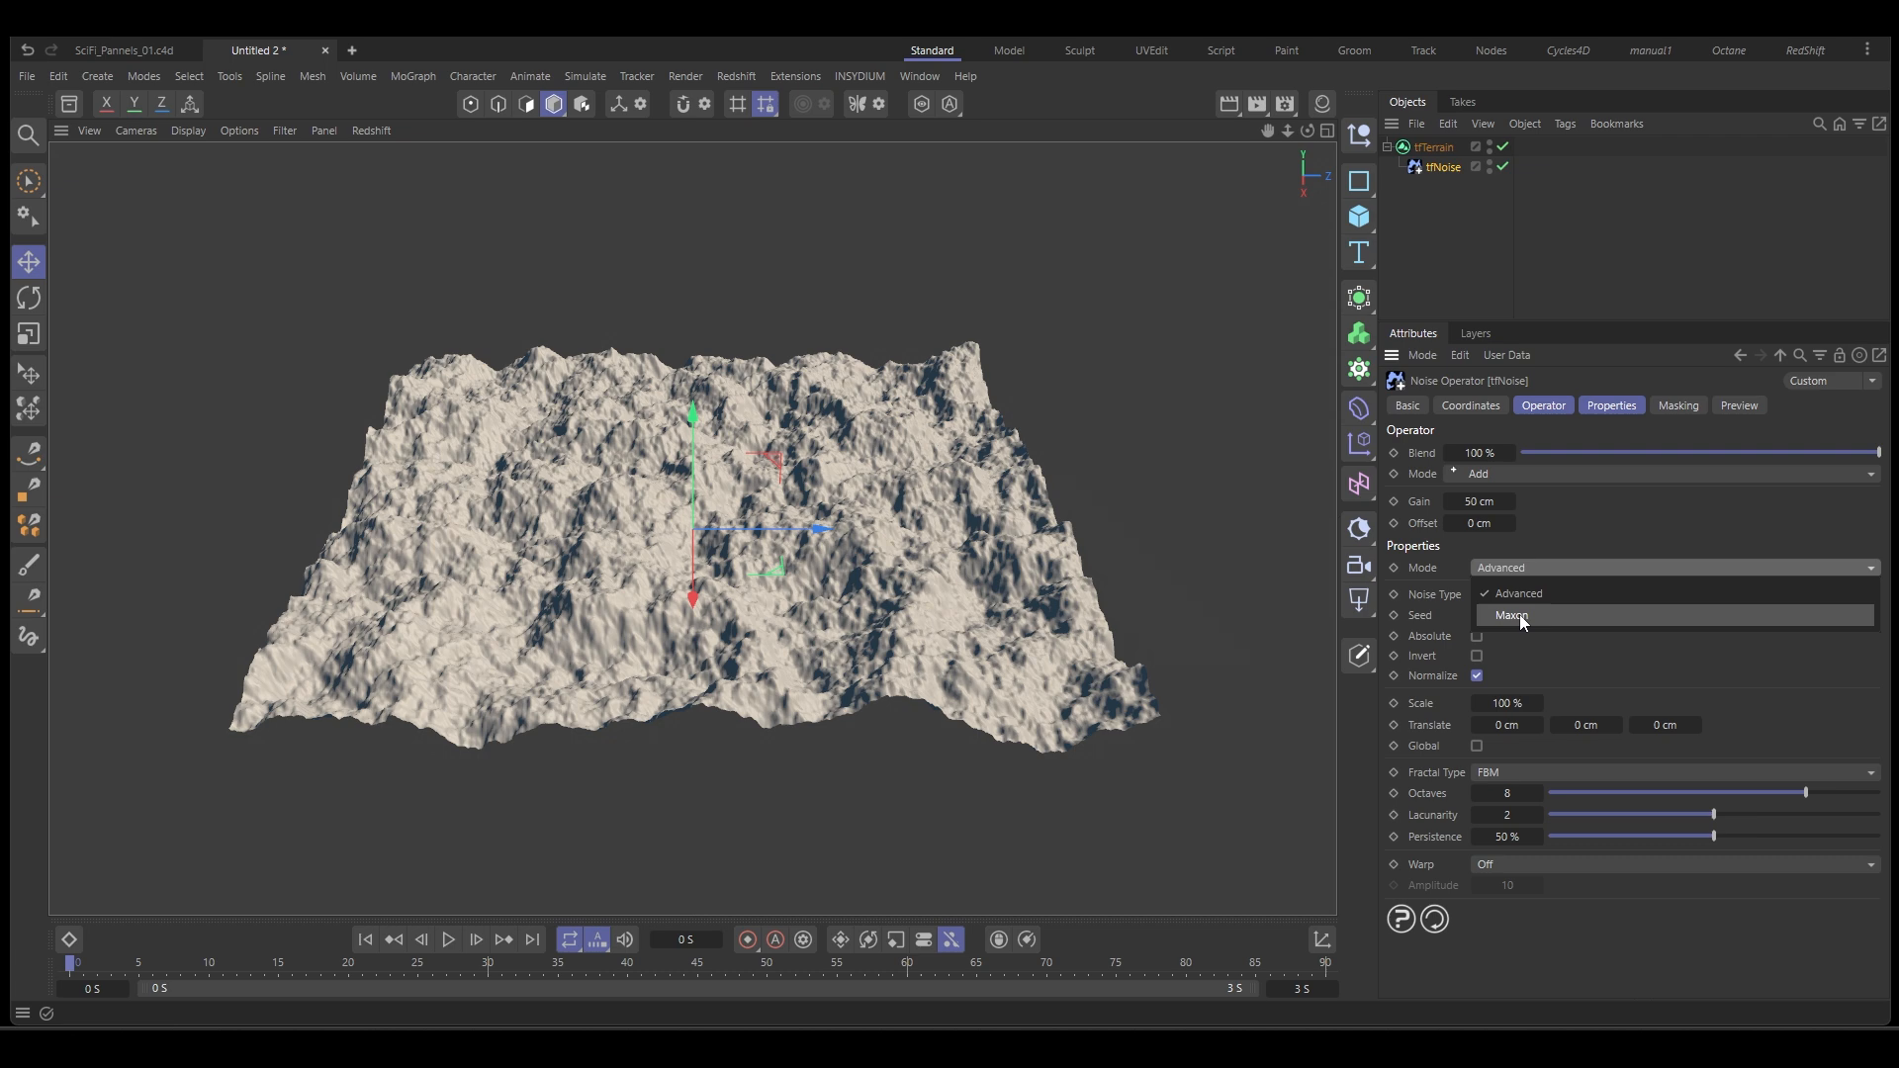
mouse_move(1544, 594)
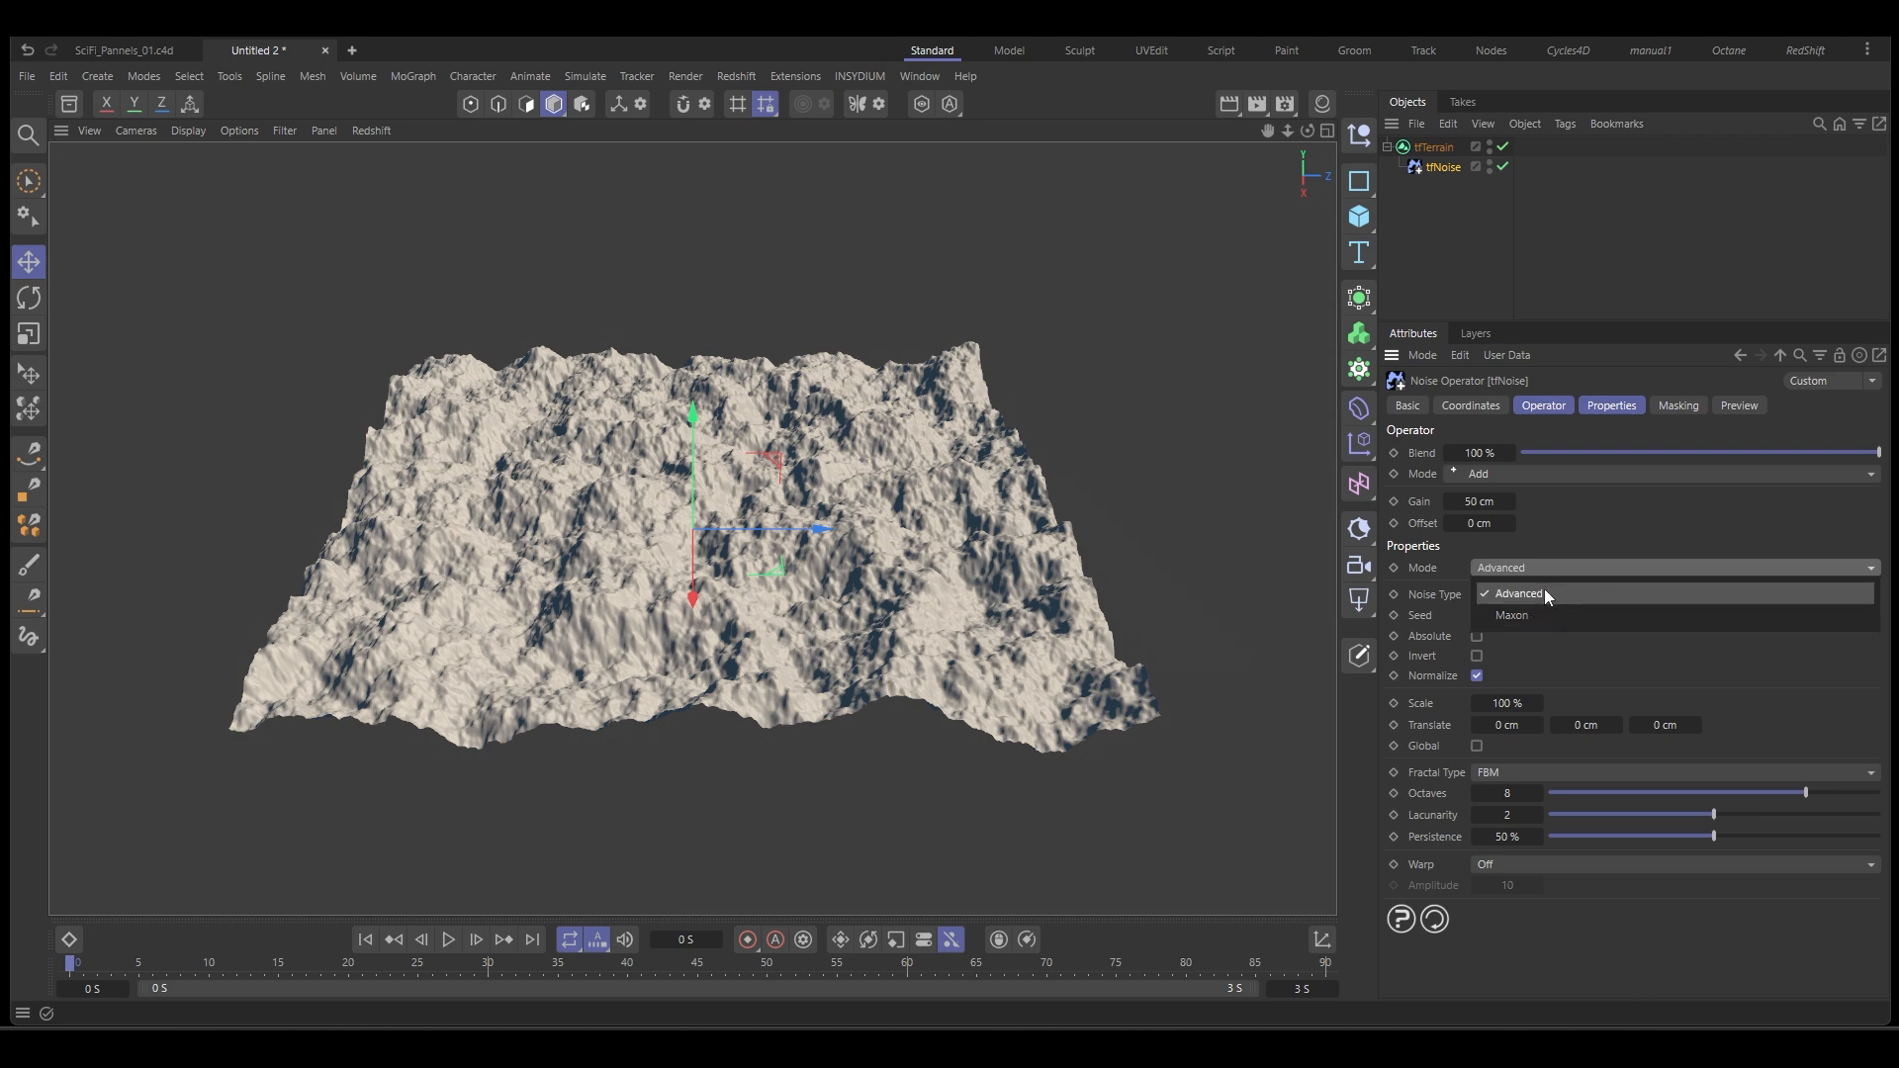
left_click(1496, 593)
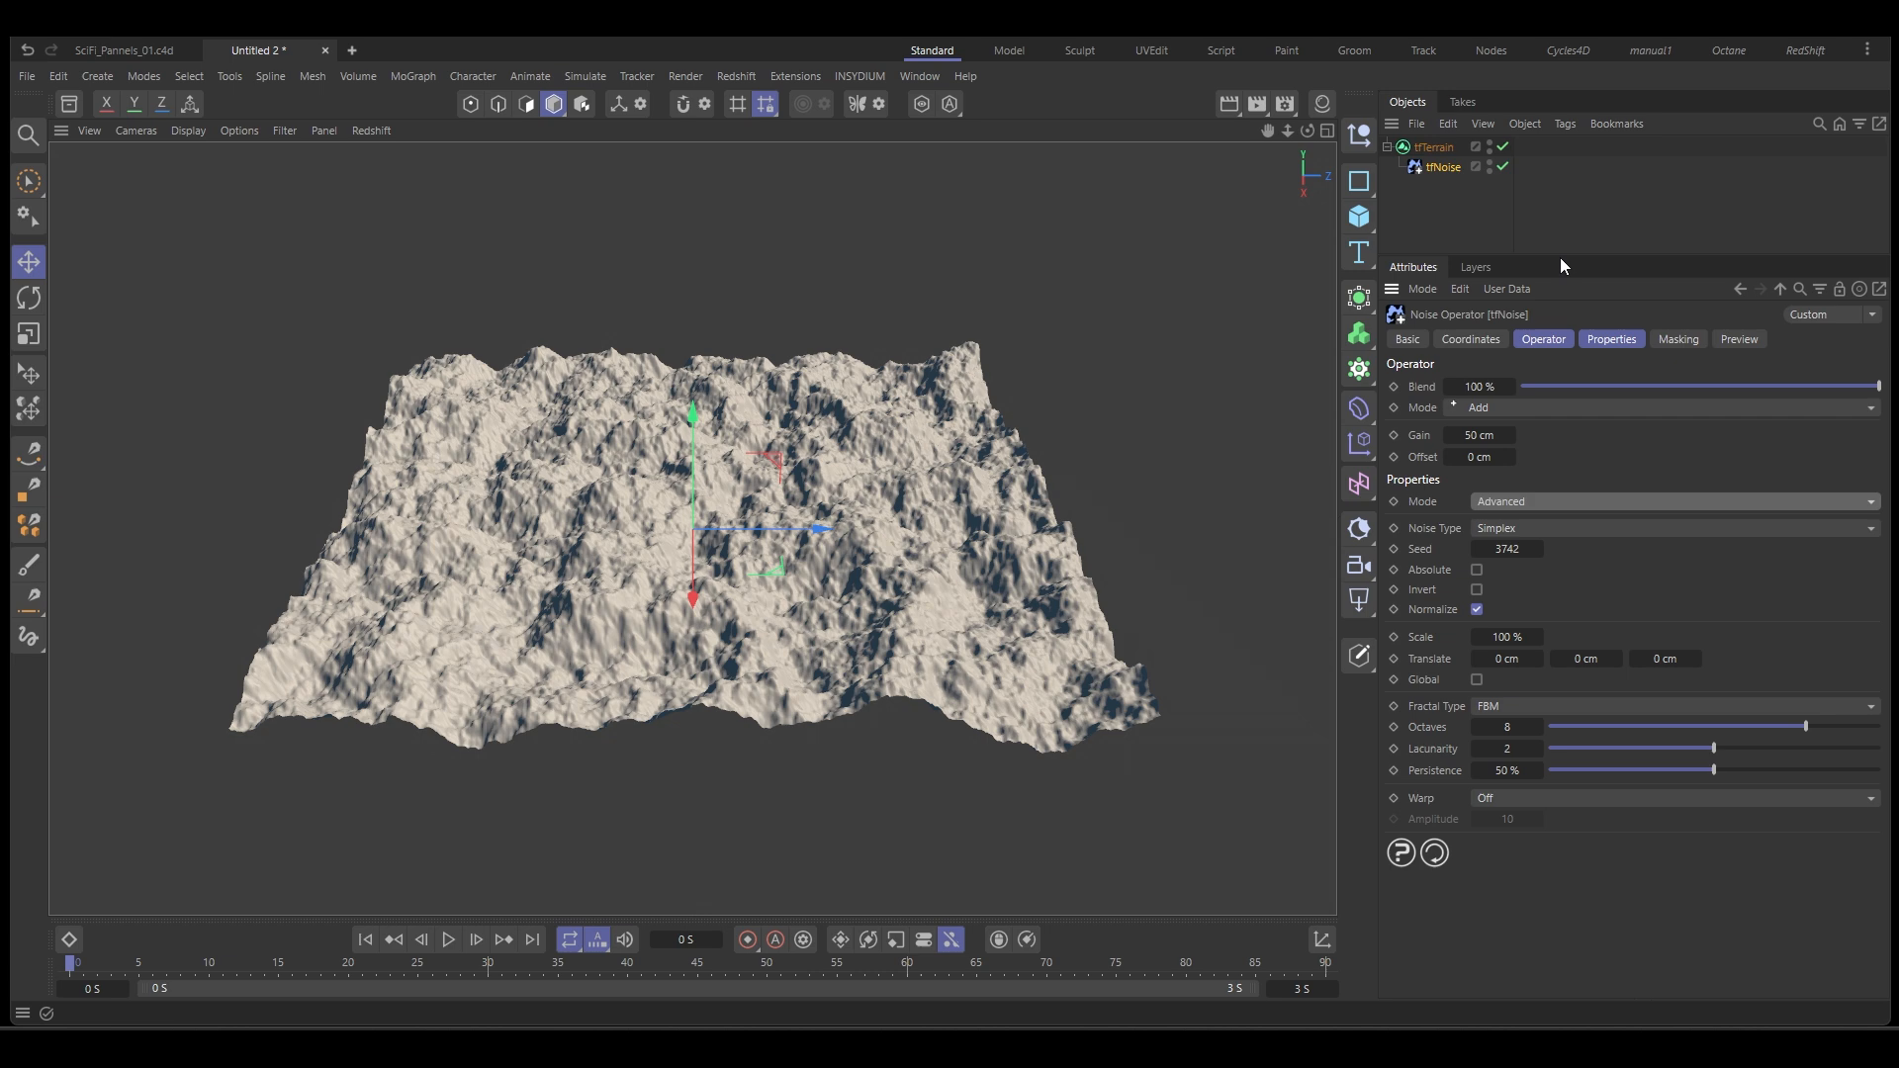
mouse_move(1565, 297)
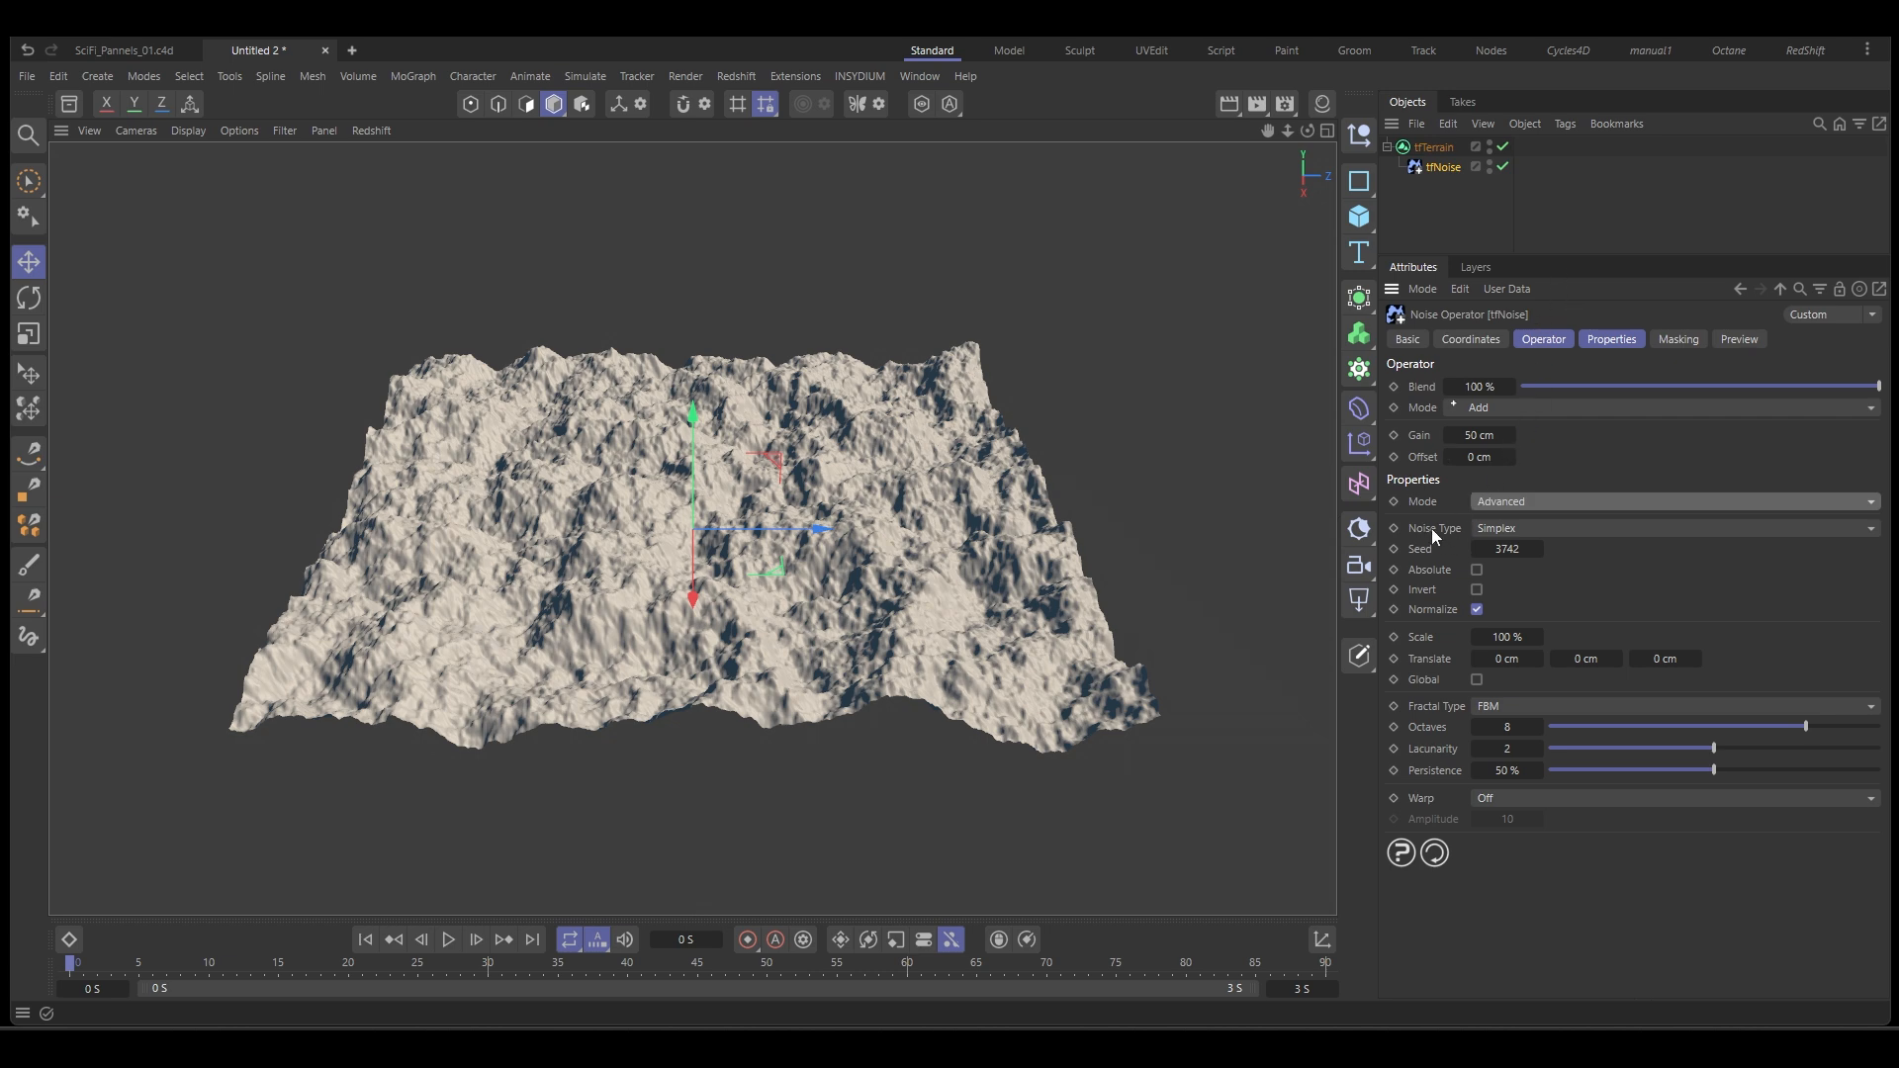
Set the tfNoise Noise Type to Cellular and view the blocky terrain.
left_click(1672, 528)
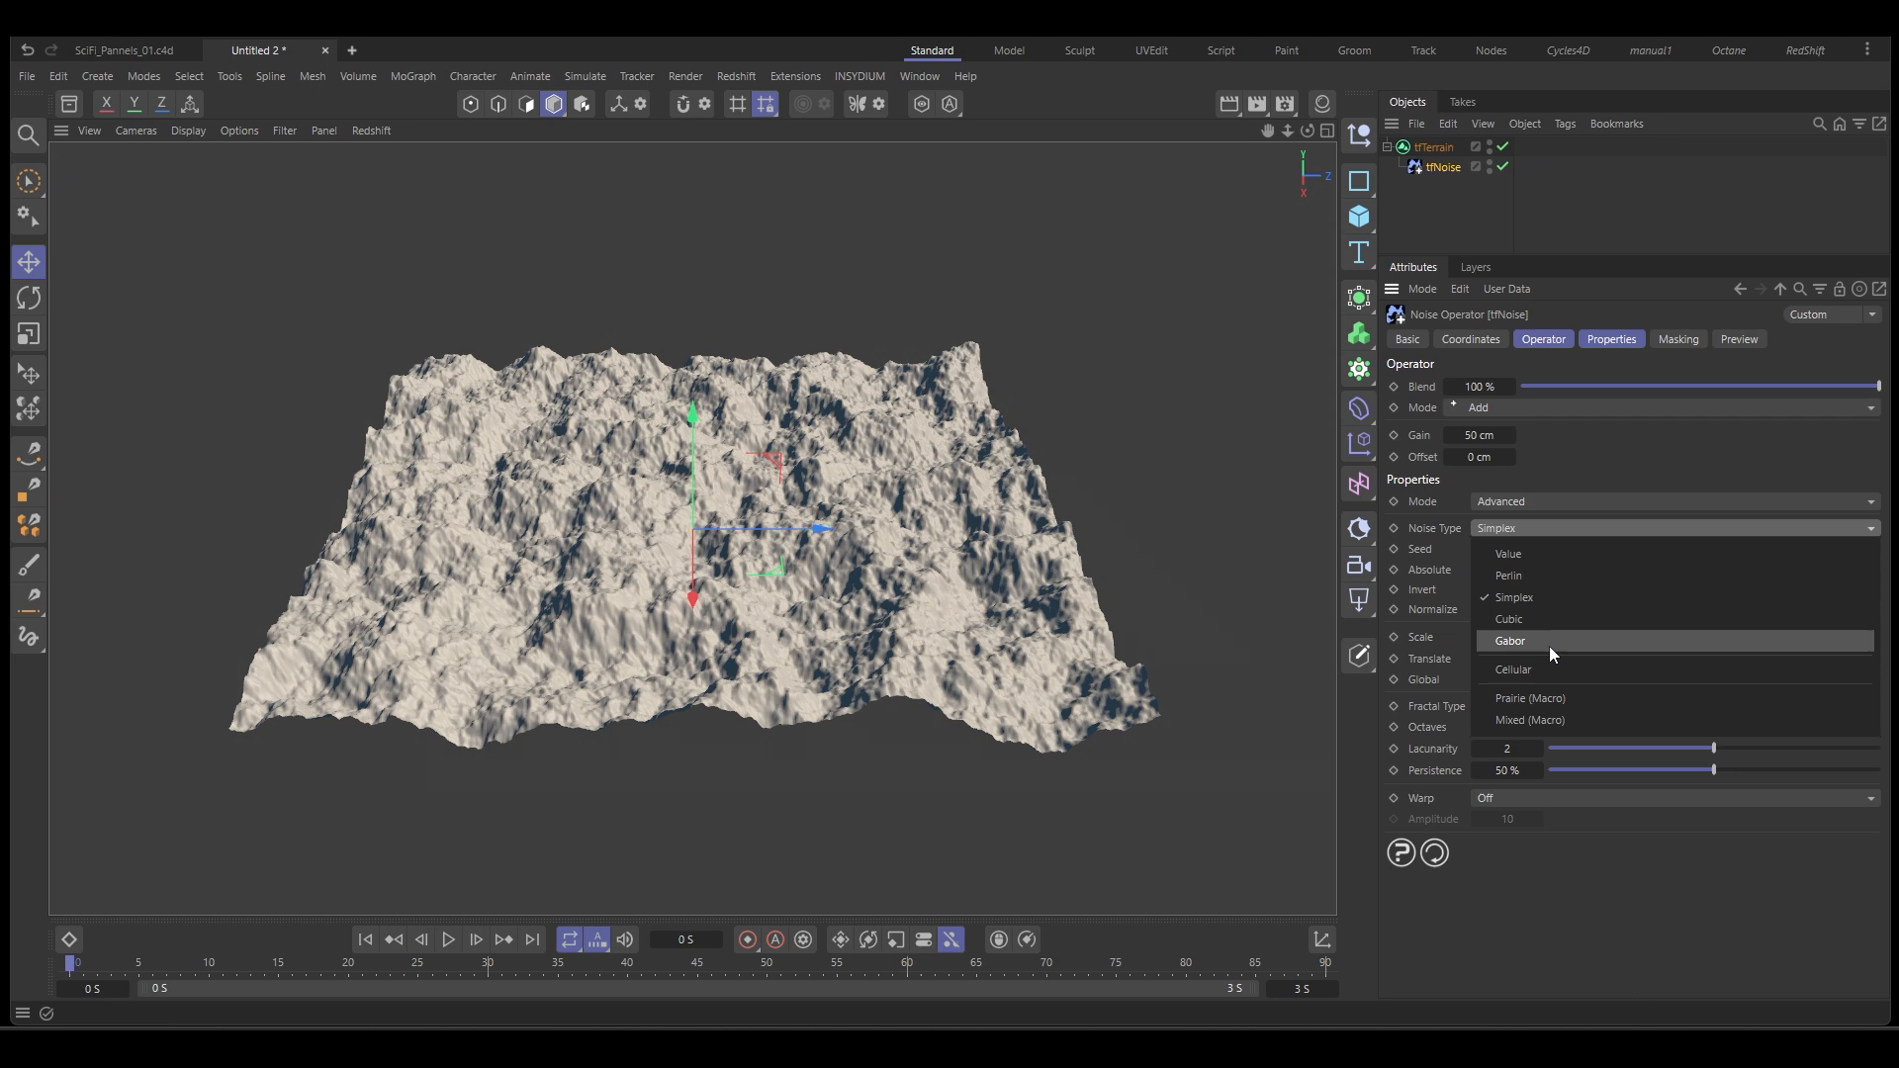
left_click(1513, 670)
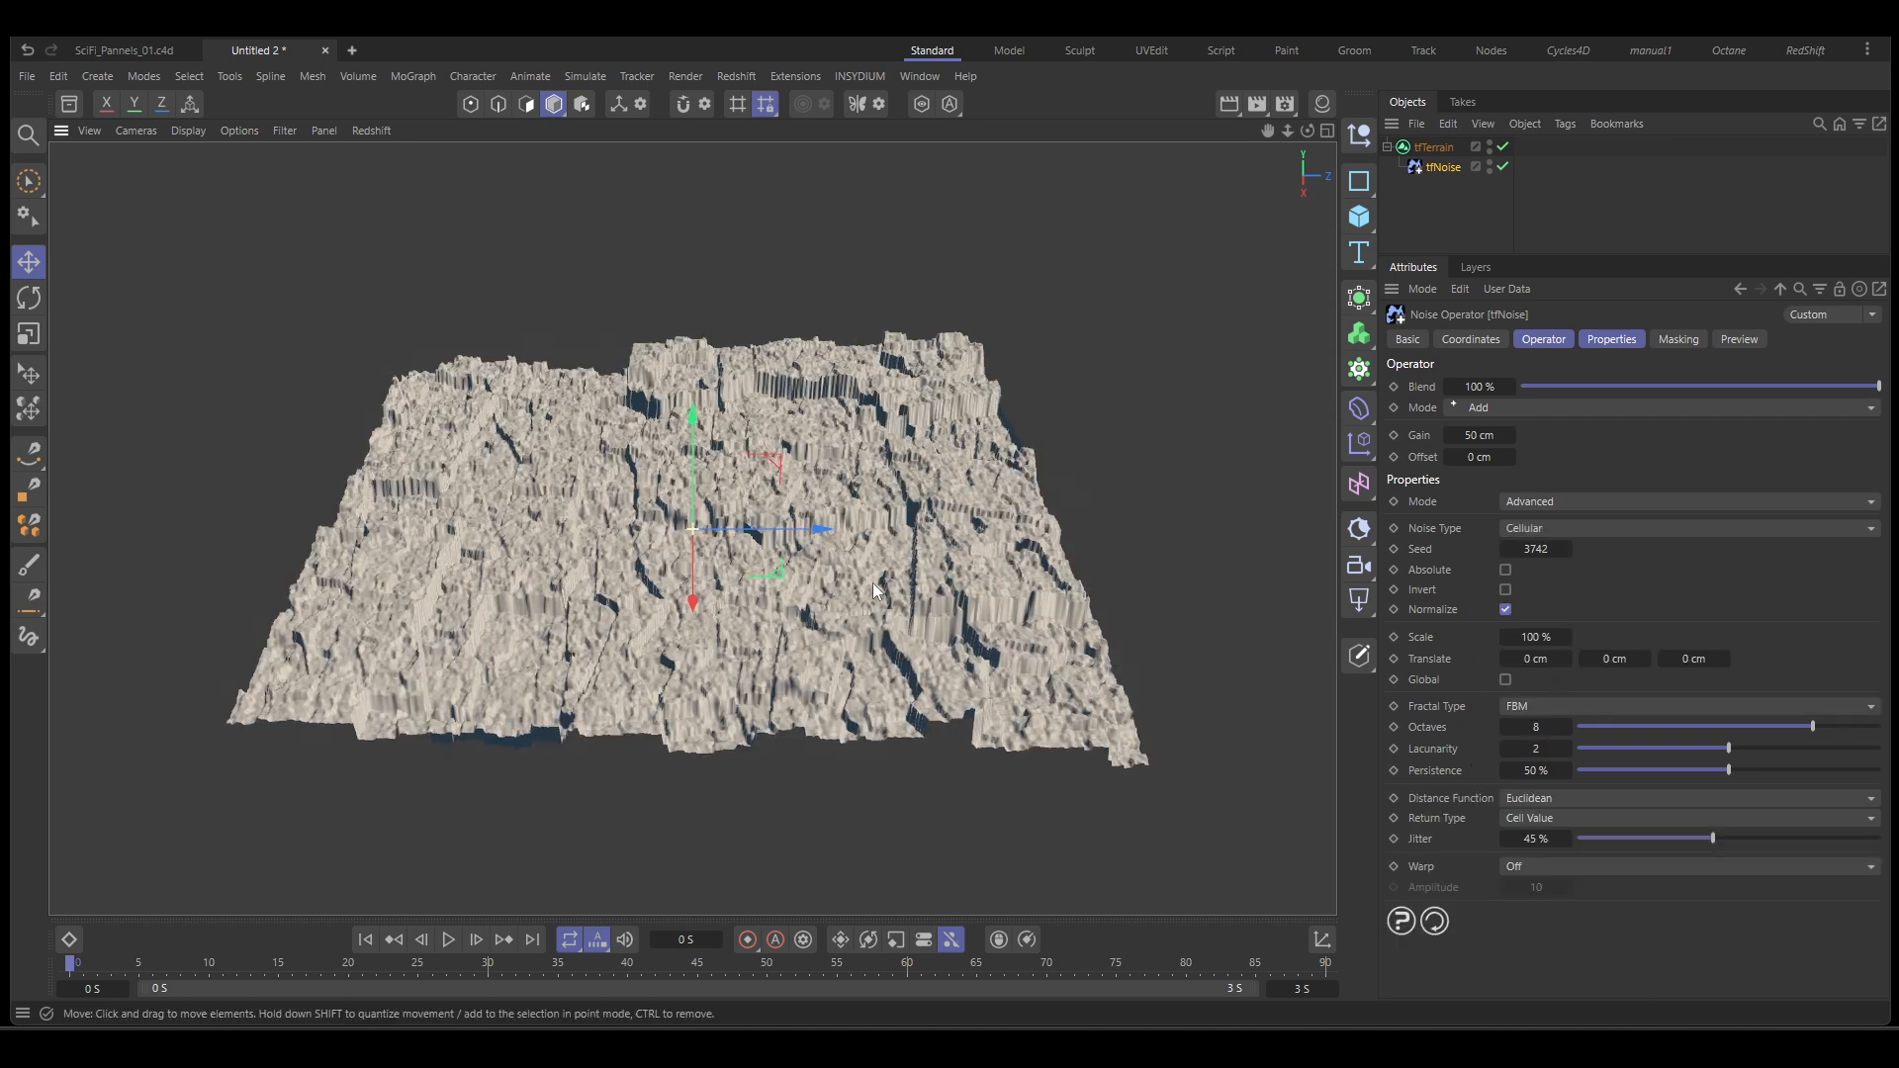
left_click_drag(872, 589, 945, 533)
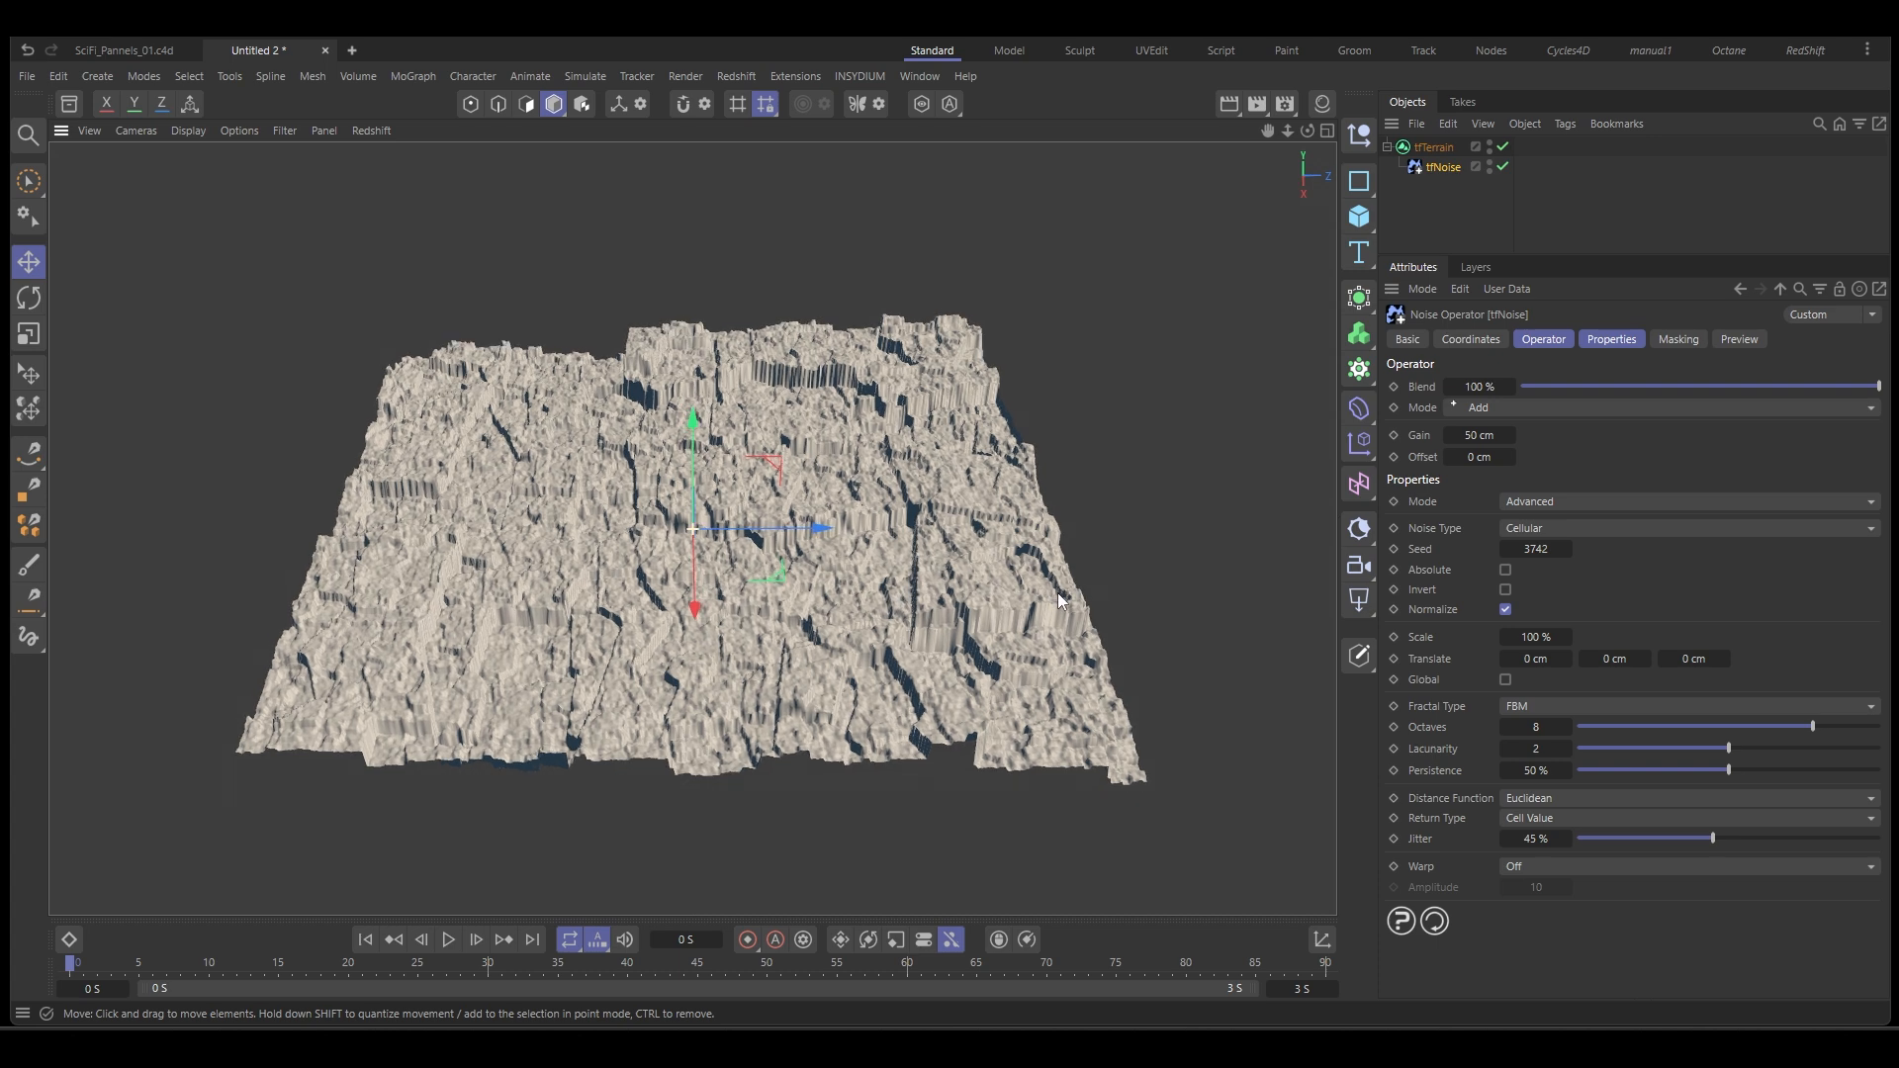
mouse_move(1475, 820)
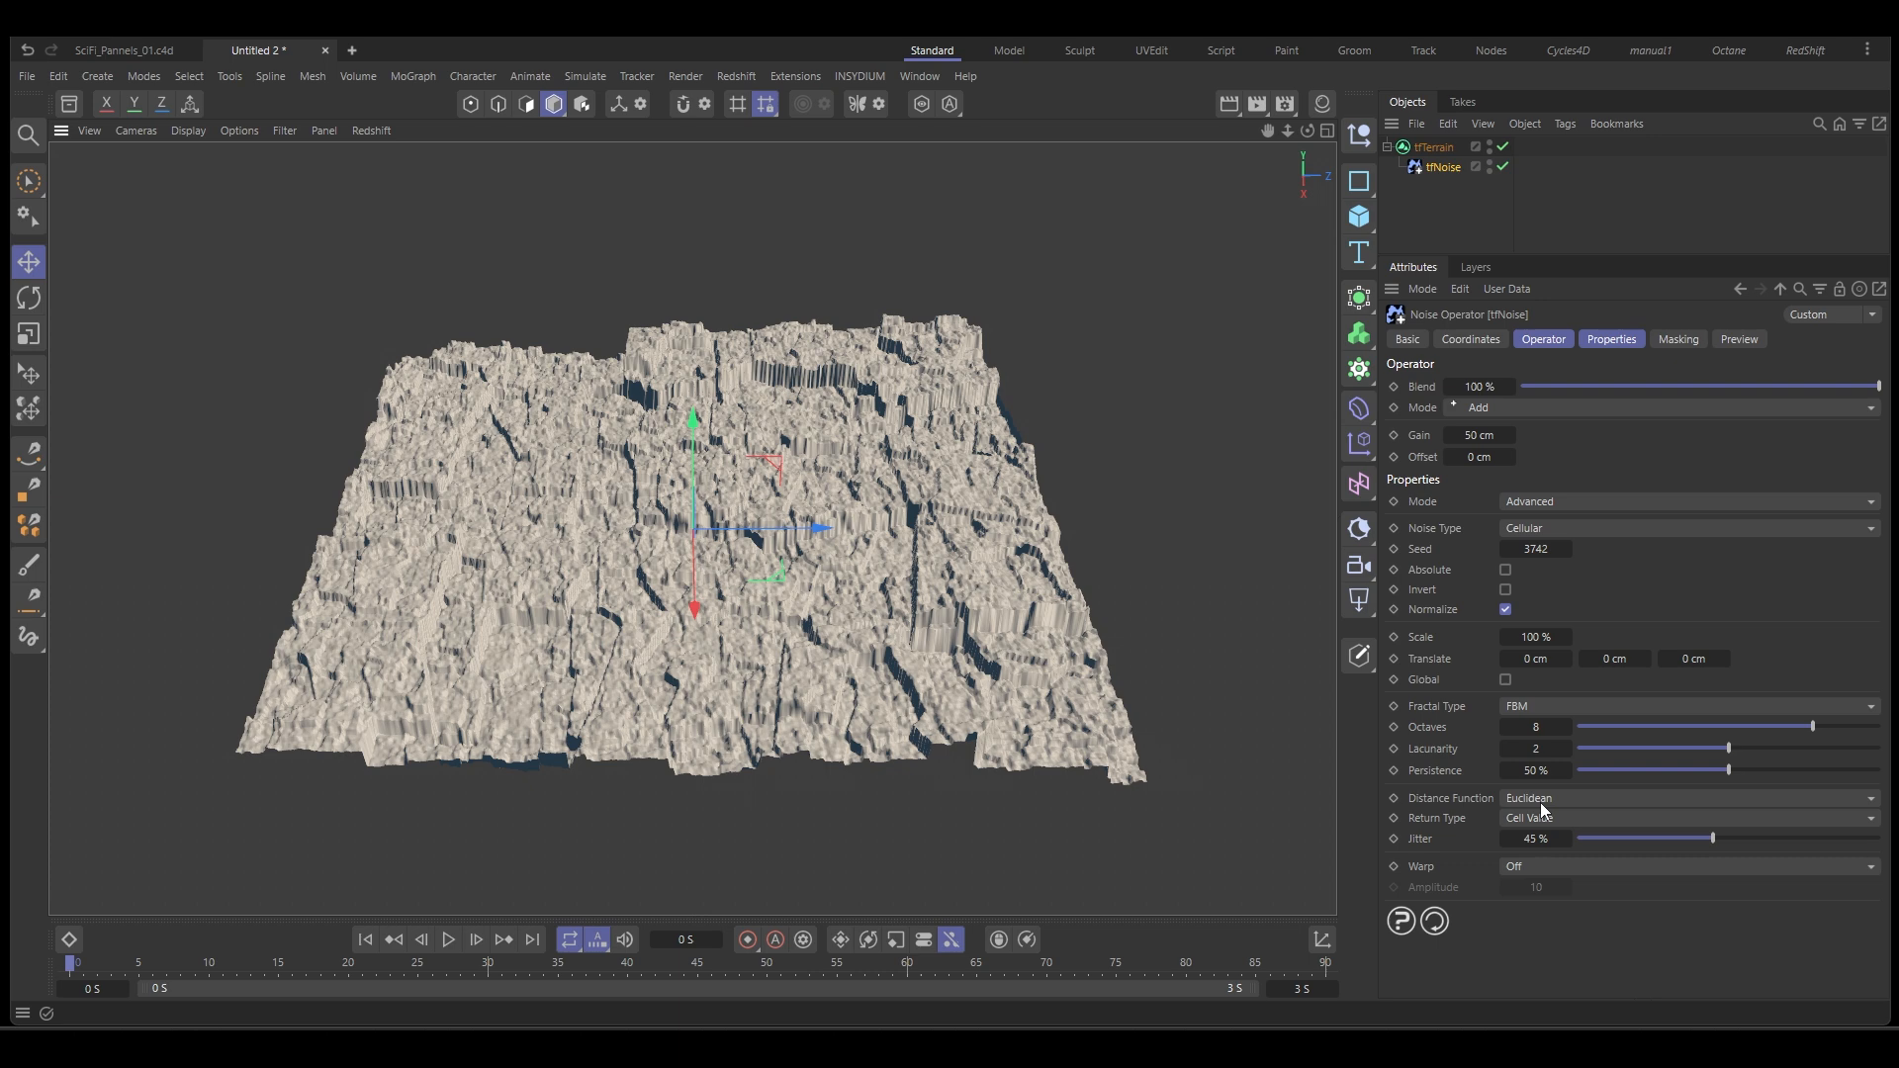
Switch the distance function to Manhattan and reduce octaves to 2.
left_click(1689, 797)
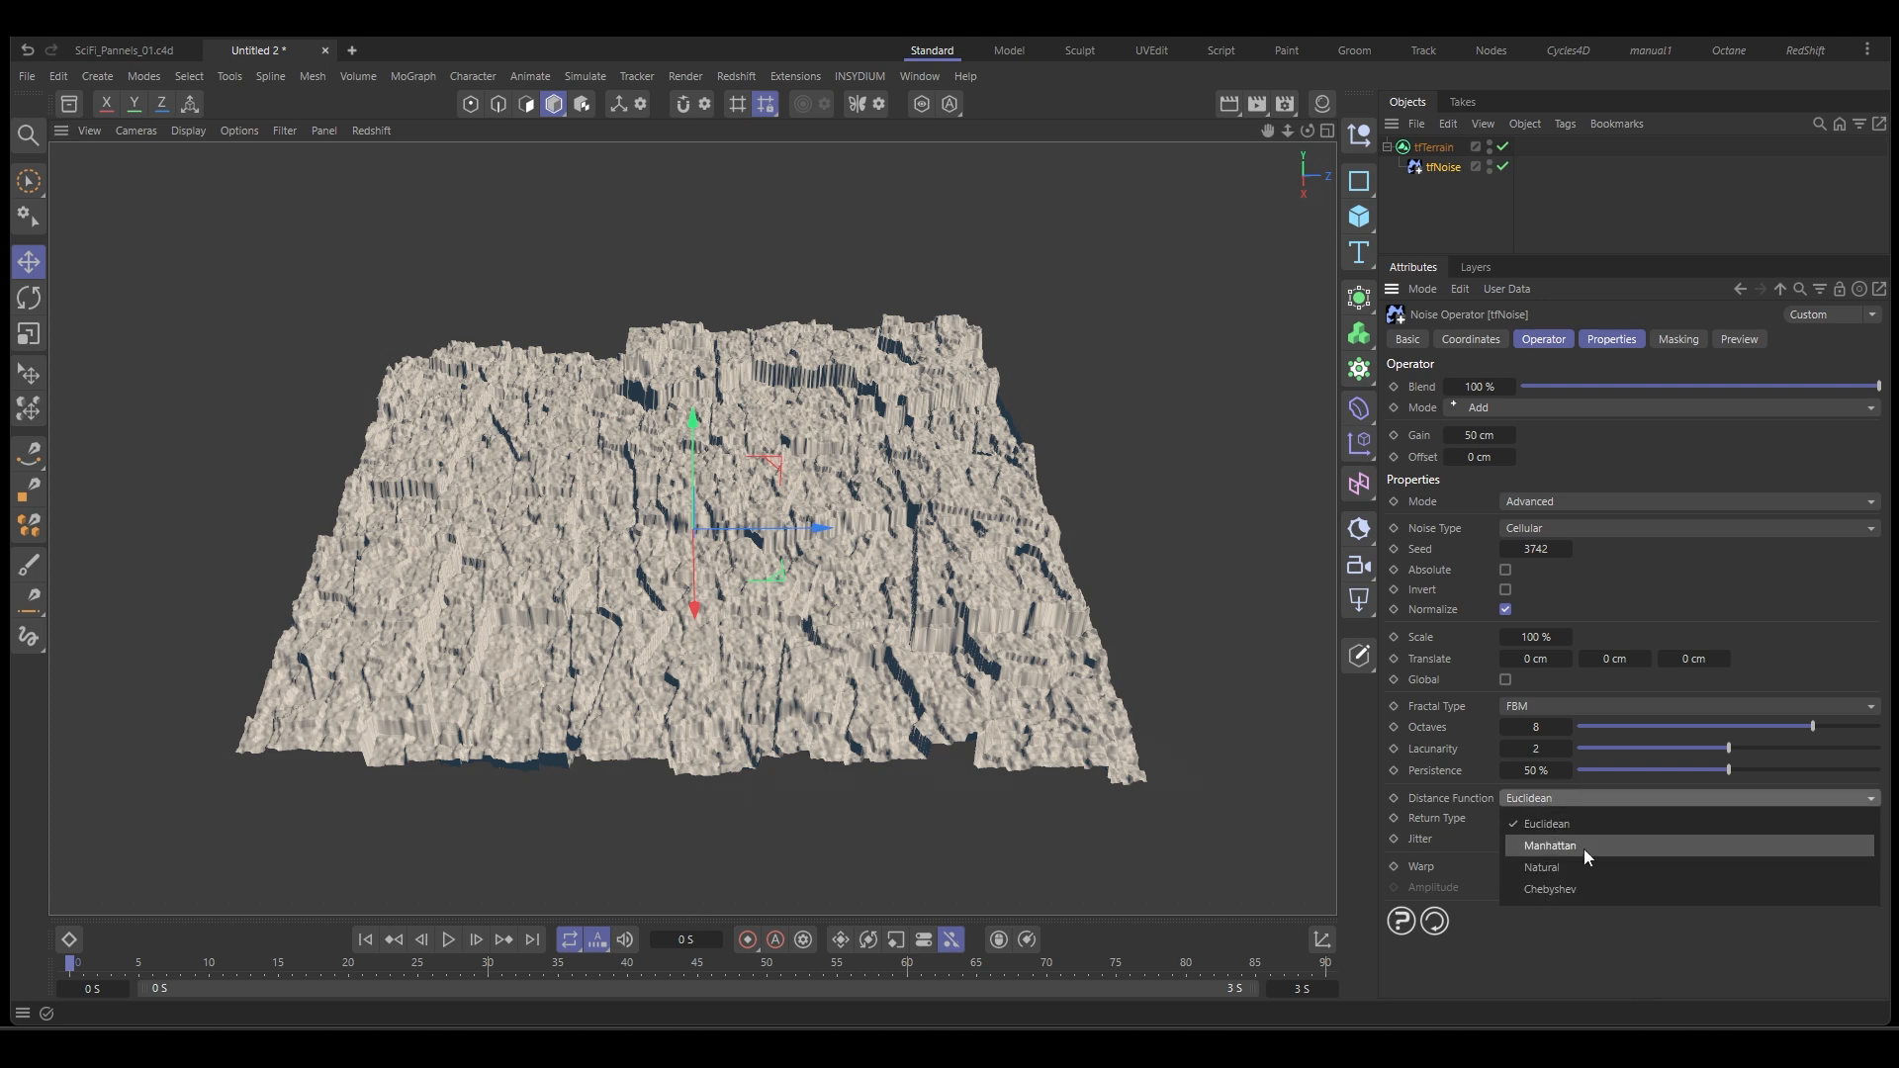
left_click(1552, 844)
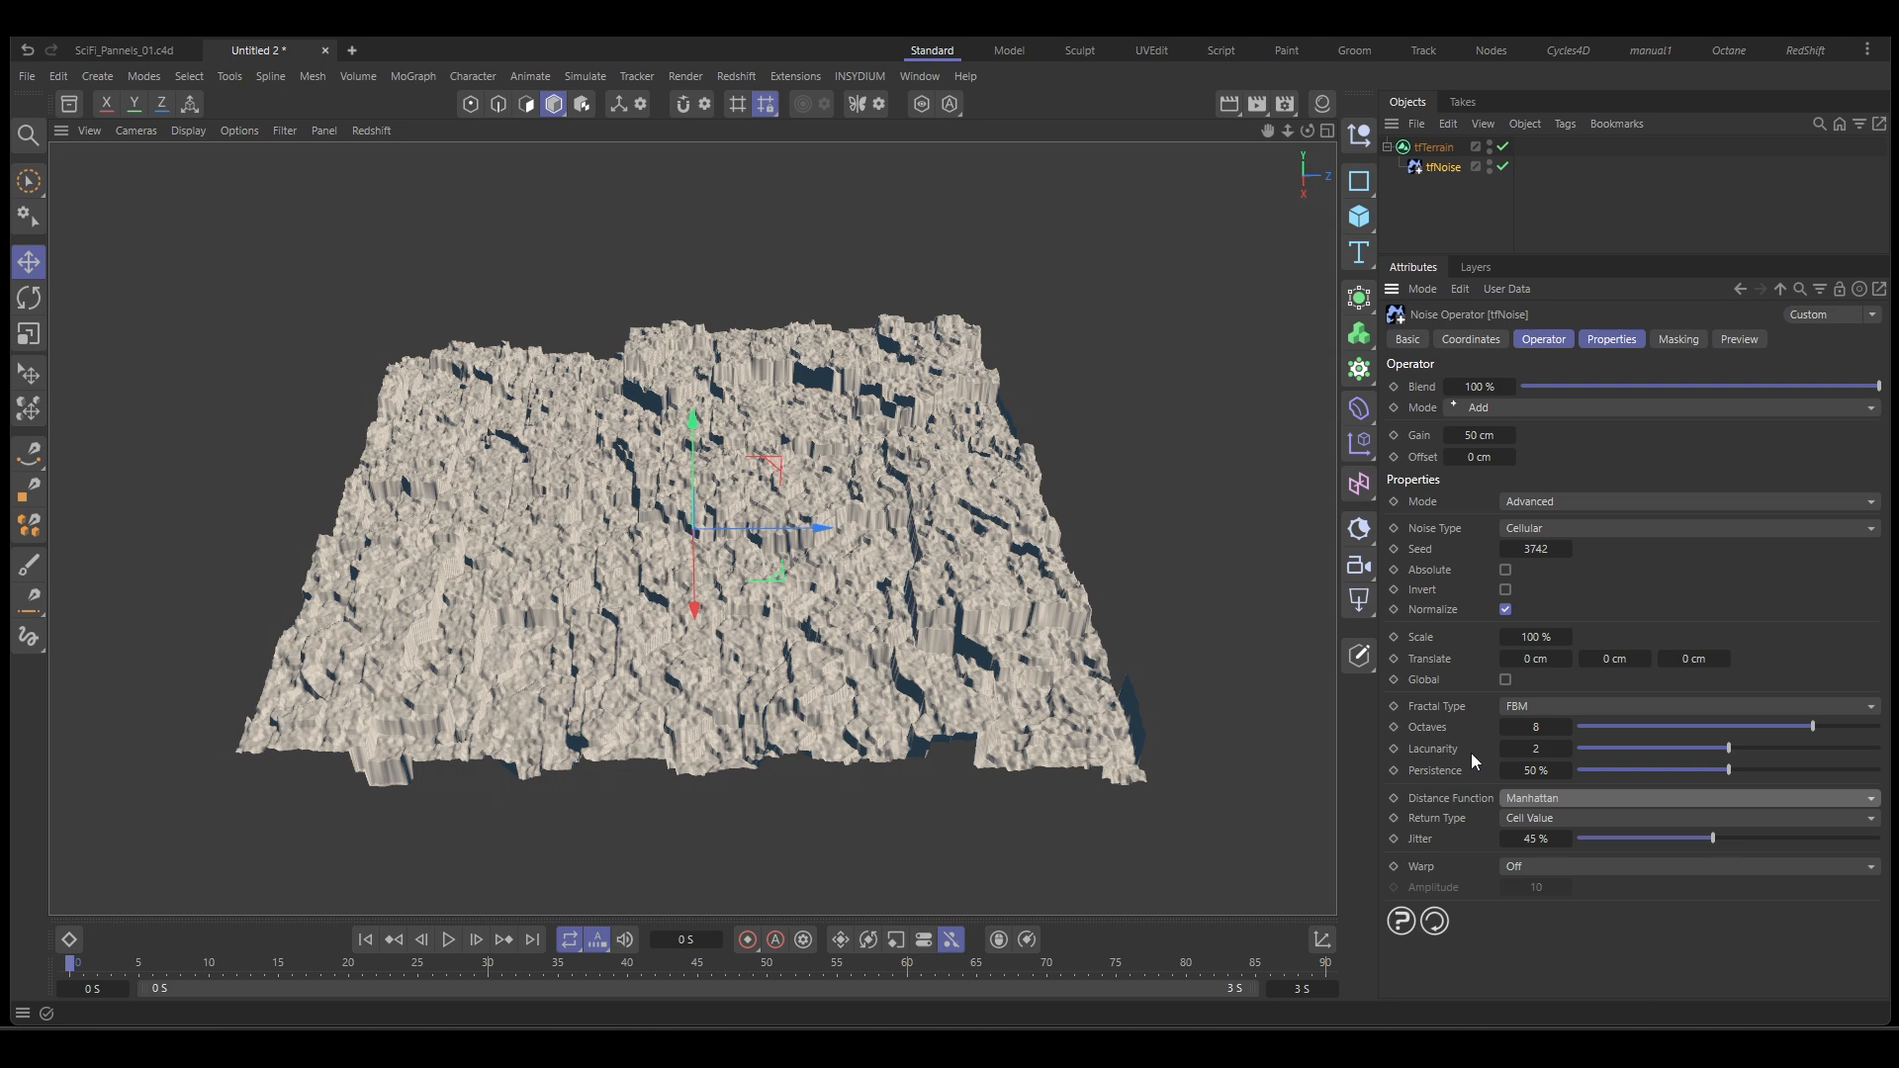
left_click_drag(1781, 727, 1702, 727)
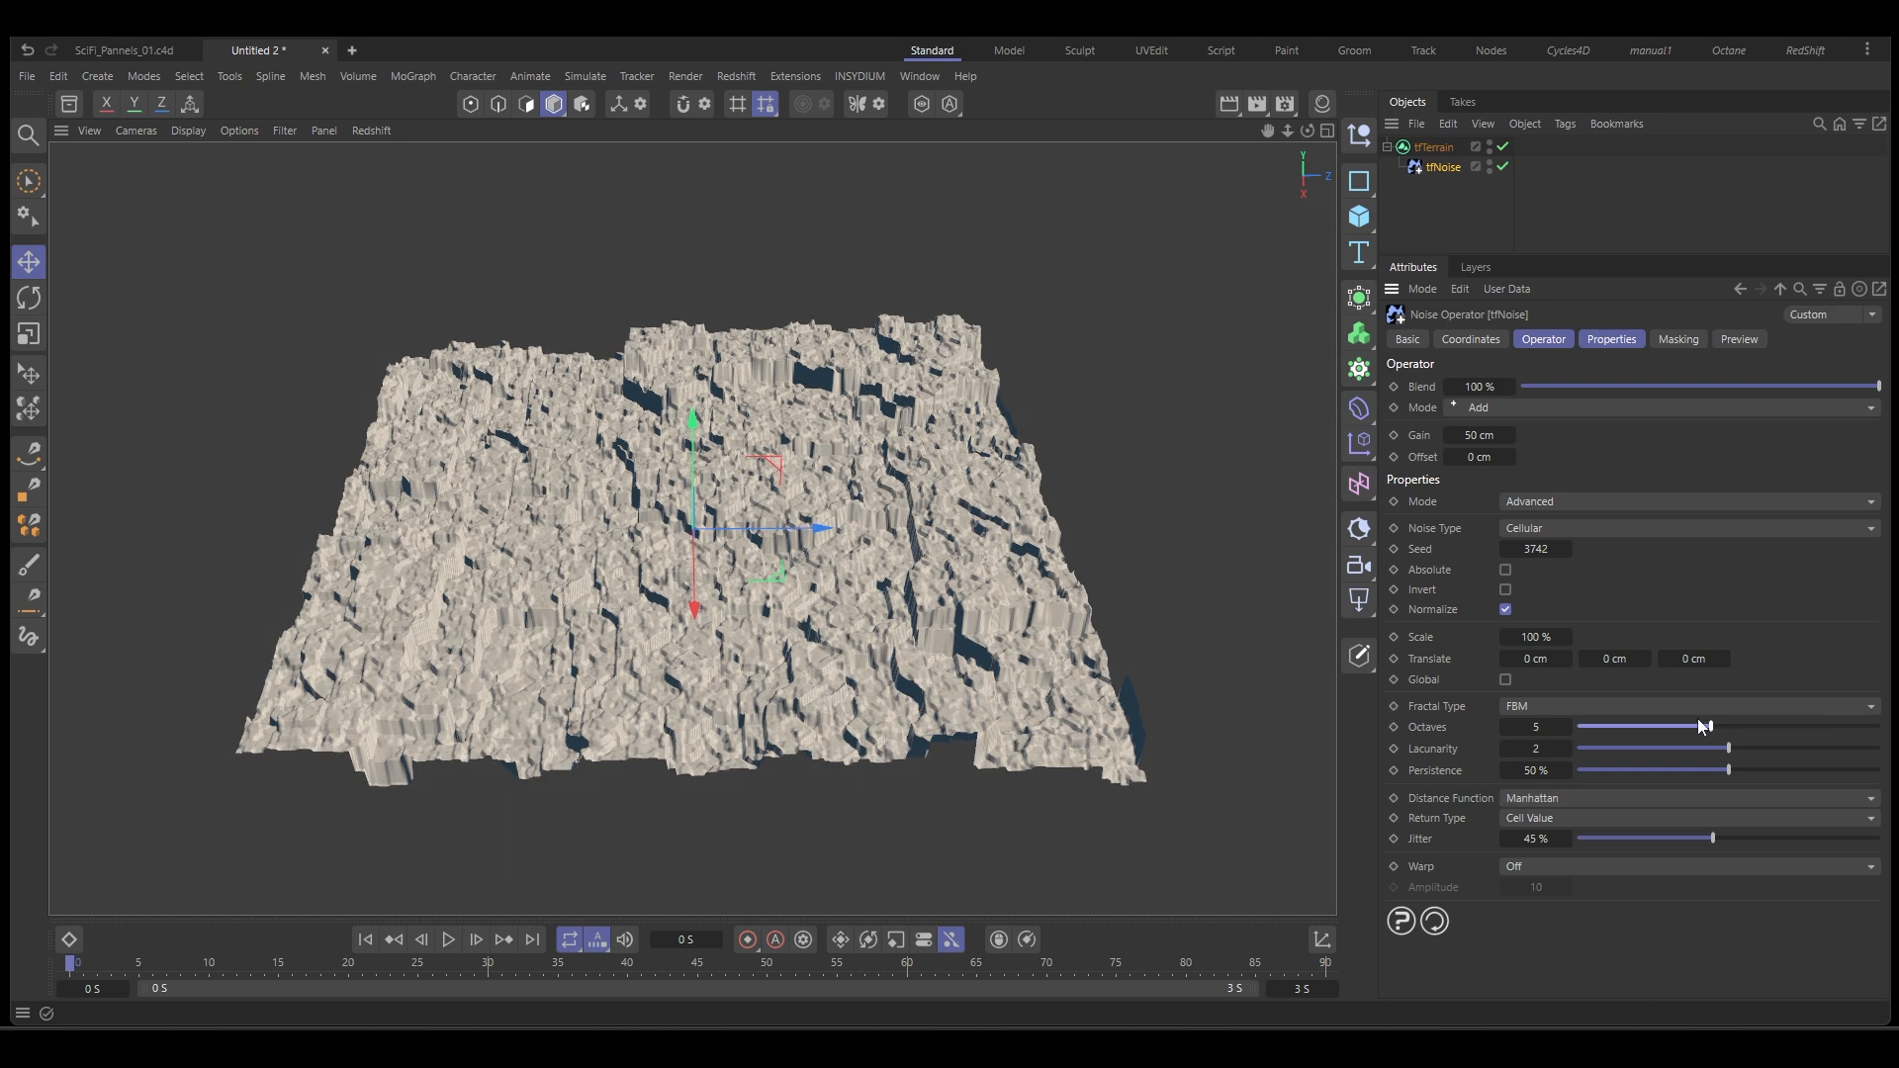
left_click_drag(1708, 727, 1642, 727)
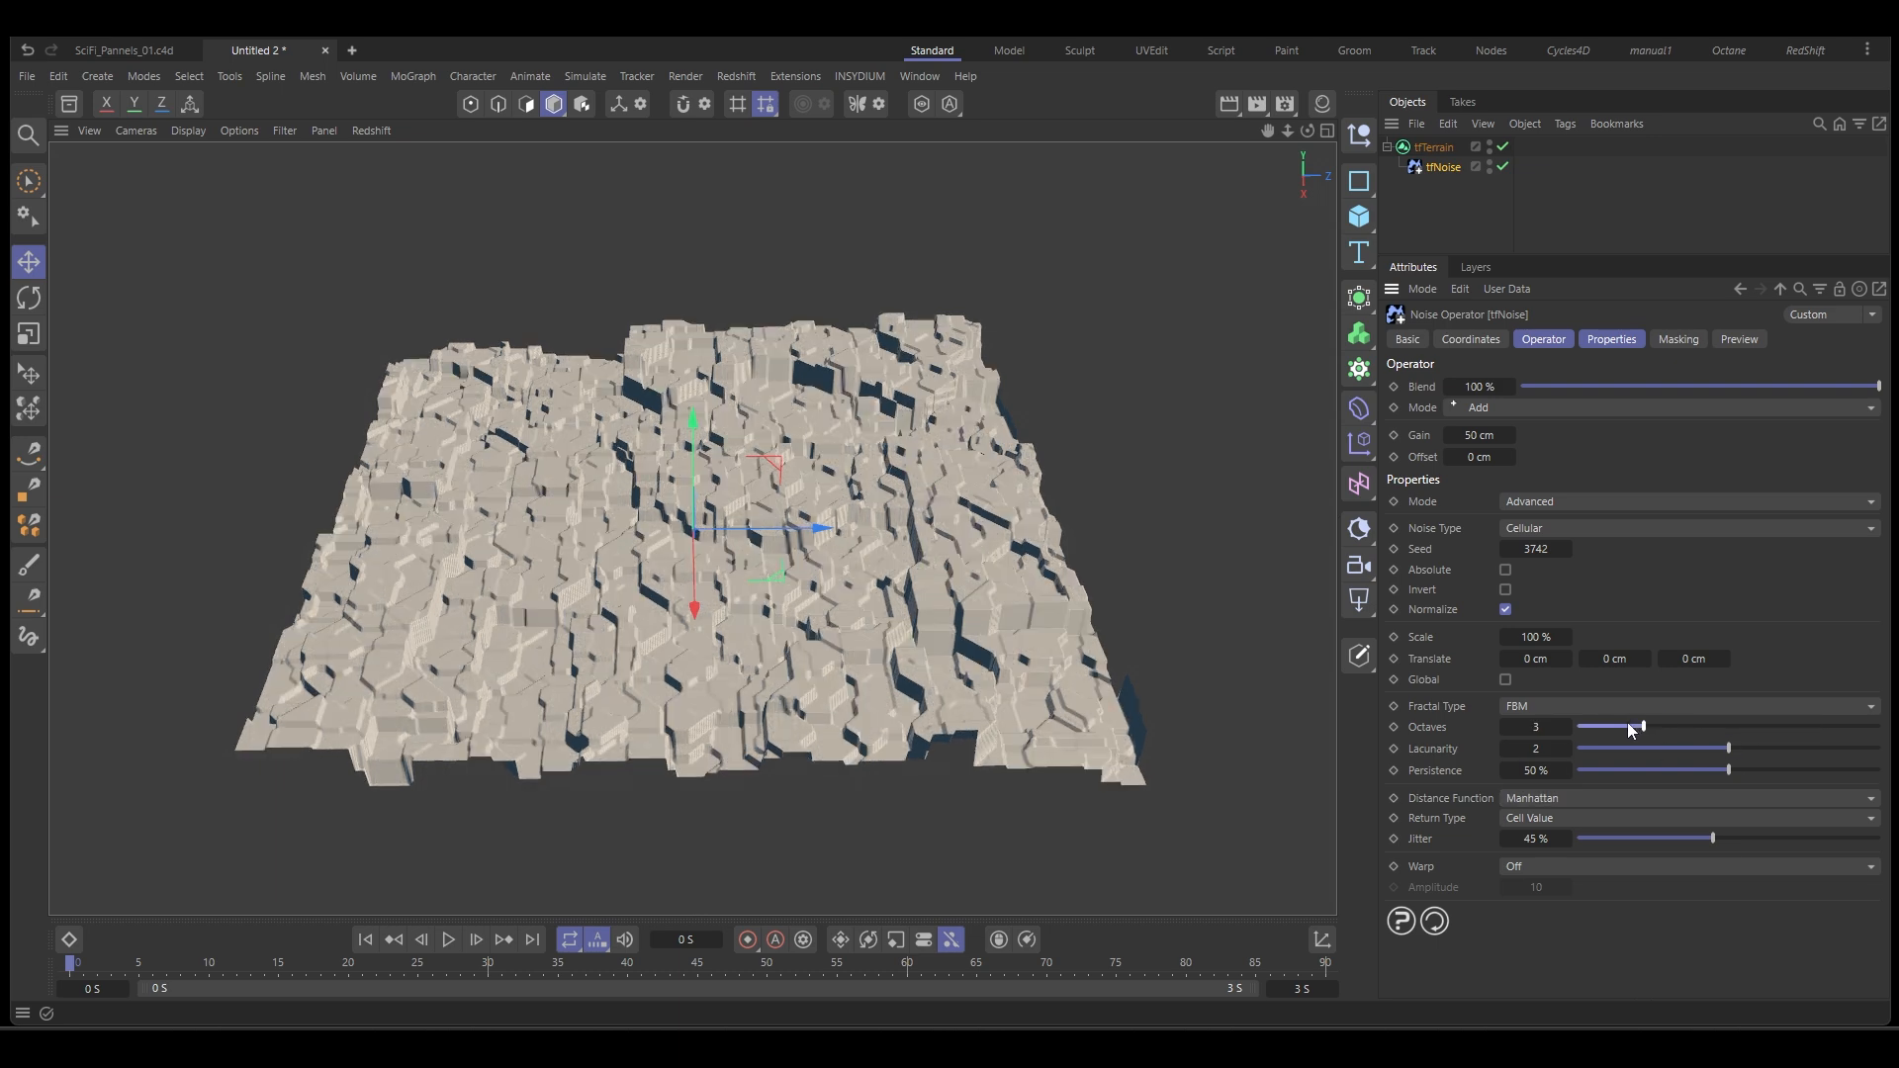
left_click_drag(1640, 727, 1612, 727)
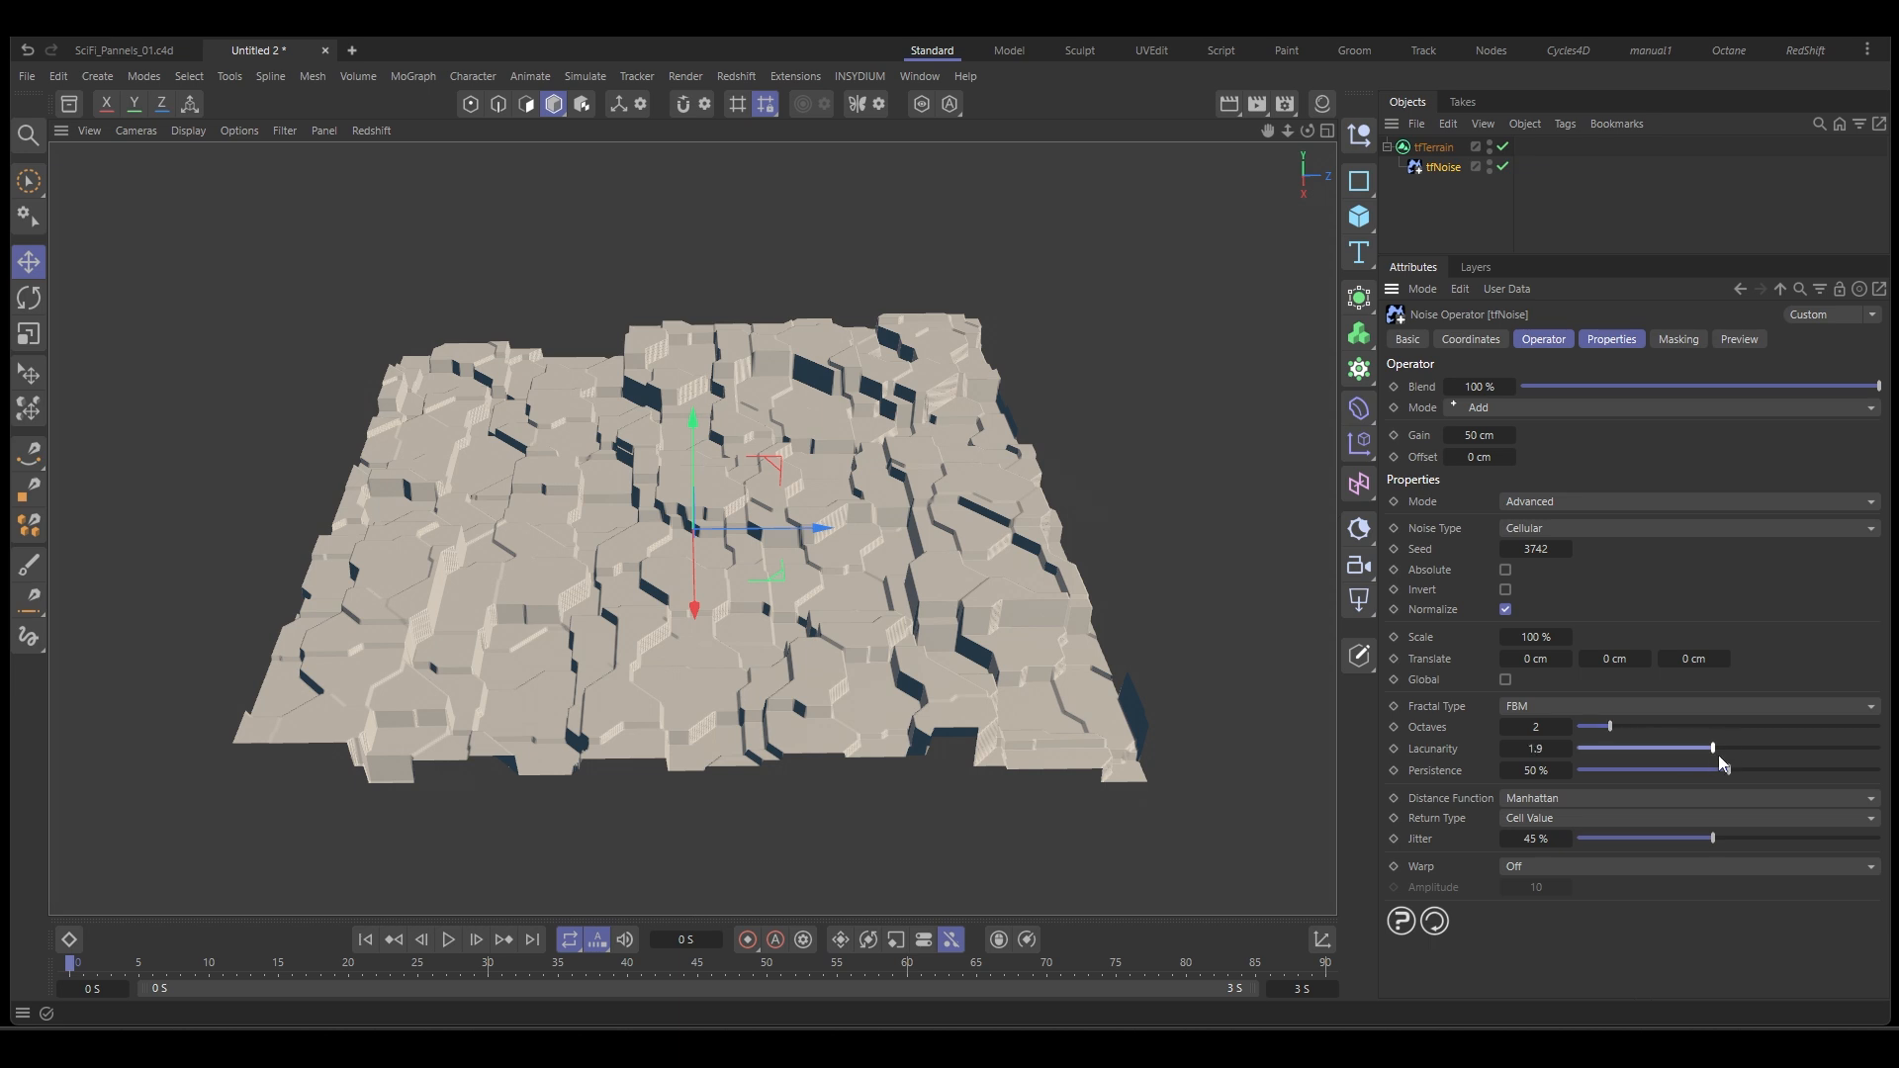
Set lacunarity to 1.2, persistence to 28% and scale to 250%.
left_click_drag(1713, 748, 1611, 748)
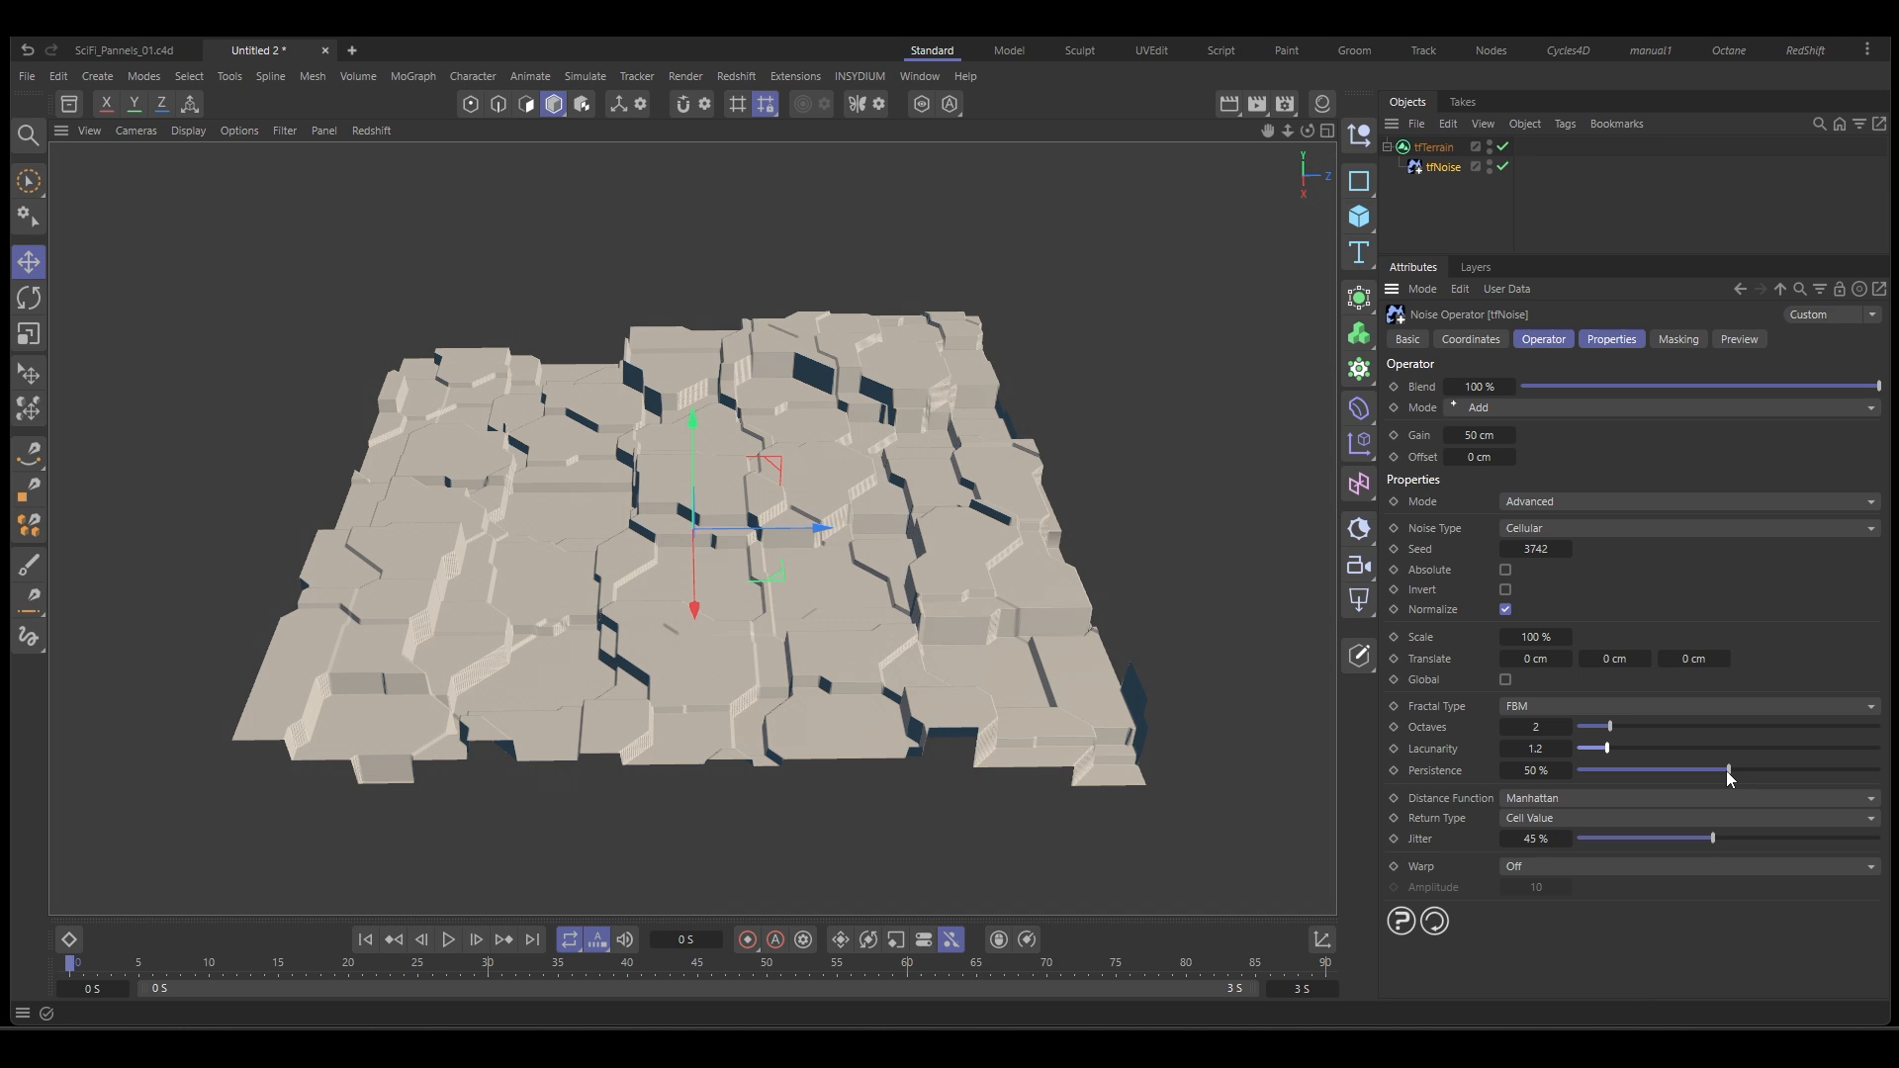
left_click_drag(1731, 771, 1663, 771)
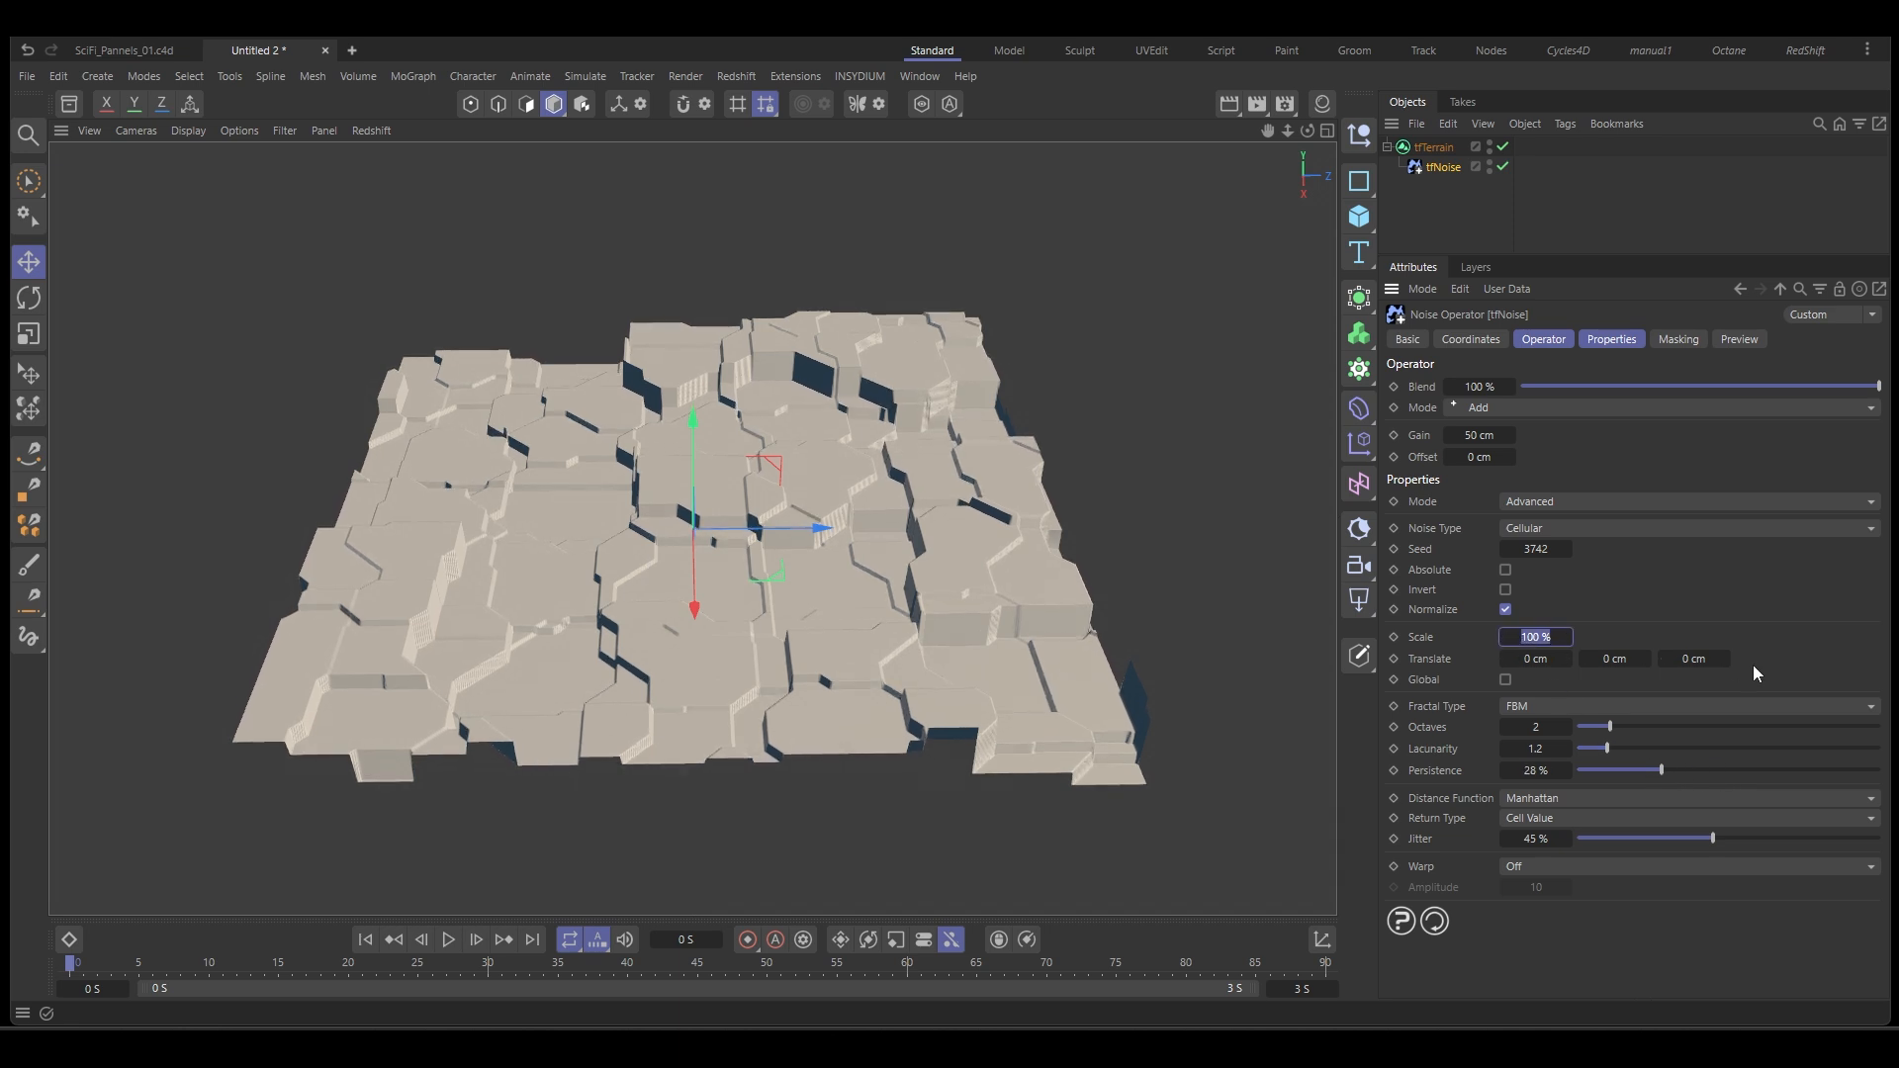
type("250 %")
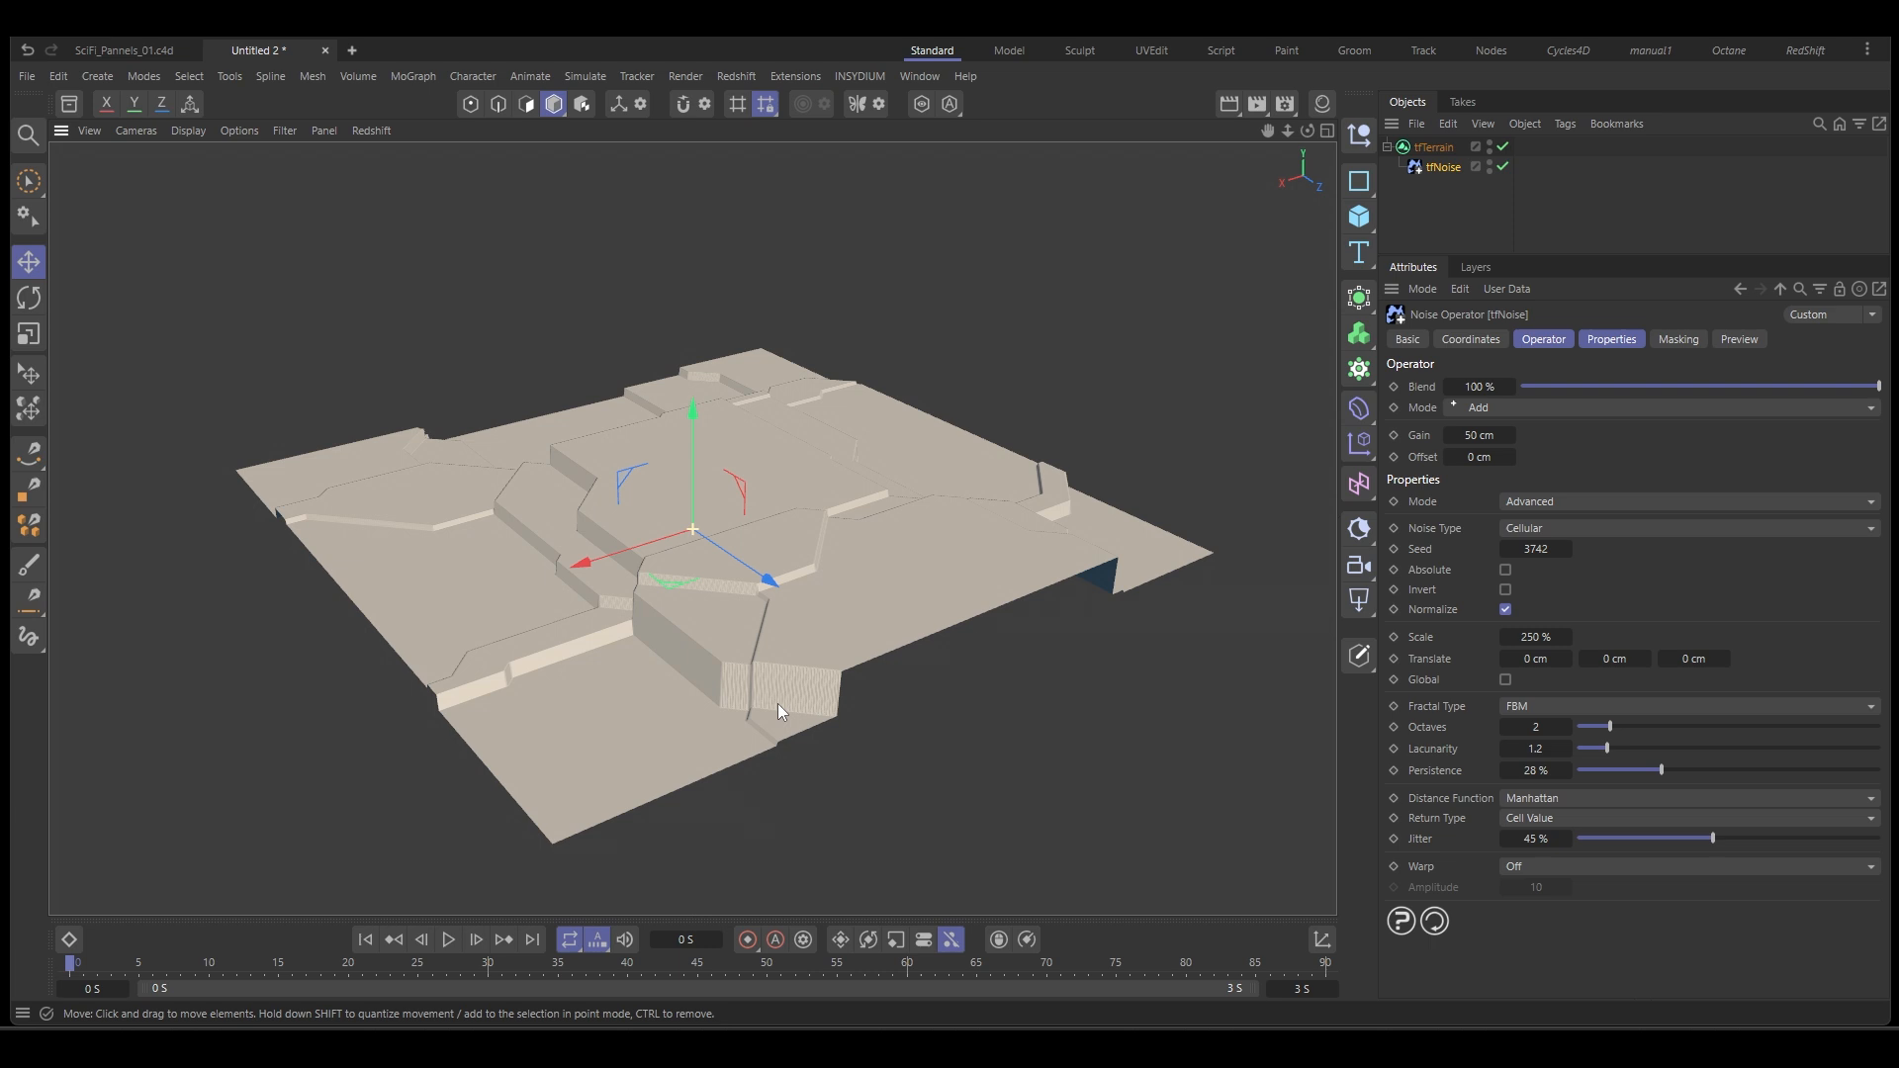
Set jitter to 0%, persistence to 40% and lacunarity to 1.6.
left_click_drag(776, 708, 933, 751)
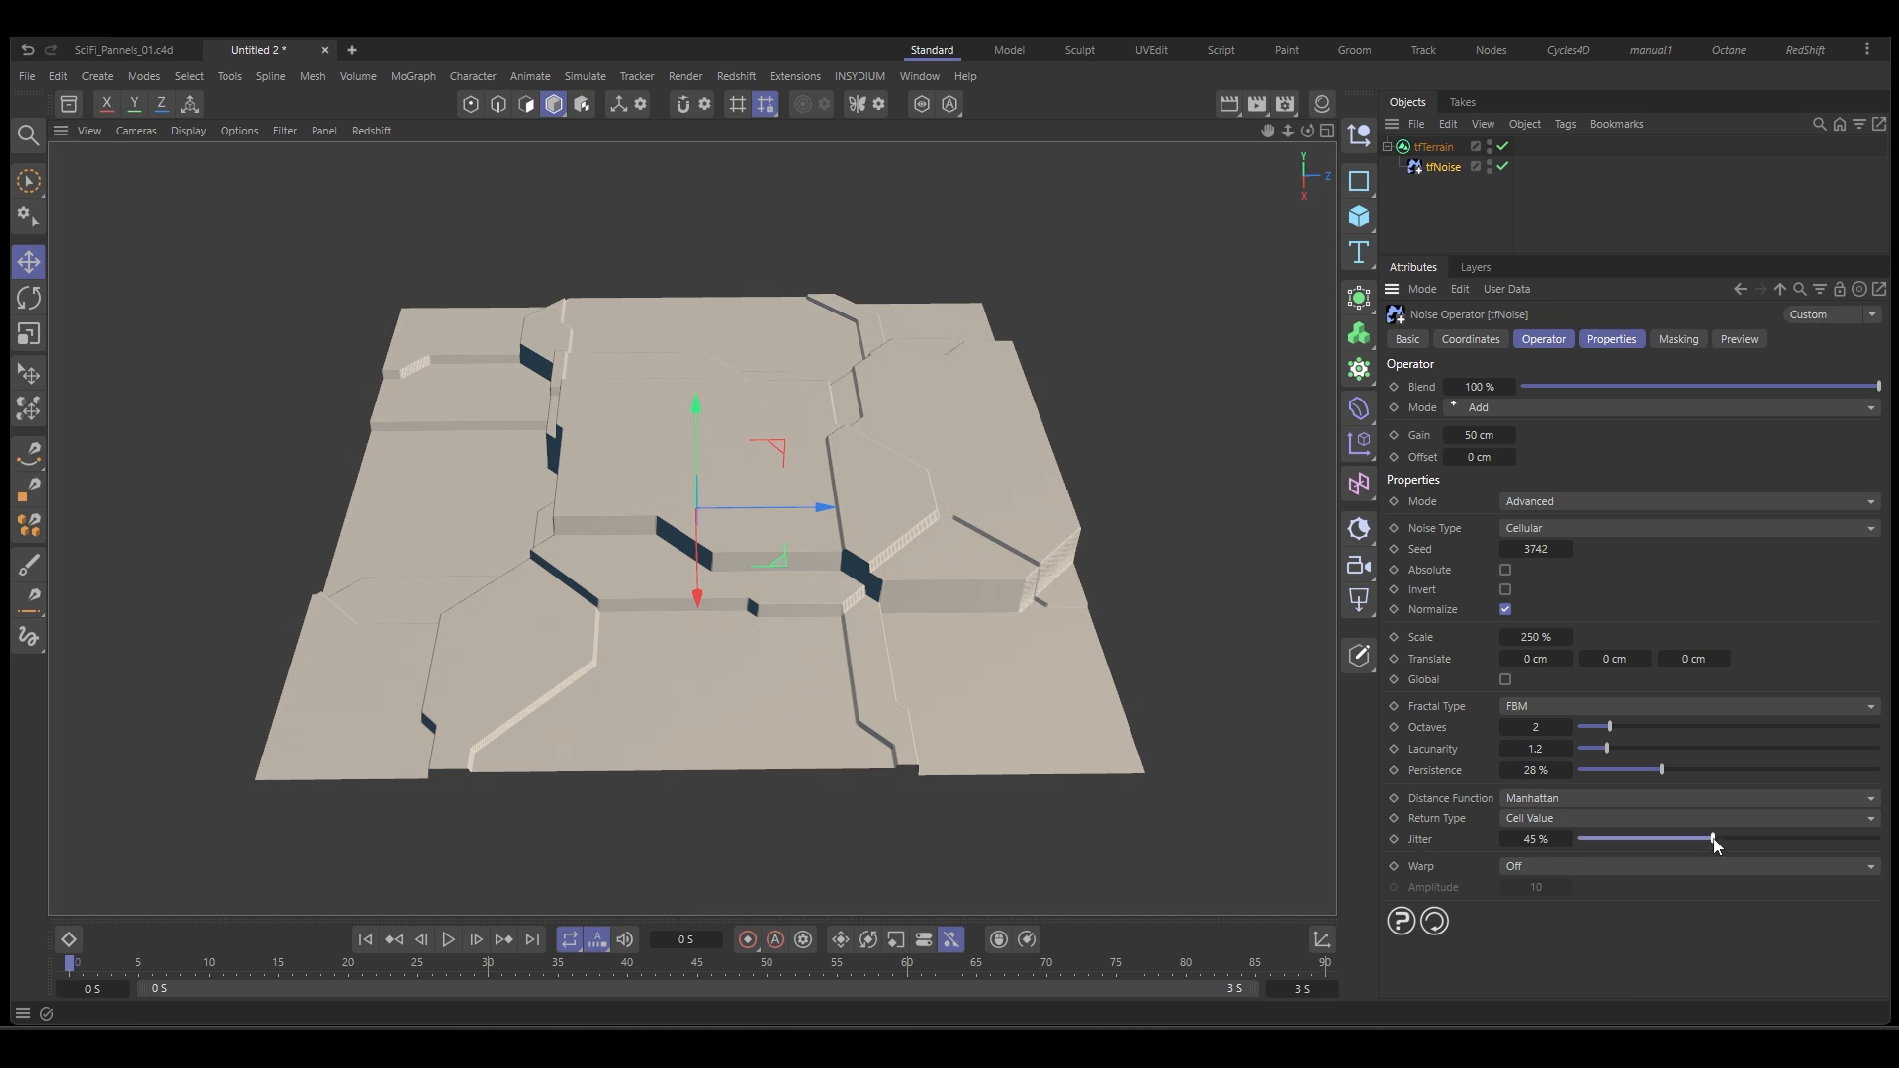
left_click_drag(1715, 838, 1577, 838)
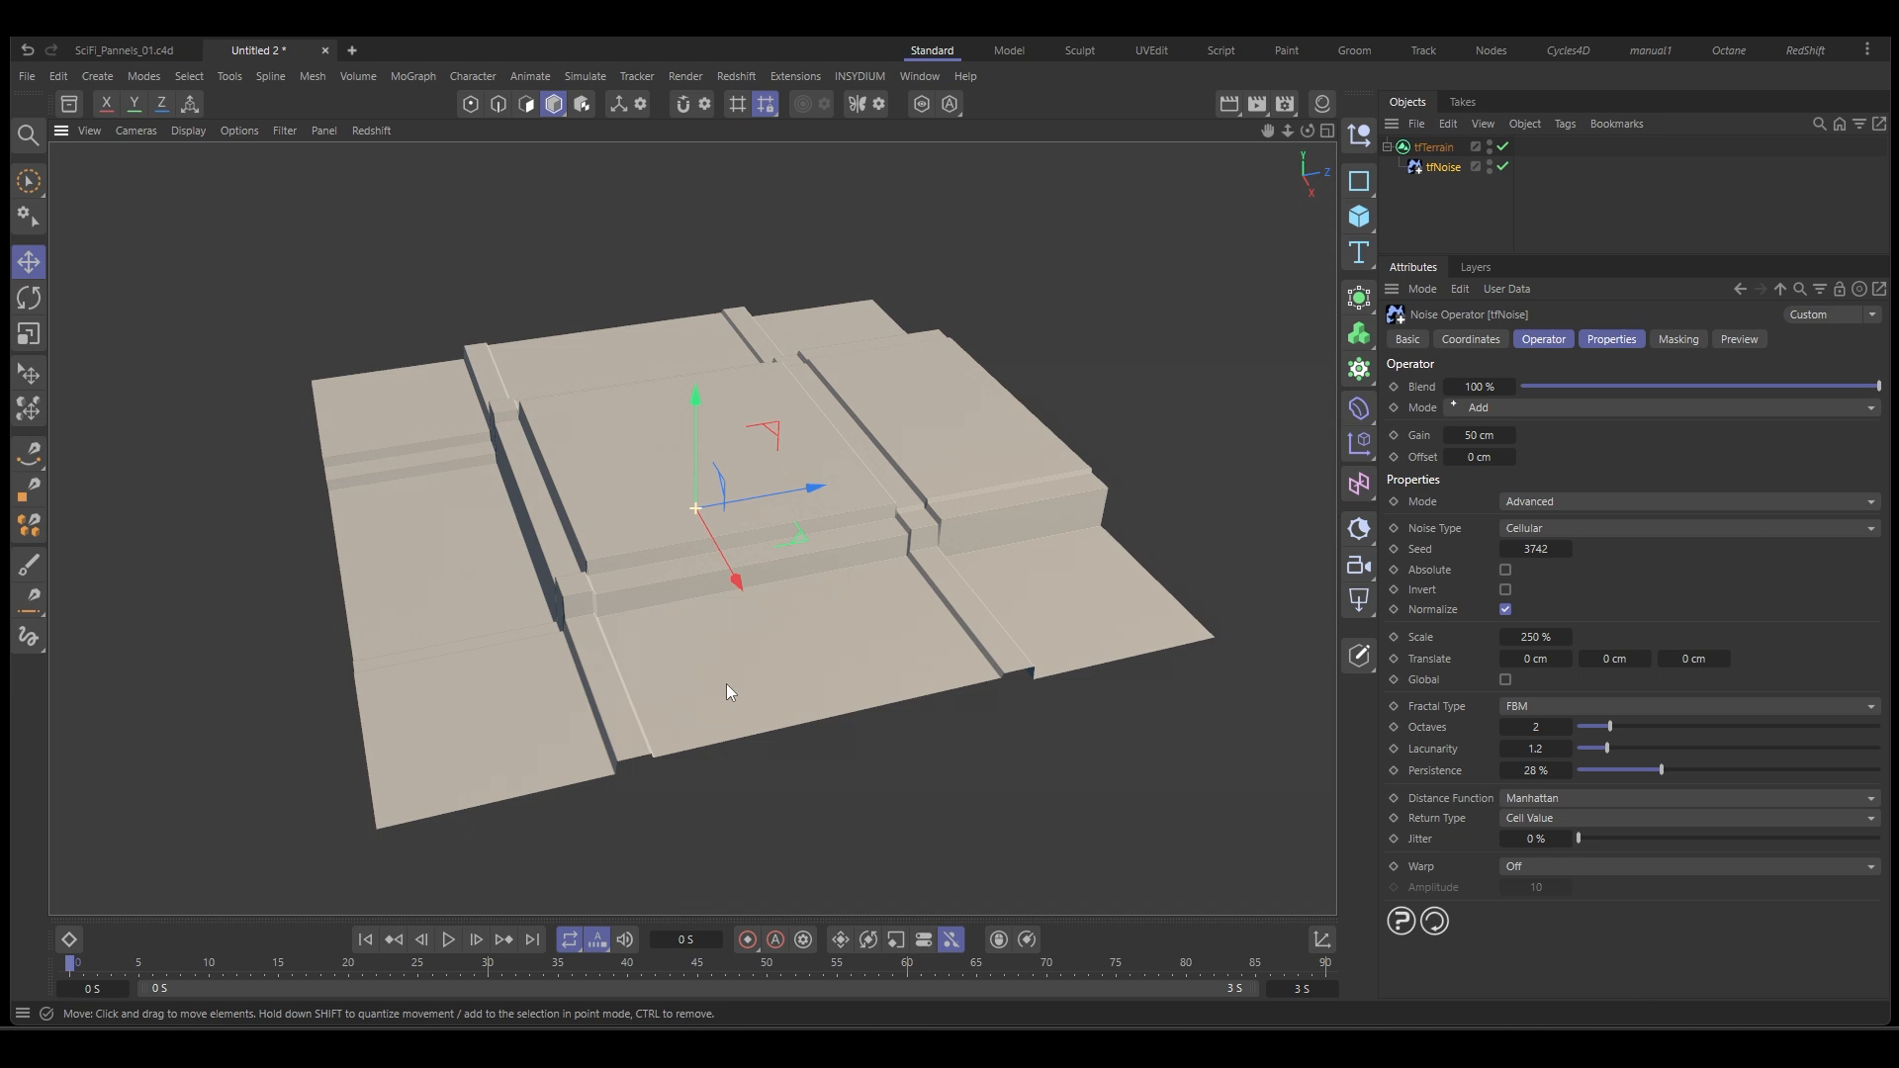
mouse_move(1679, 788)
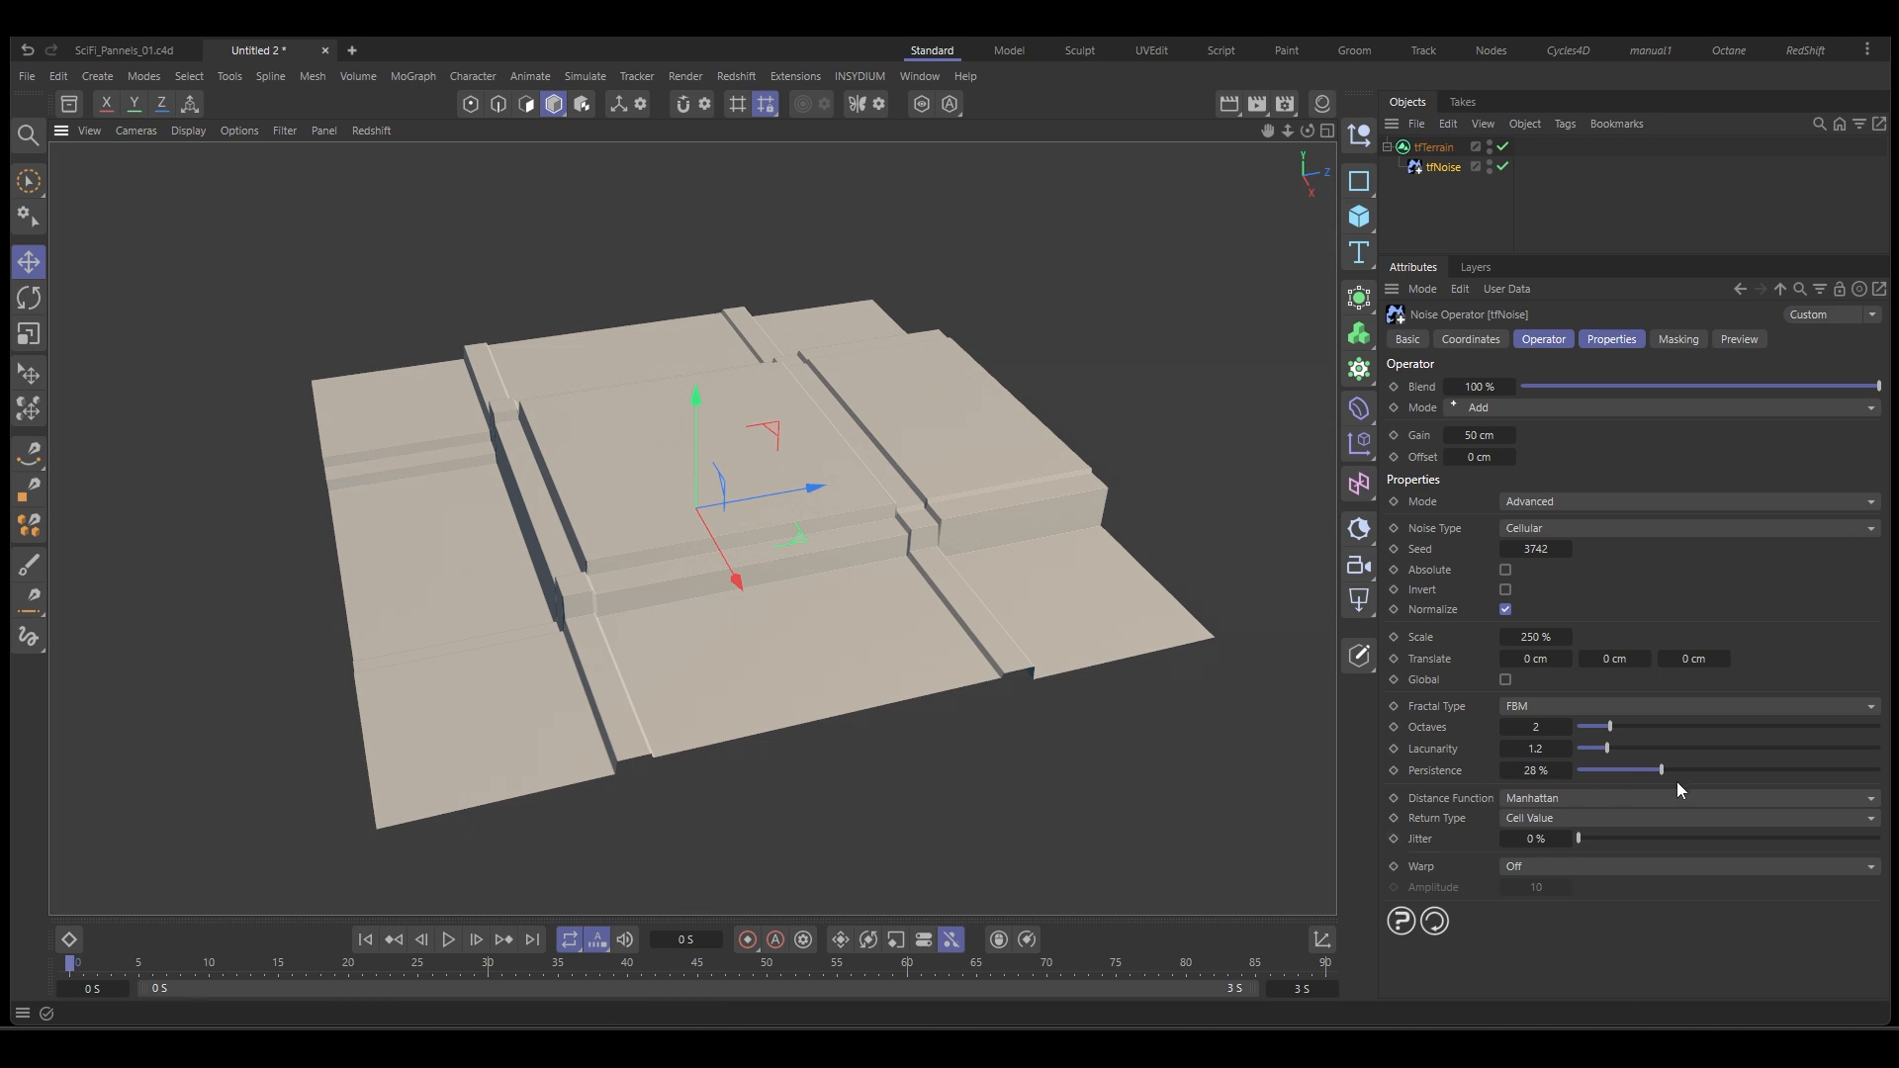
left_click_drag(1579, 769, 1765, 770)
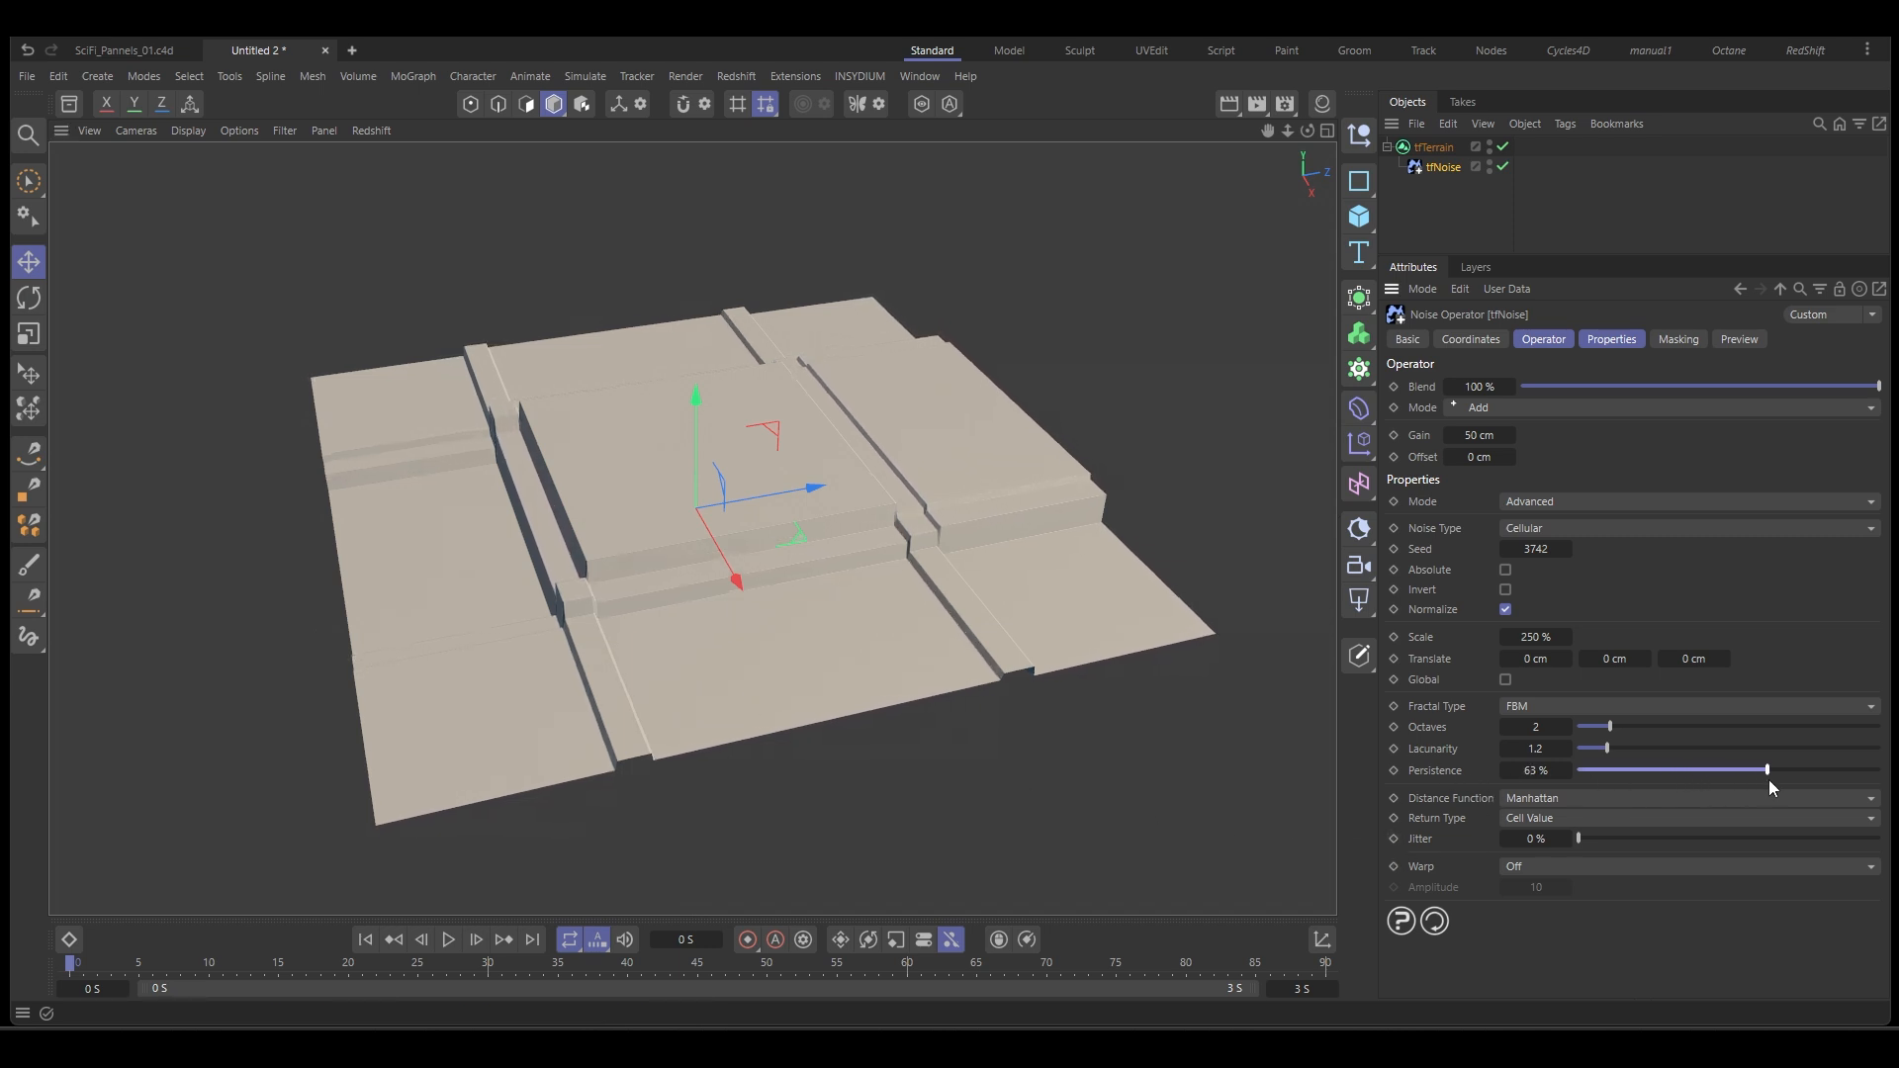
left_click_drag(1763, 771, 1813, 771)
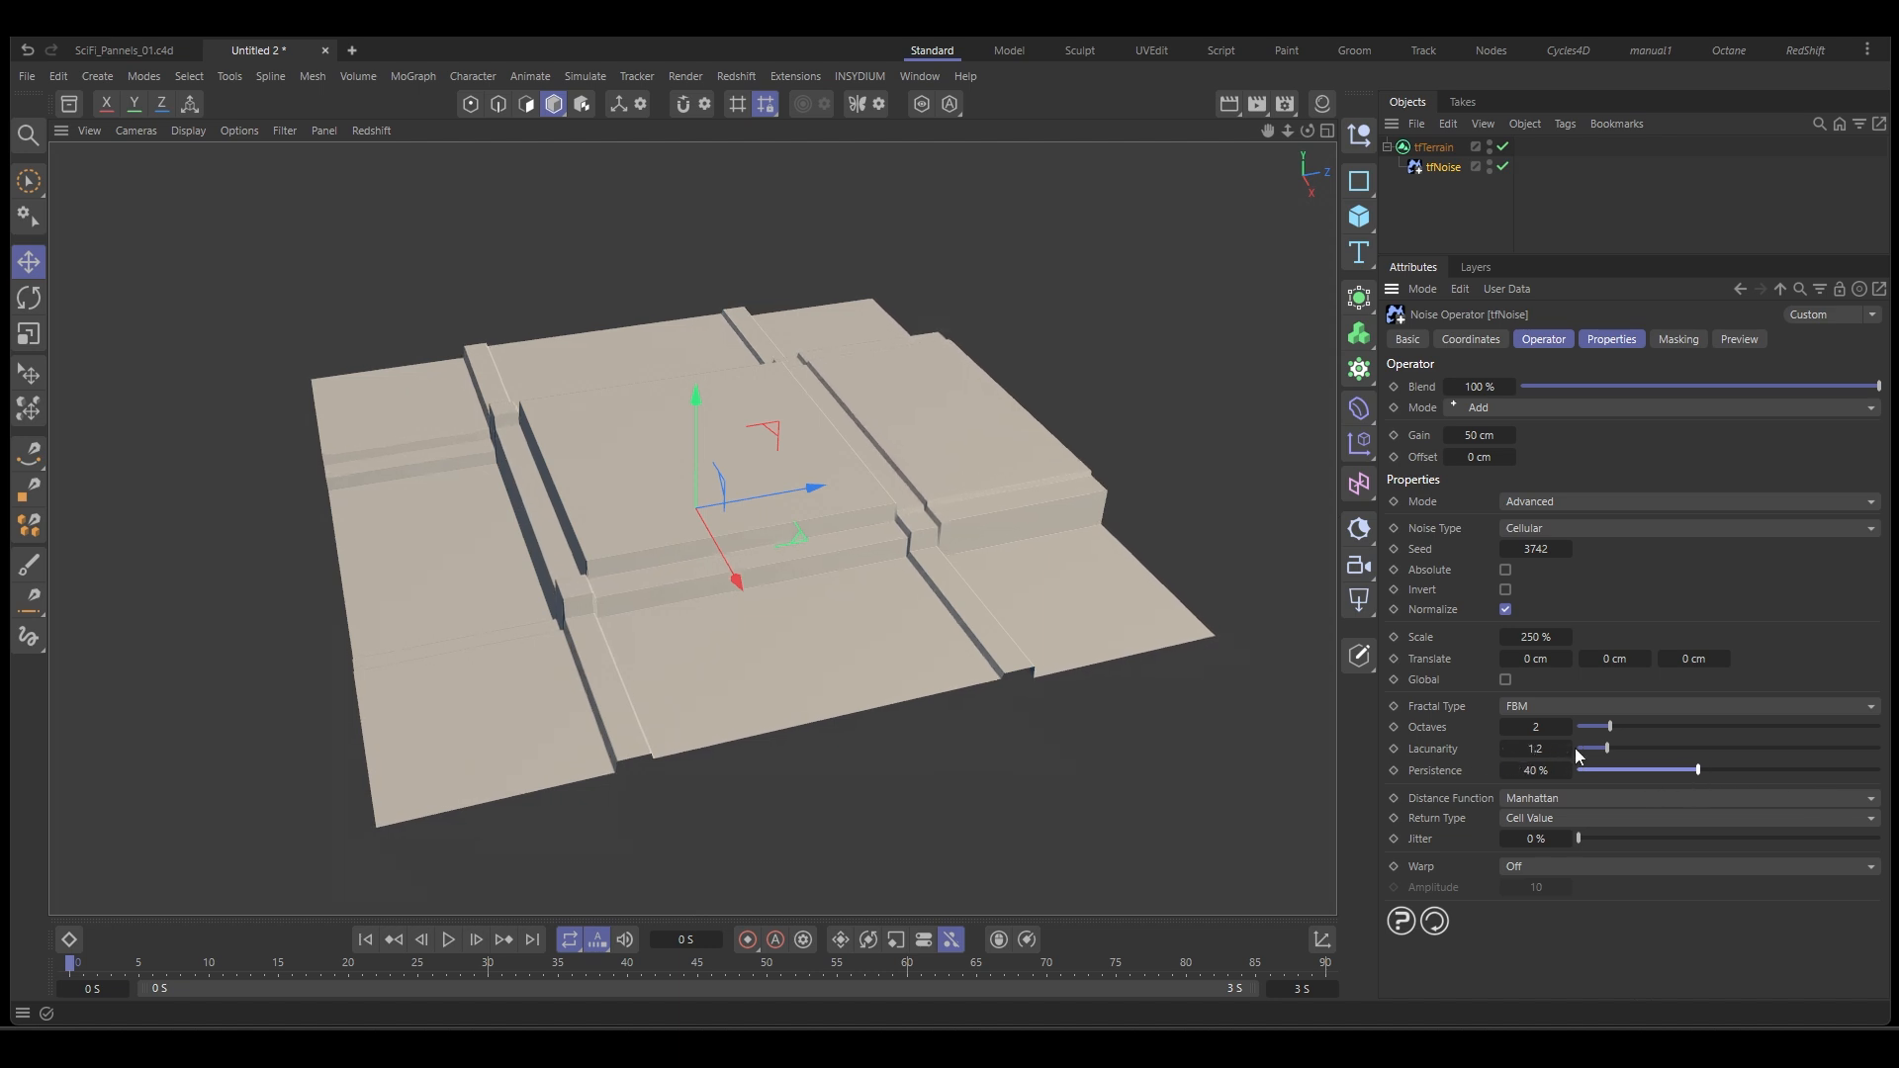
left_click_drag(1608, 749, 1638, 749)
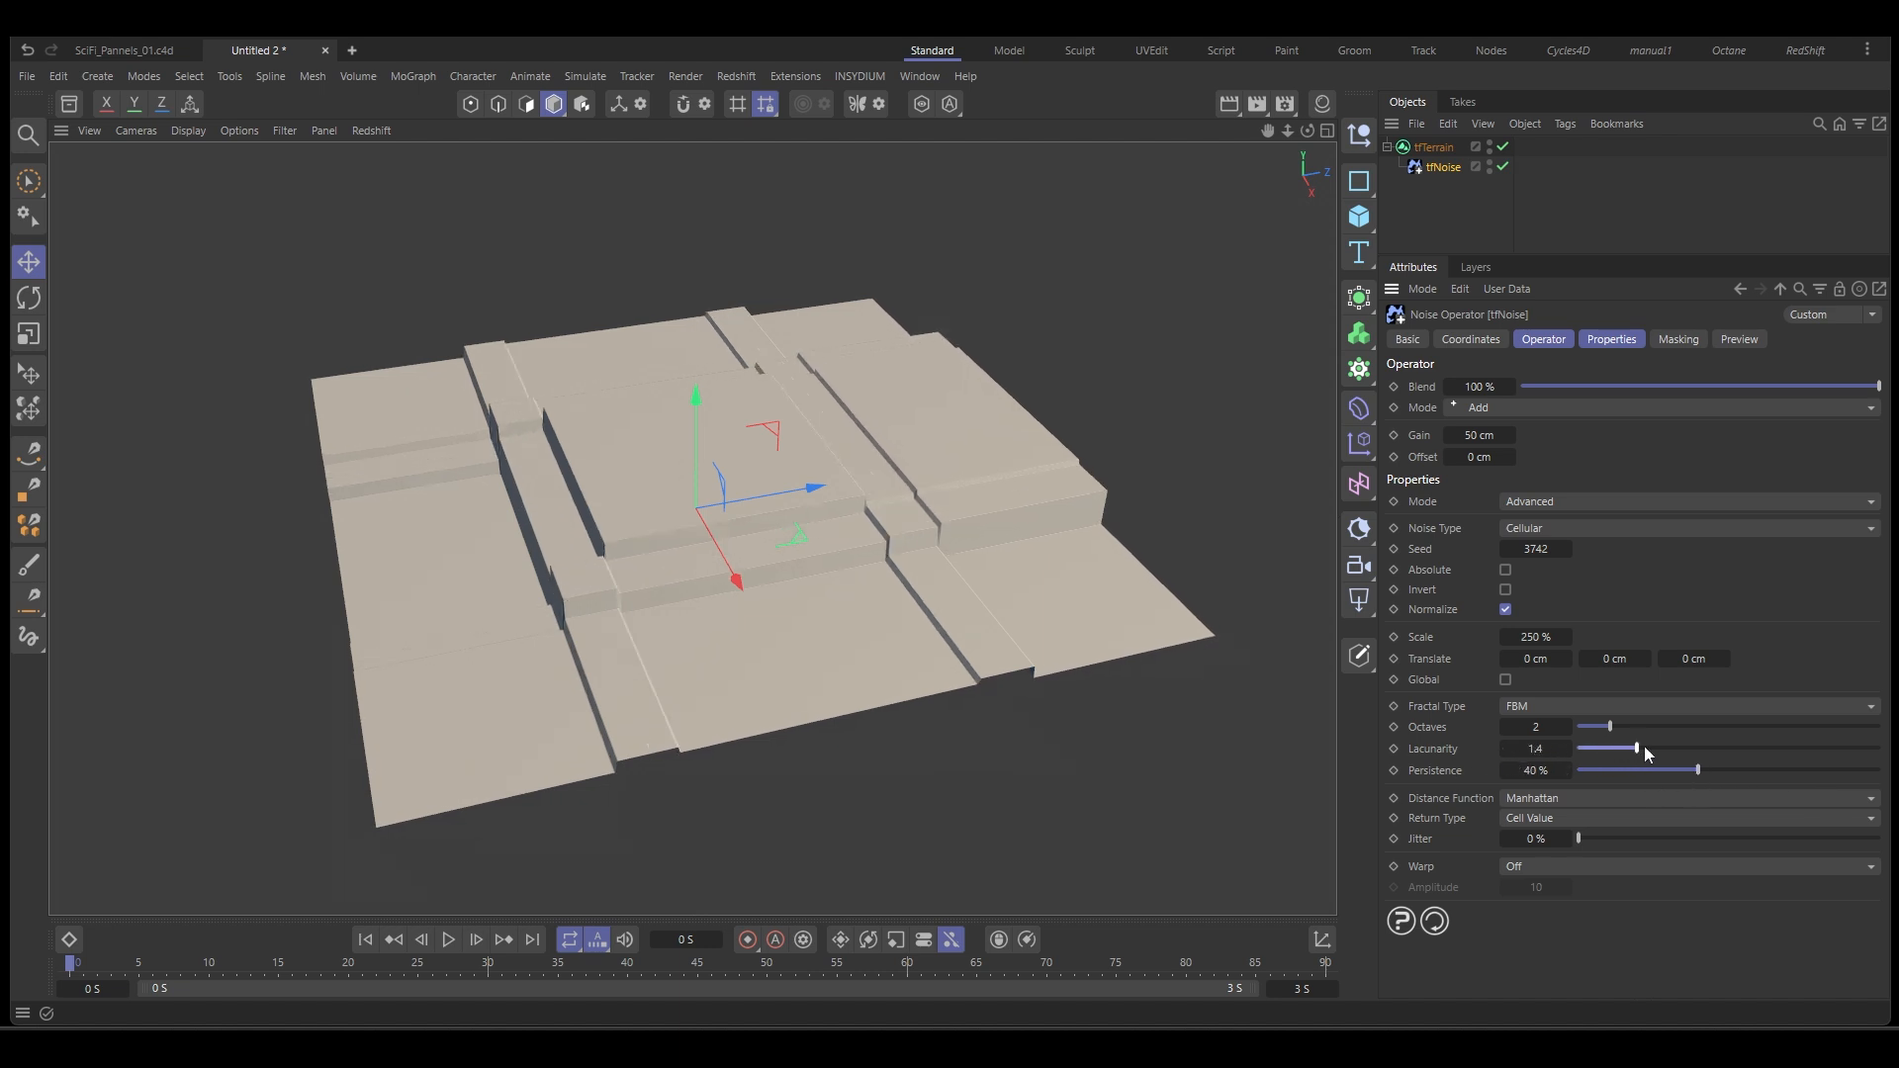
left_click_drag(1641, 749, 1666, 749)
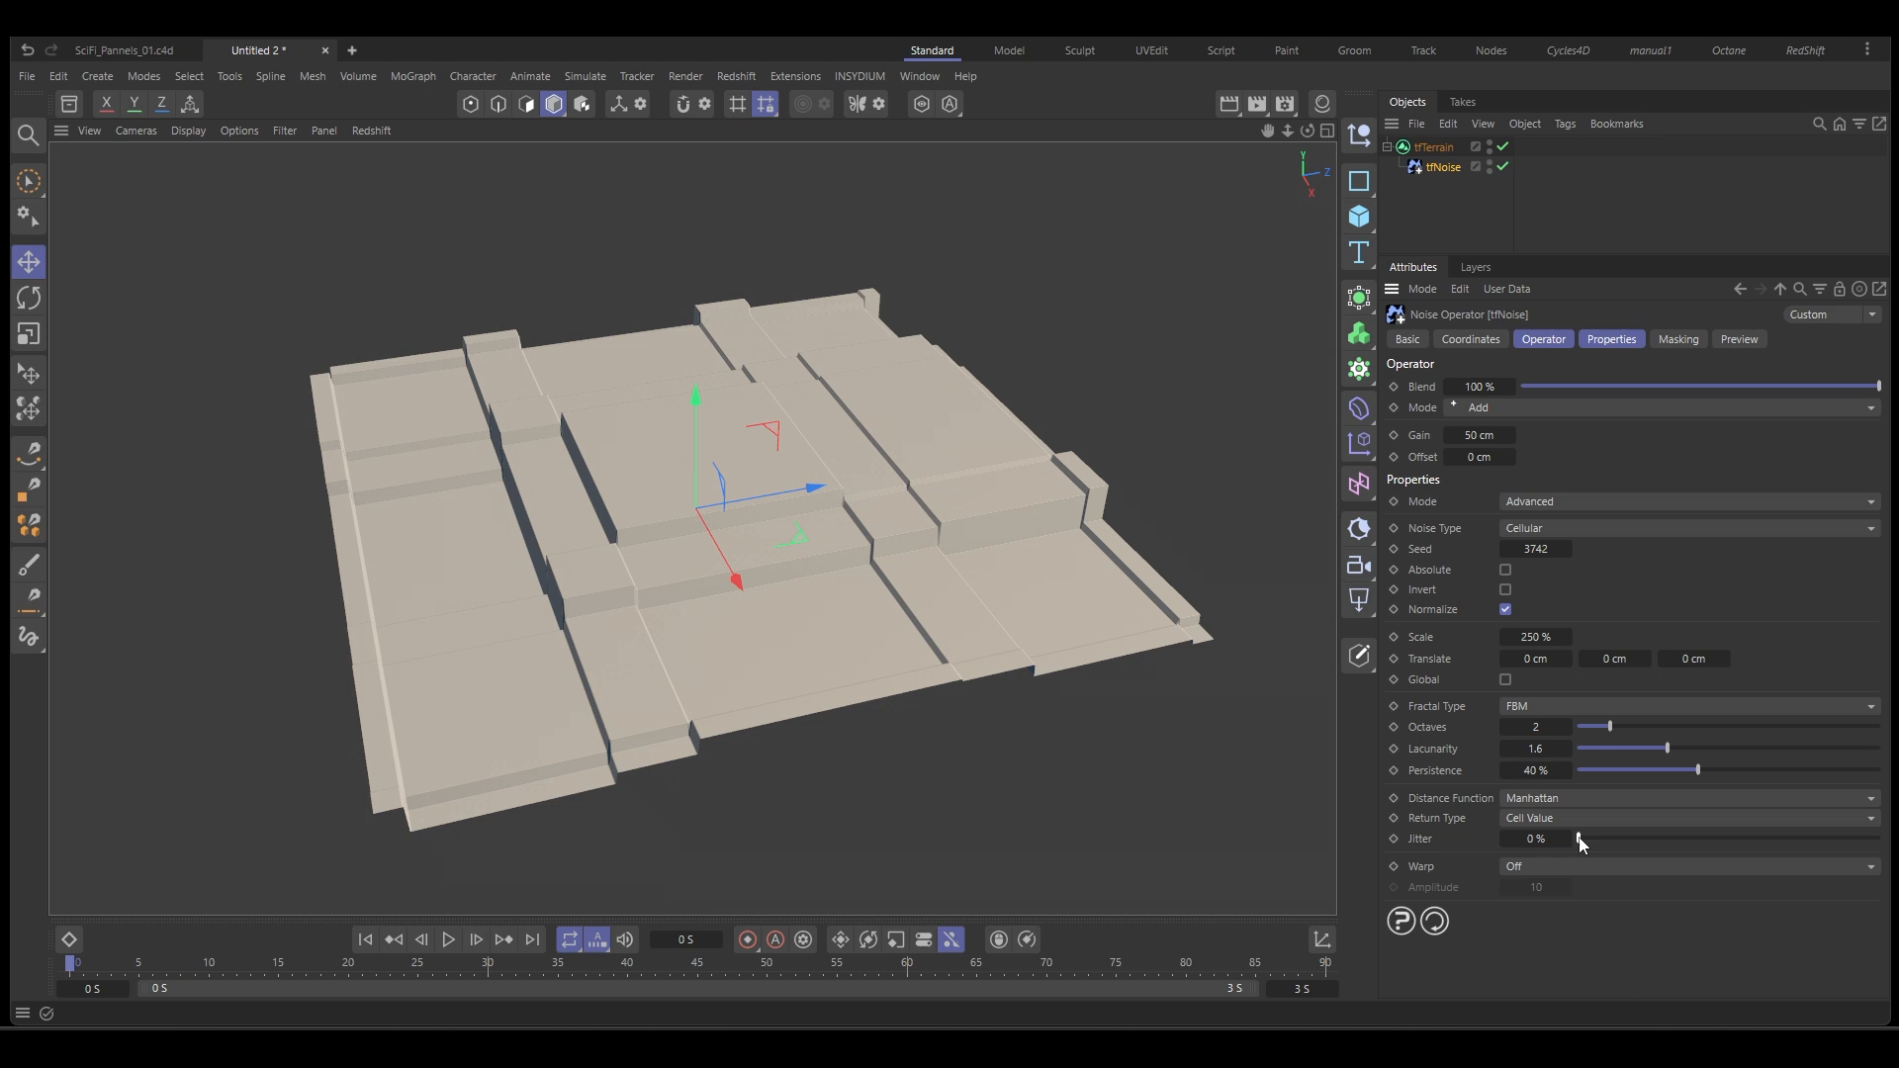
Raise jitter to 87%, gain to 116.1 cm and octaves to 4.
left_click_drag(1580, 838, 1672, 838)
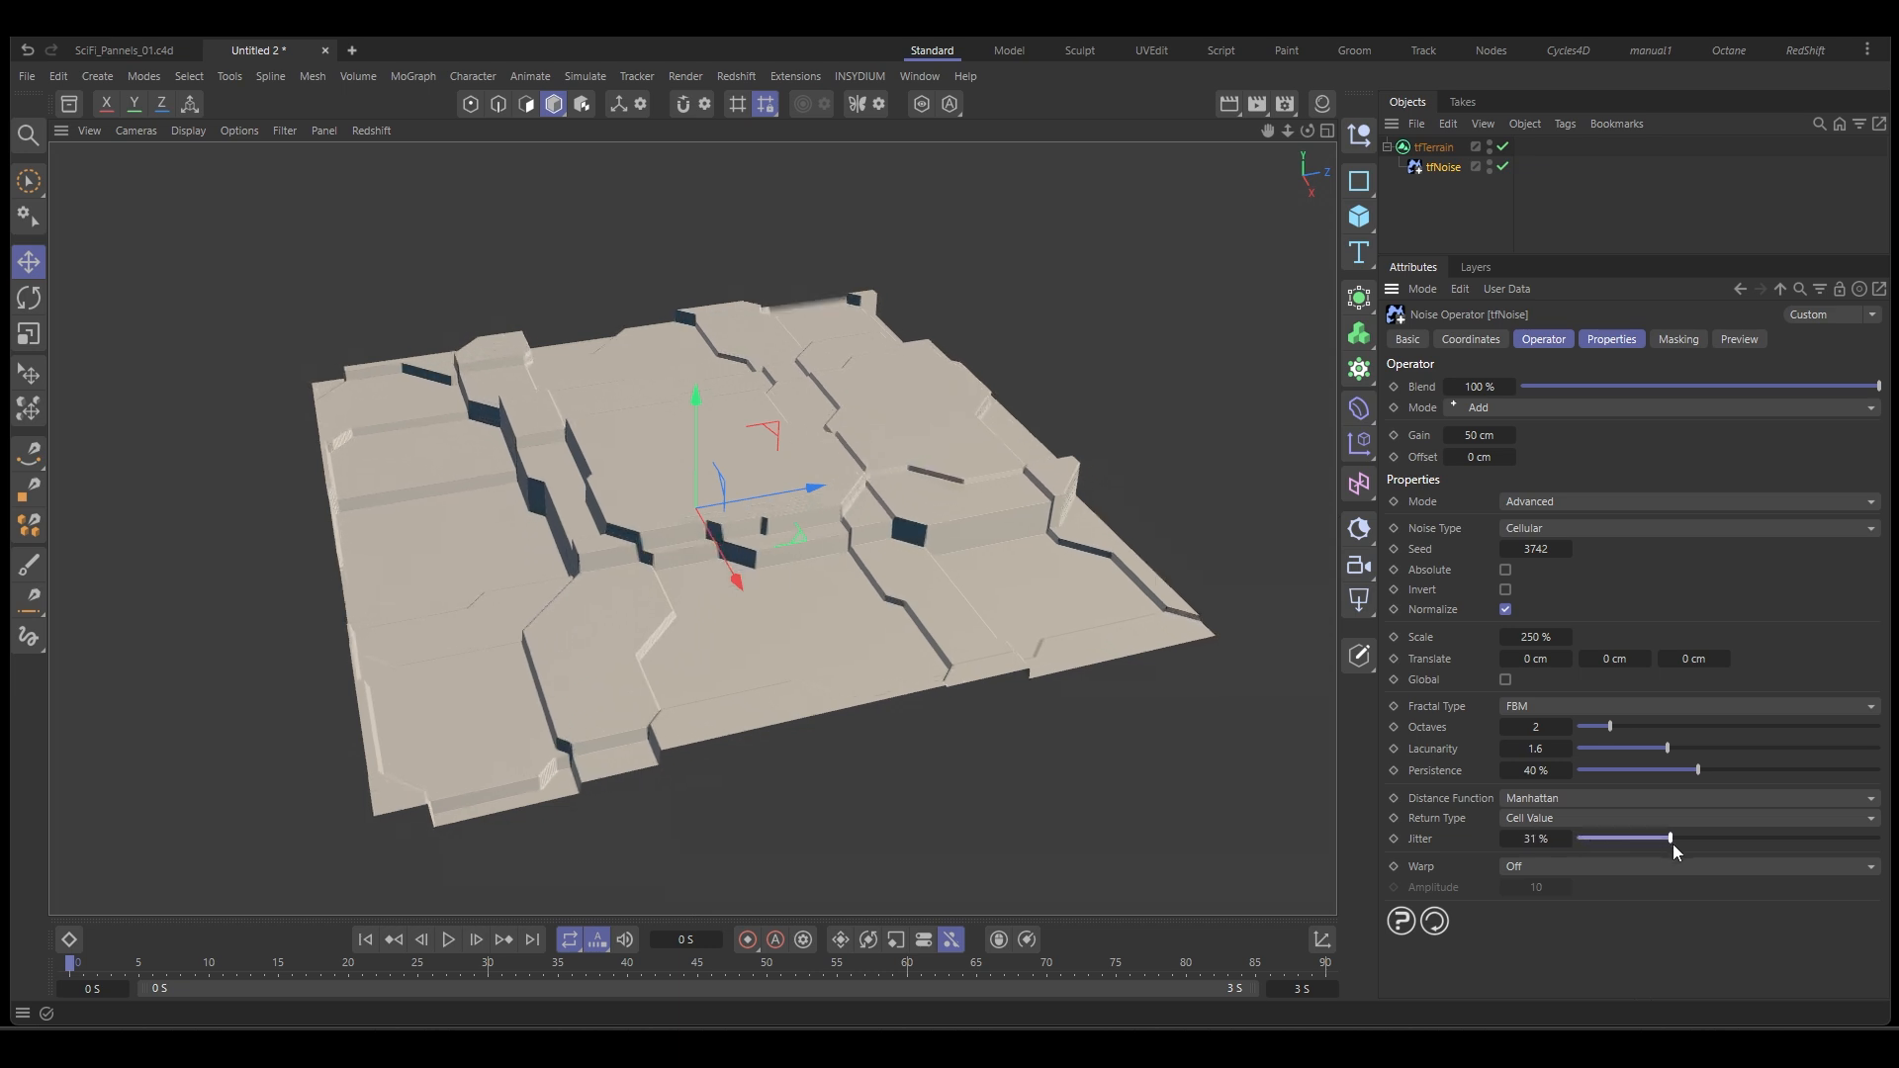
left_click_drag(1669, 838, 1812, 838)
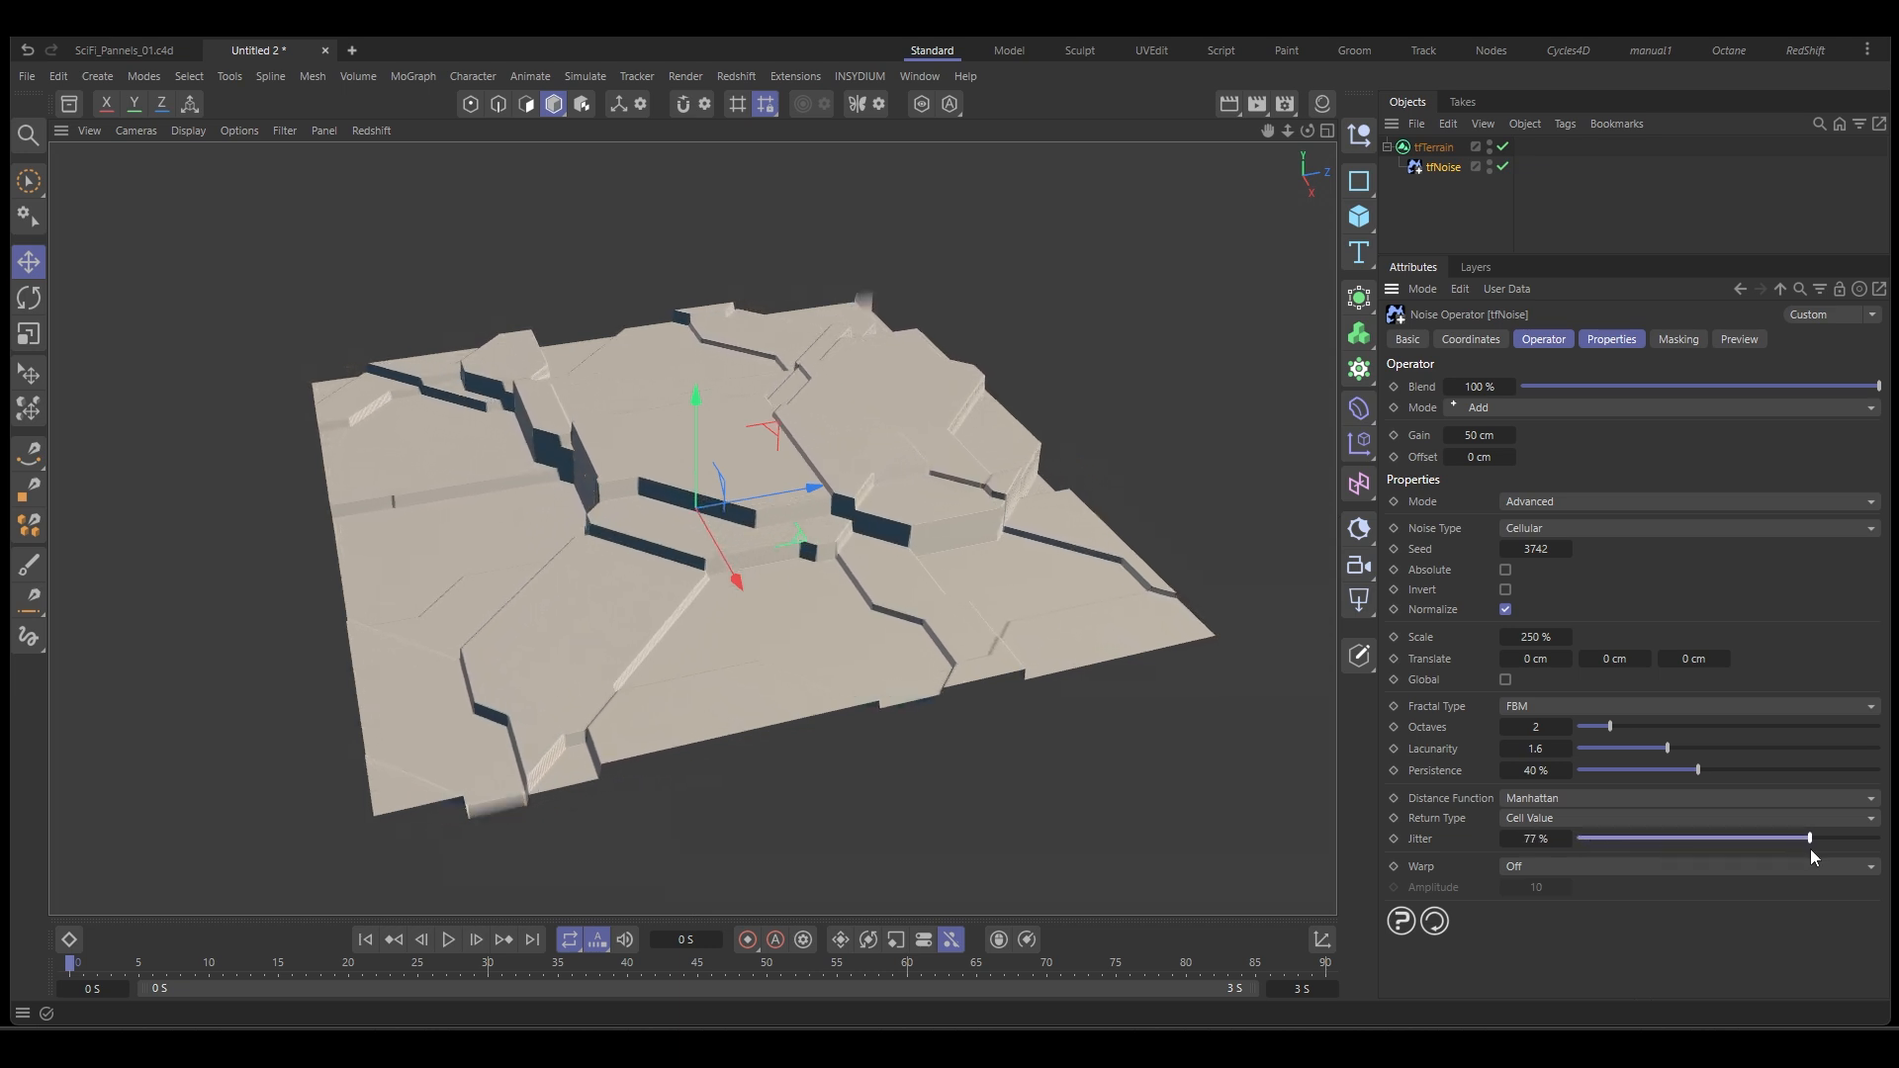
left_click_drag(1805, 838, 1839, 838)
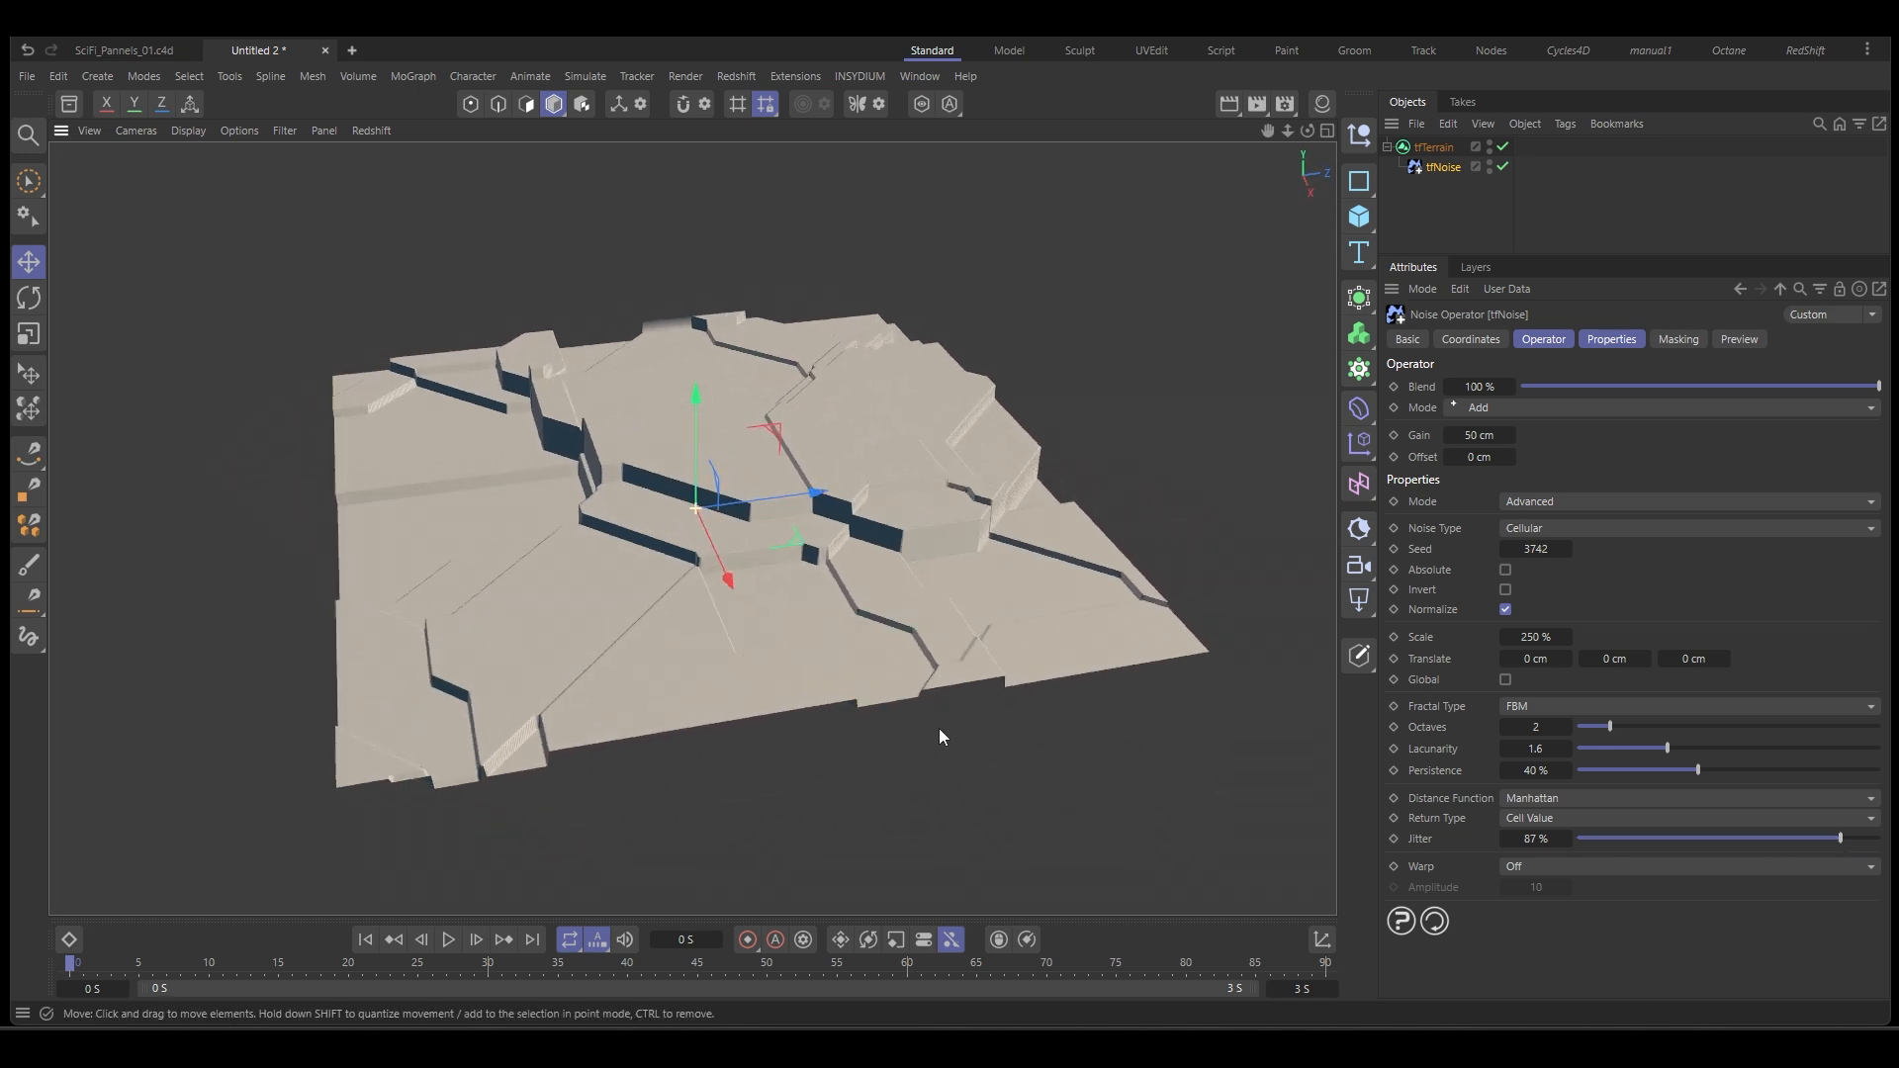
left_click_drag(1479, 436, 1515, 435)
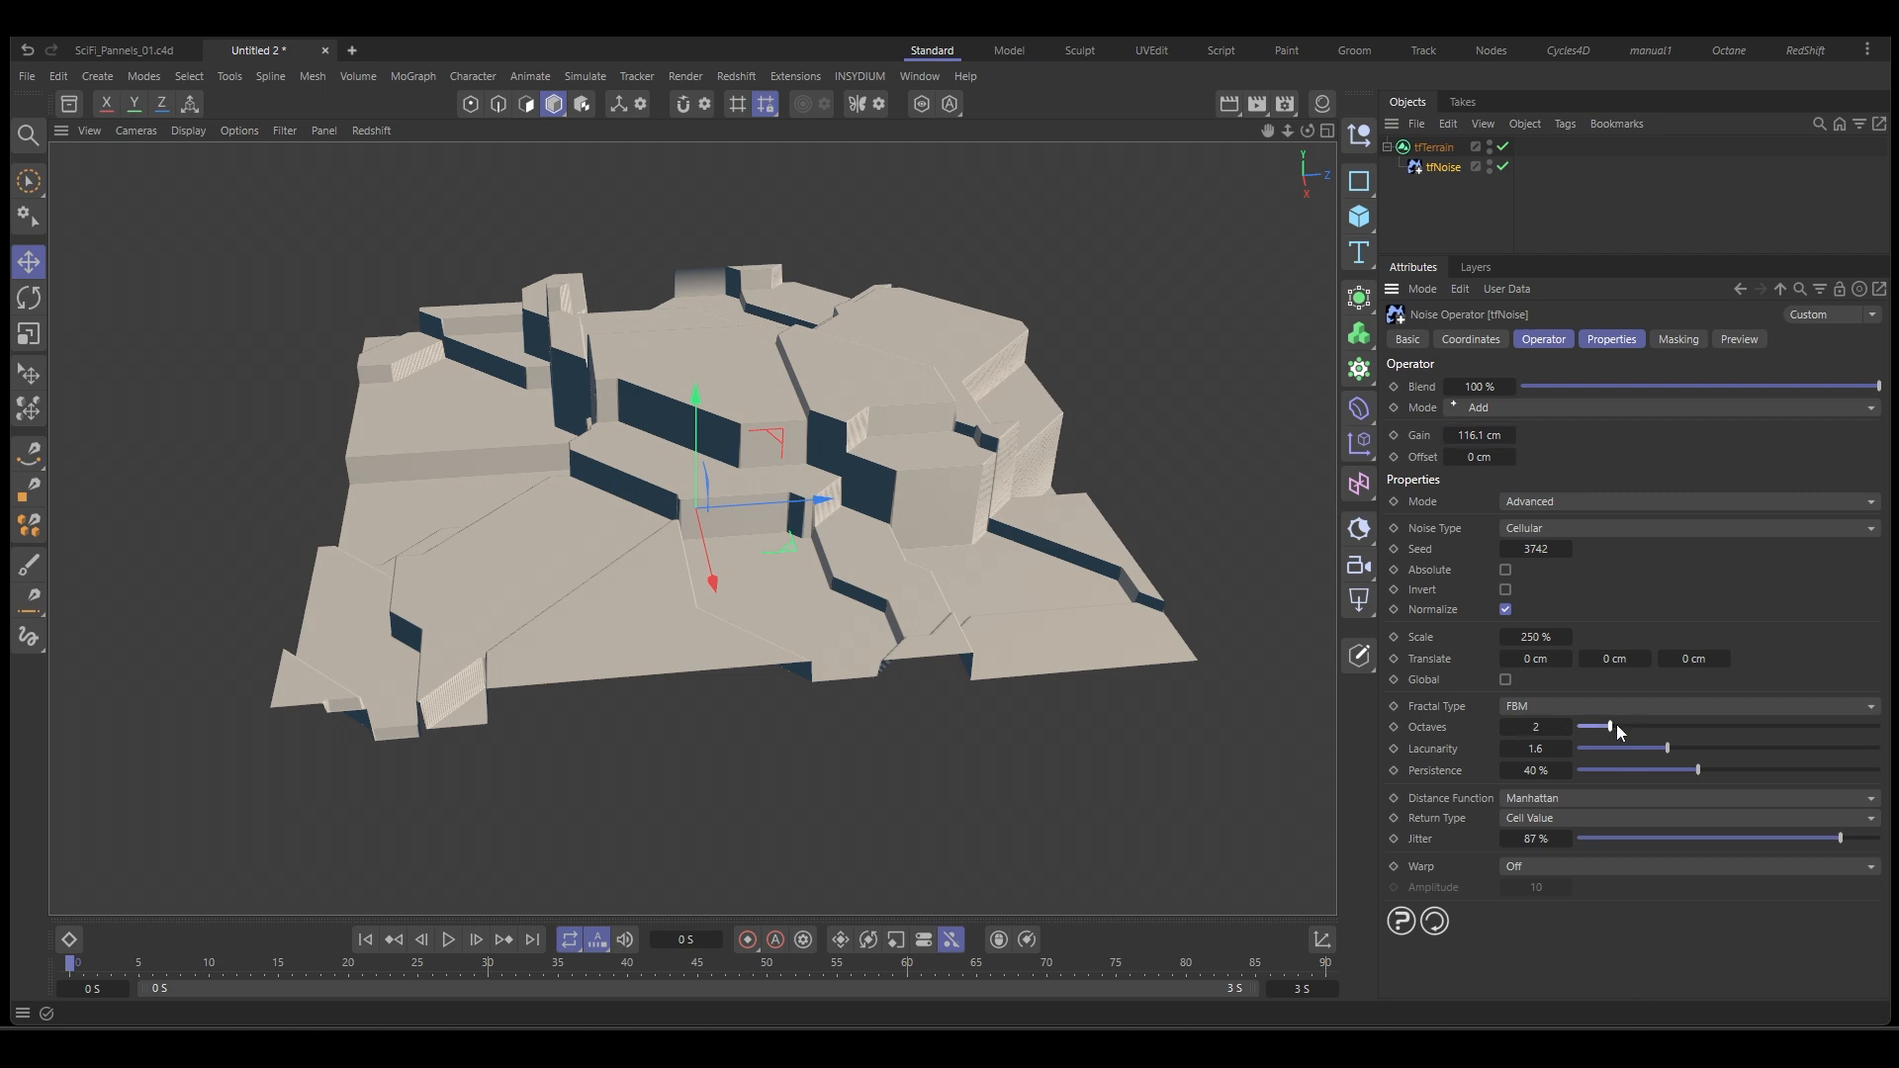
left_click_drag(1608, 727, 1666, 727)
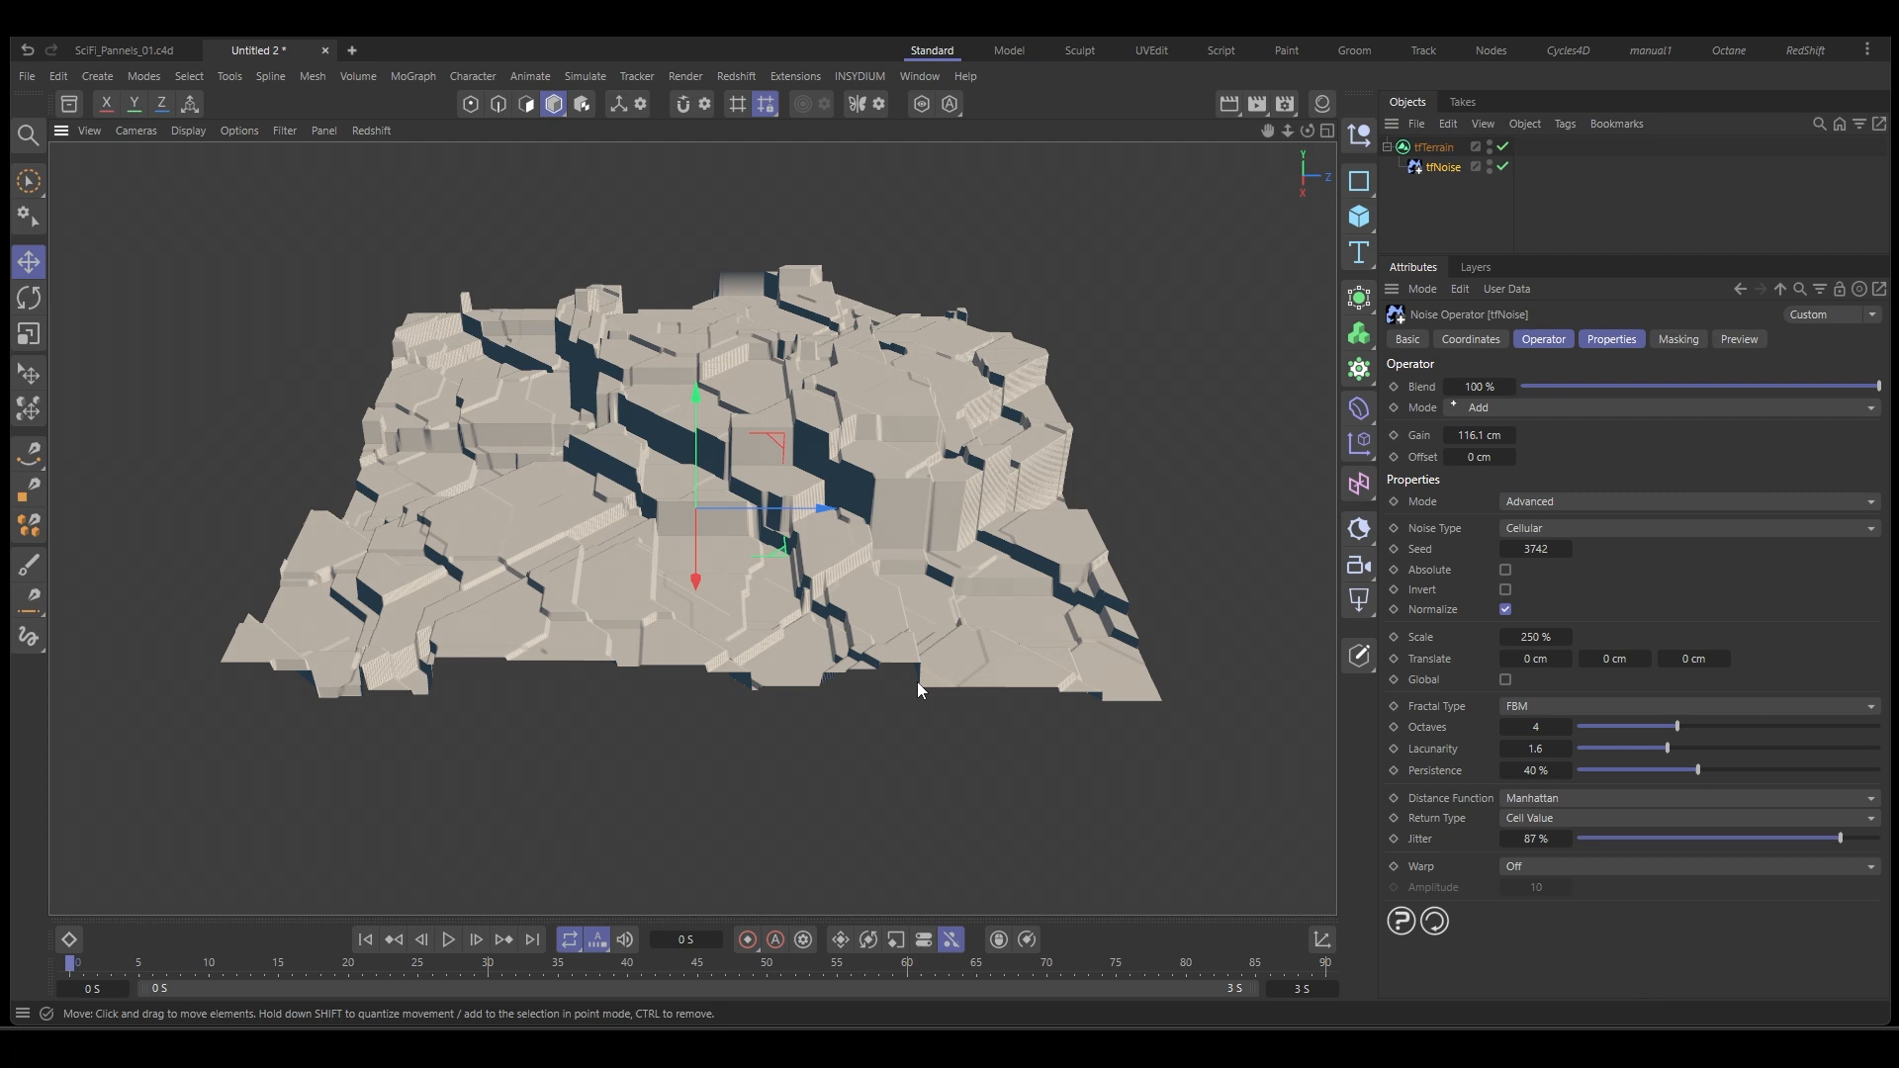
mouse_move(1000, 653)
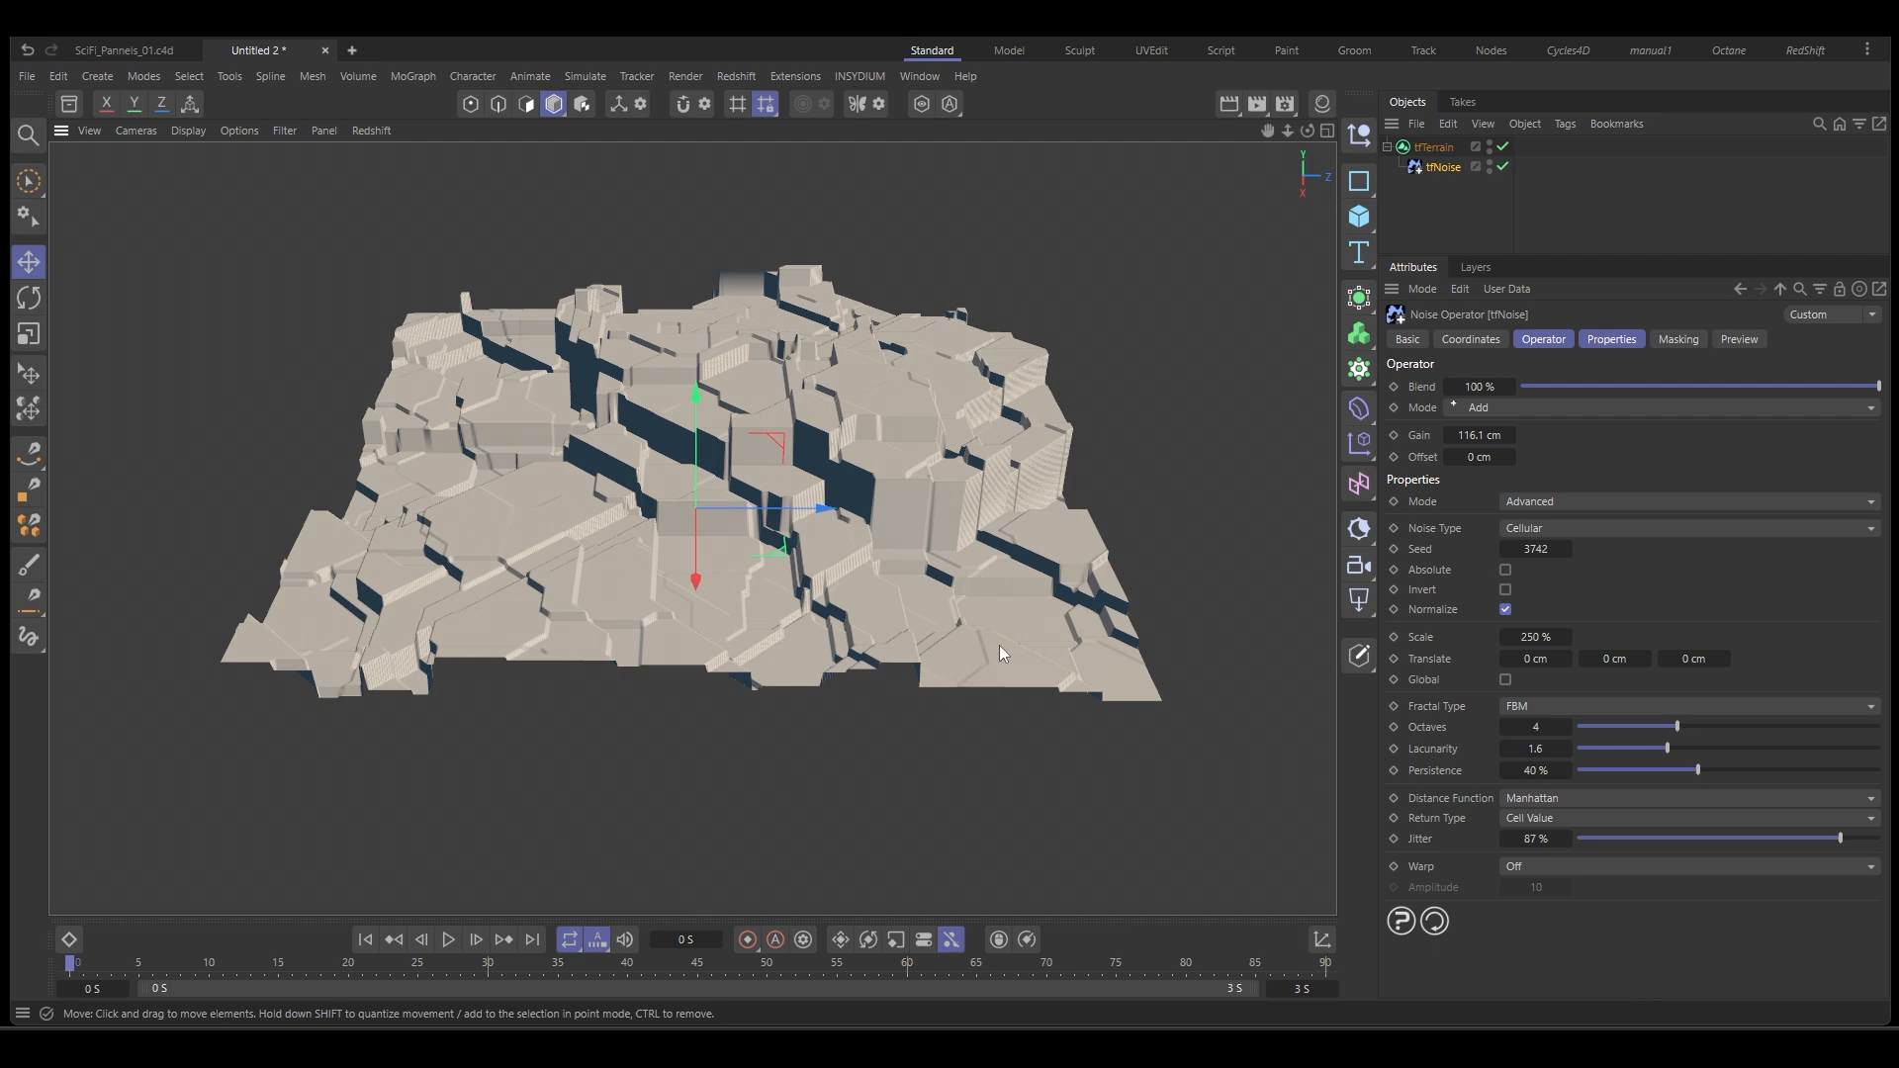